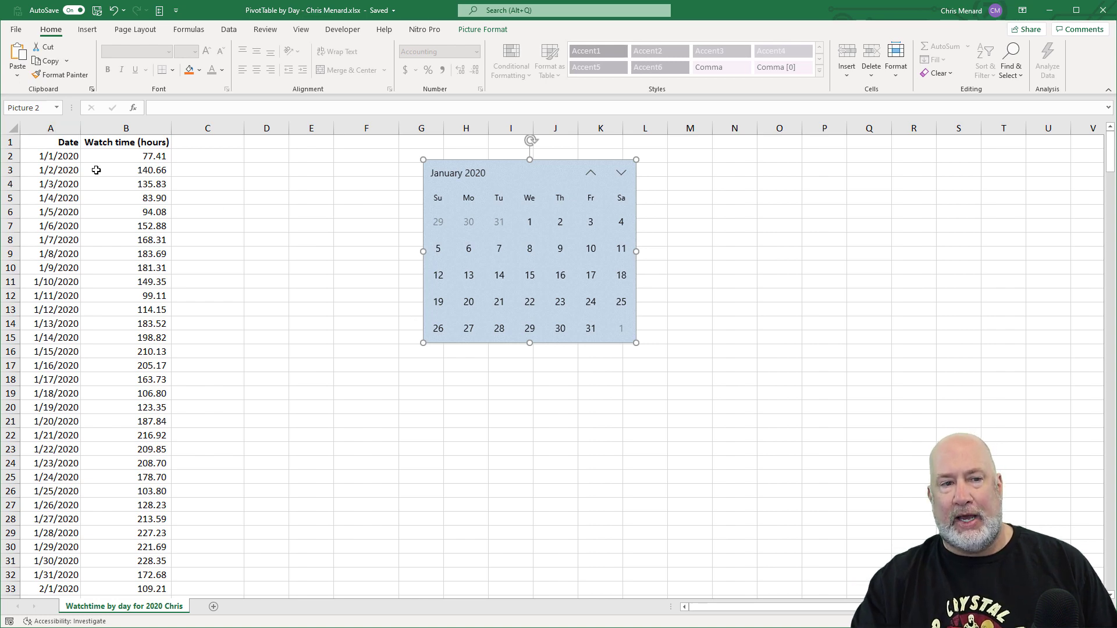
Inspect individual January watch-time values in column B of the data sheet
{"action": "left_click", "coordinate": [122, 156]}
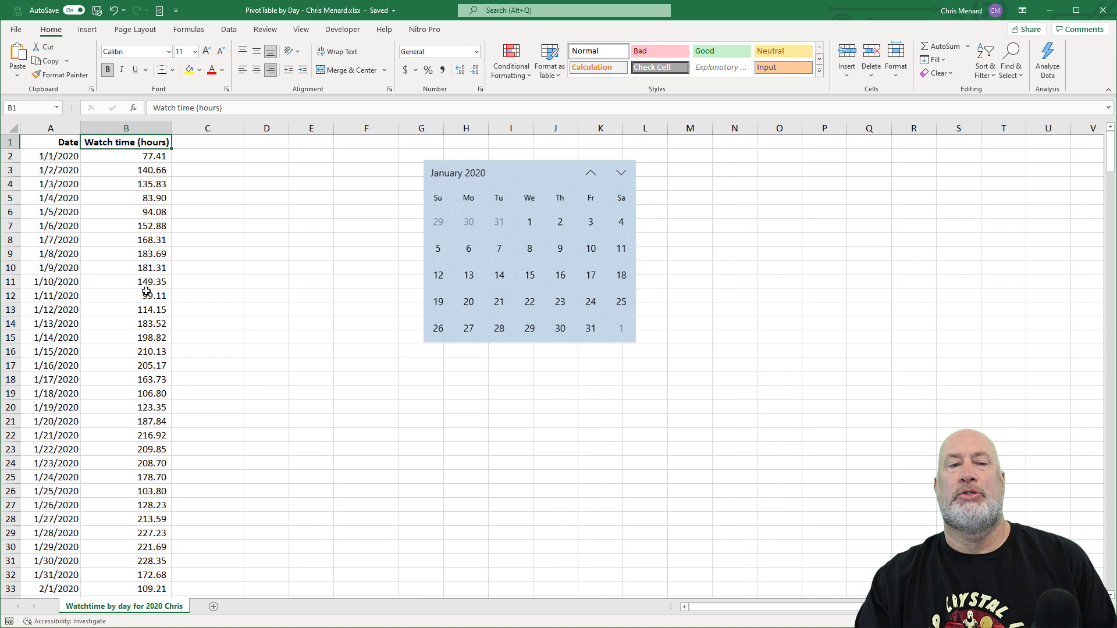
{"action": "left_click", "coordinate": [126, 156]}
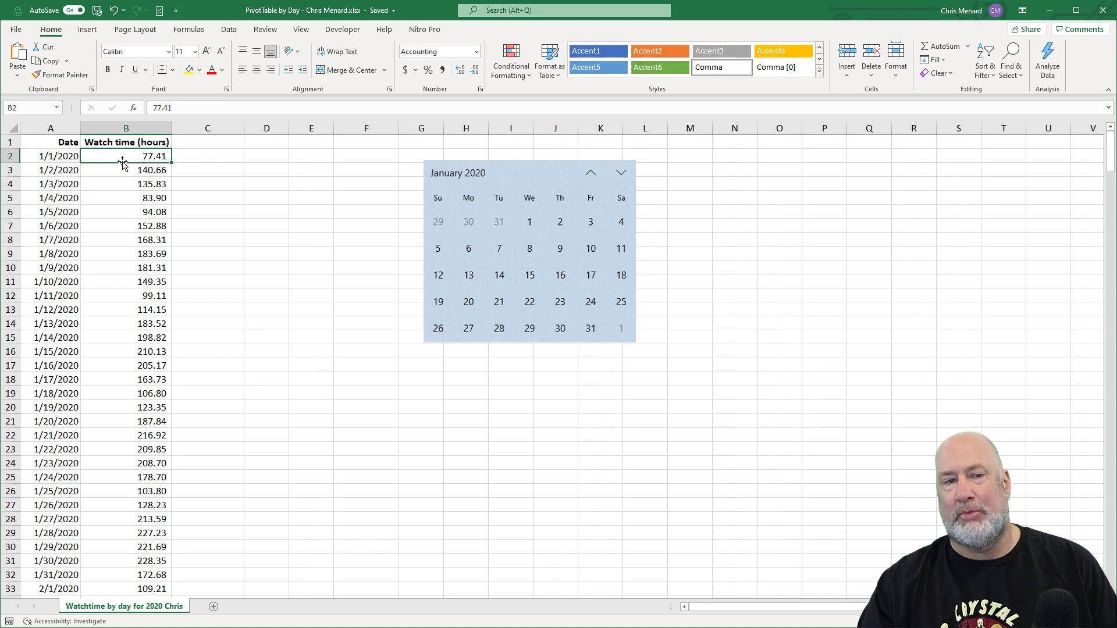
{"action": "left_click", "coordinate": [127, 184]}
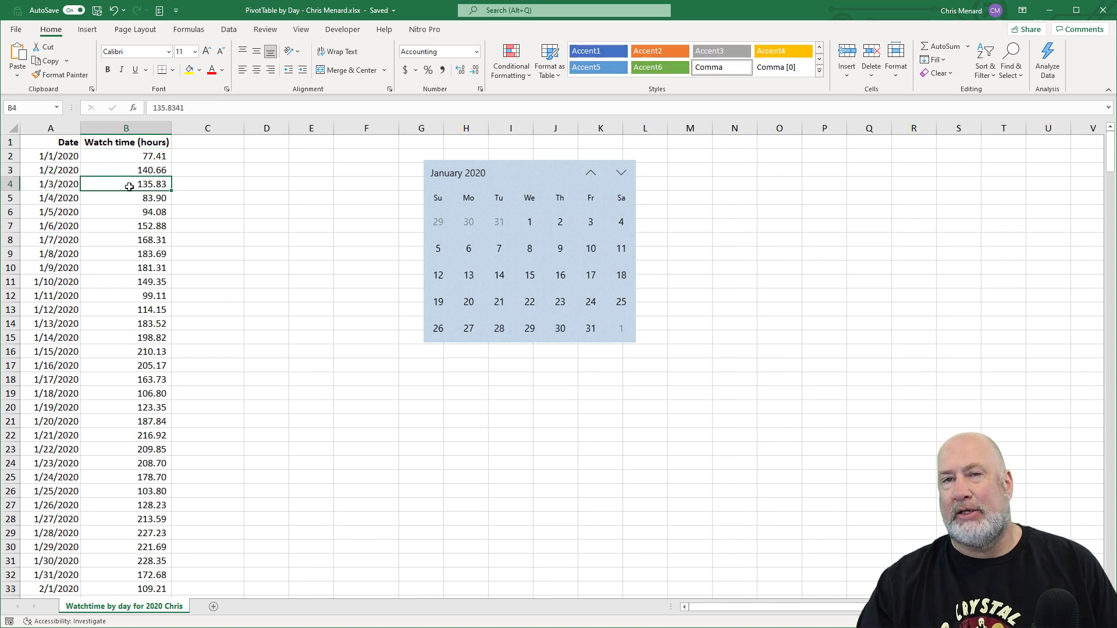
{"action": "left_click", "coordinate": [126, 170]}
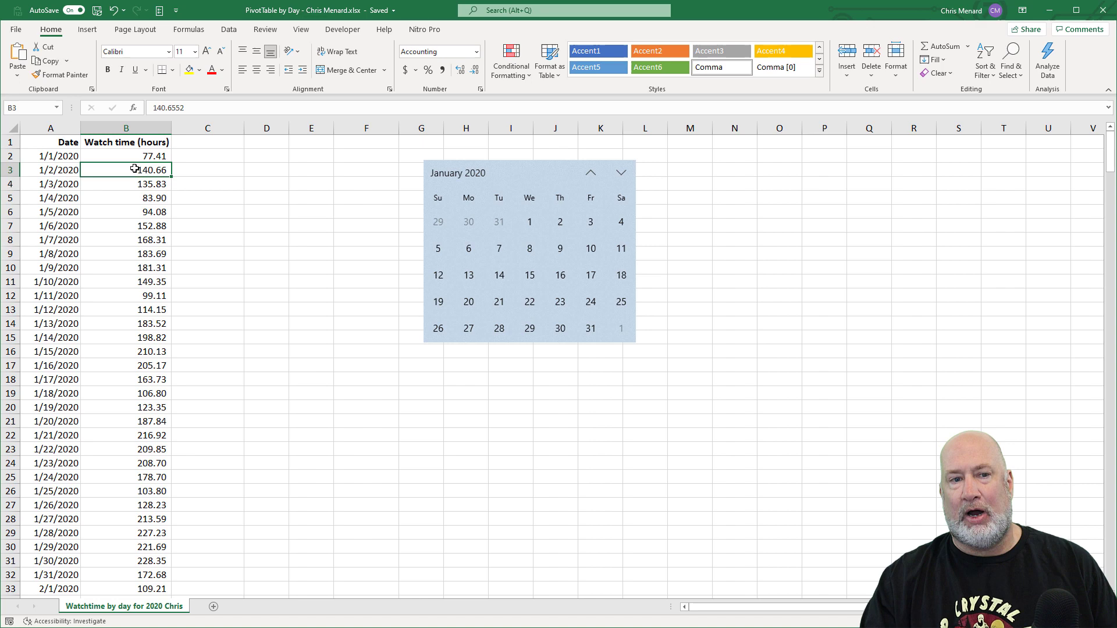
{"action": "left_click", "coordinate": [132, 156]}
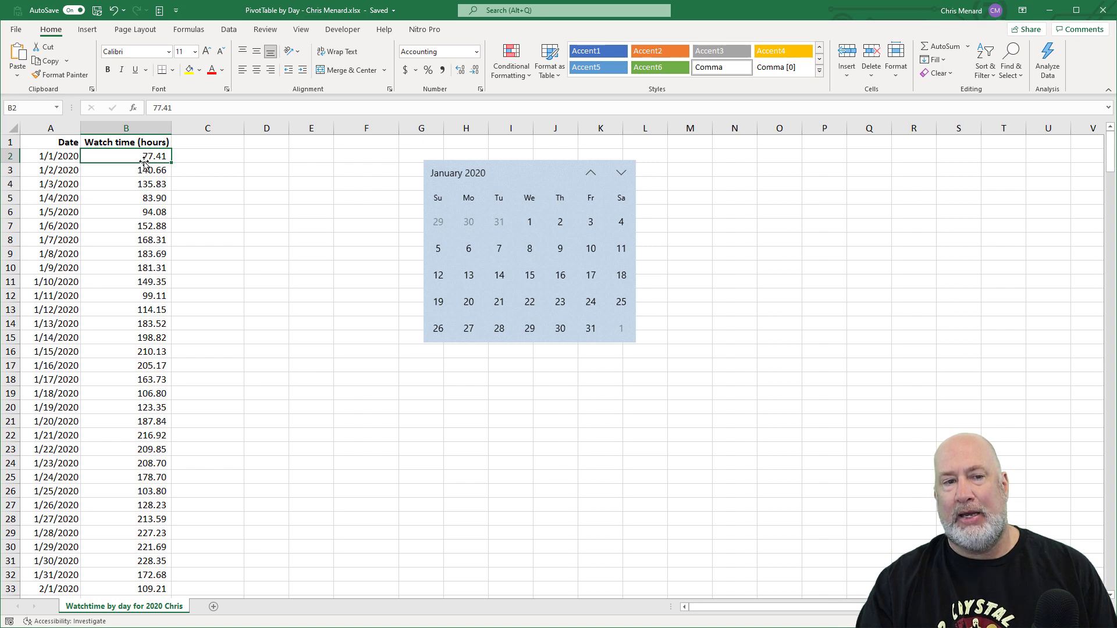
{"action": "left_click", "coordinate": [123, 198]}
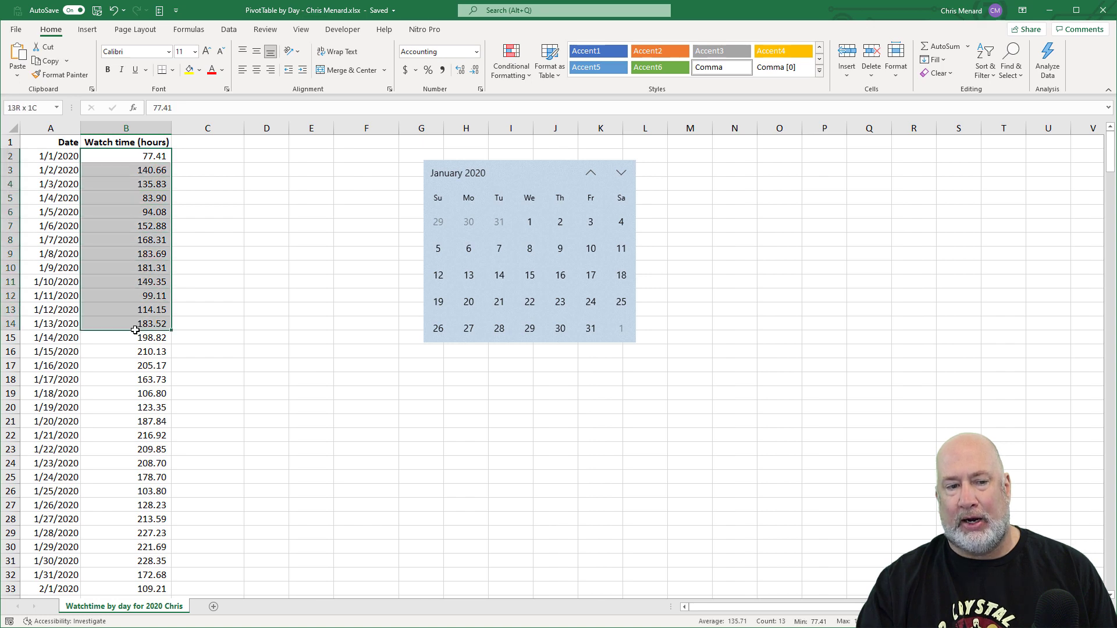
{"action": "left_click_drag", "start_coordinate": [125, 324], "coordinate": [121, 561]}
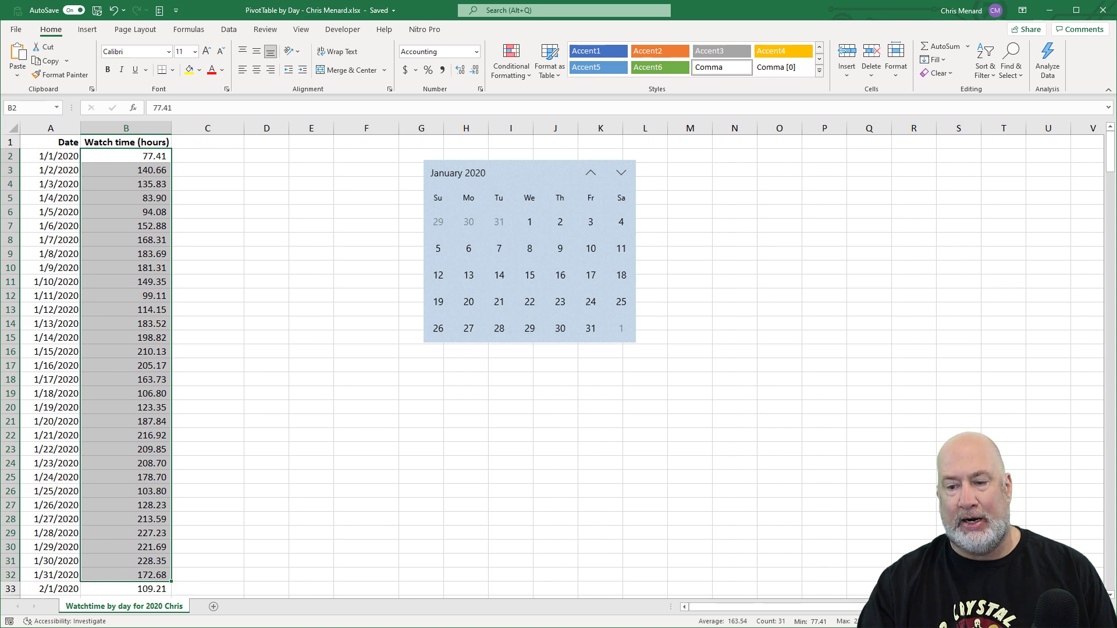
{"action": "mouse_move", "coordinate": [418, 354]}
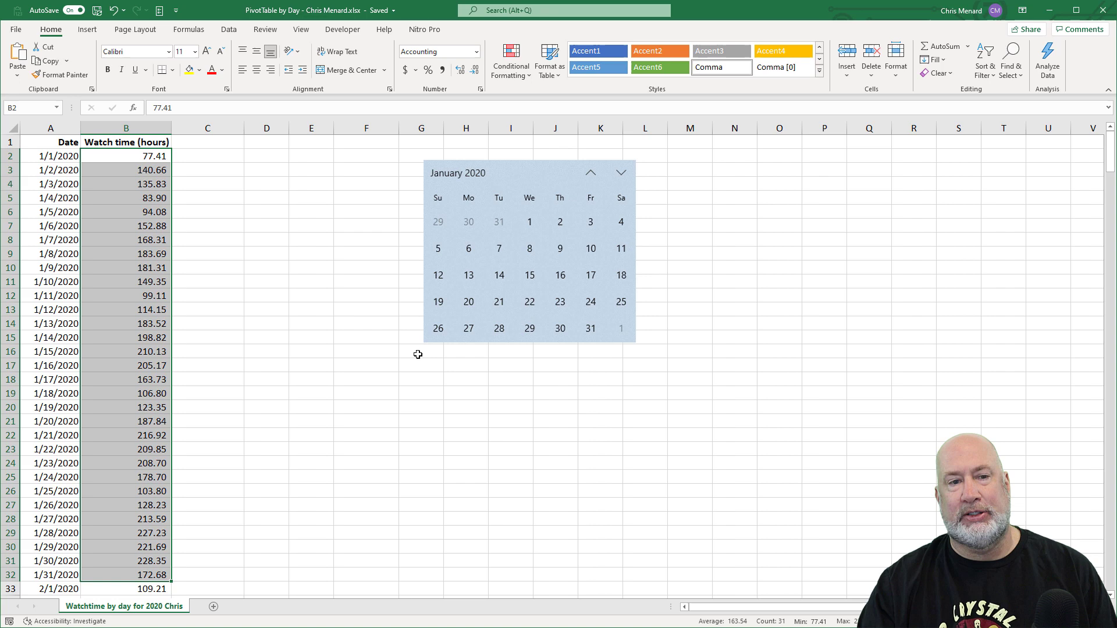
{"action": "left_click", "coordinate": [217, 574]}
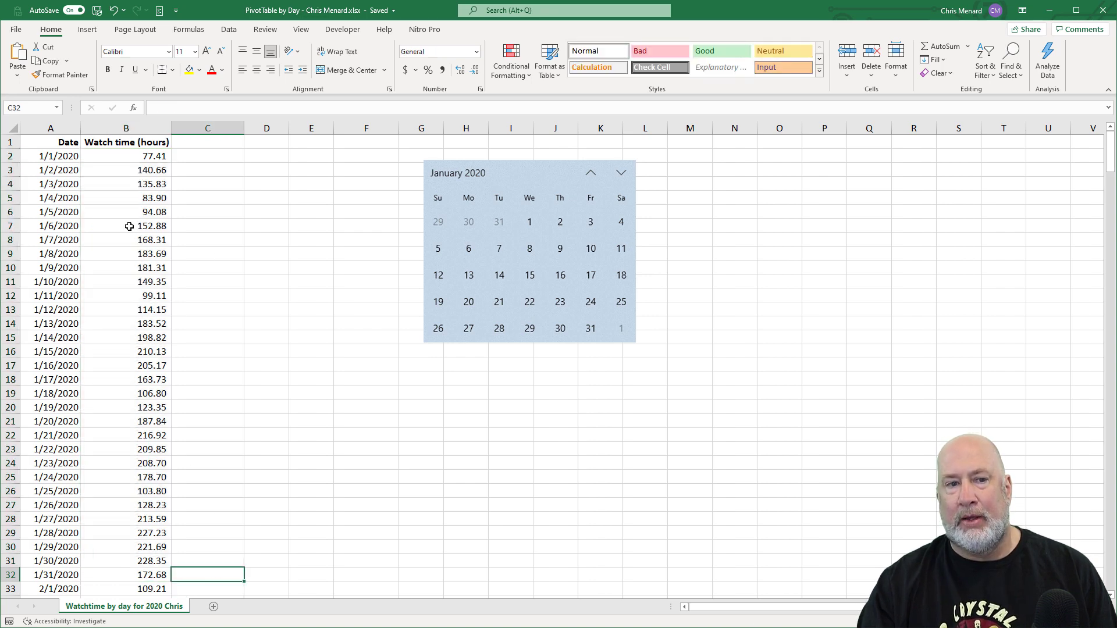
{"action": "left_click", "coordinate": [129, 226]}
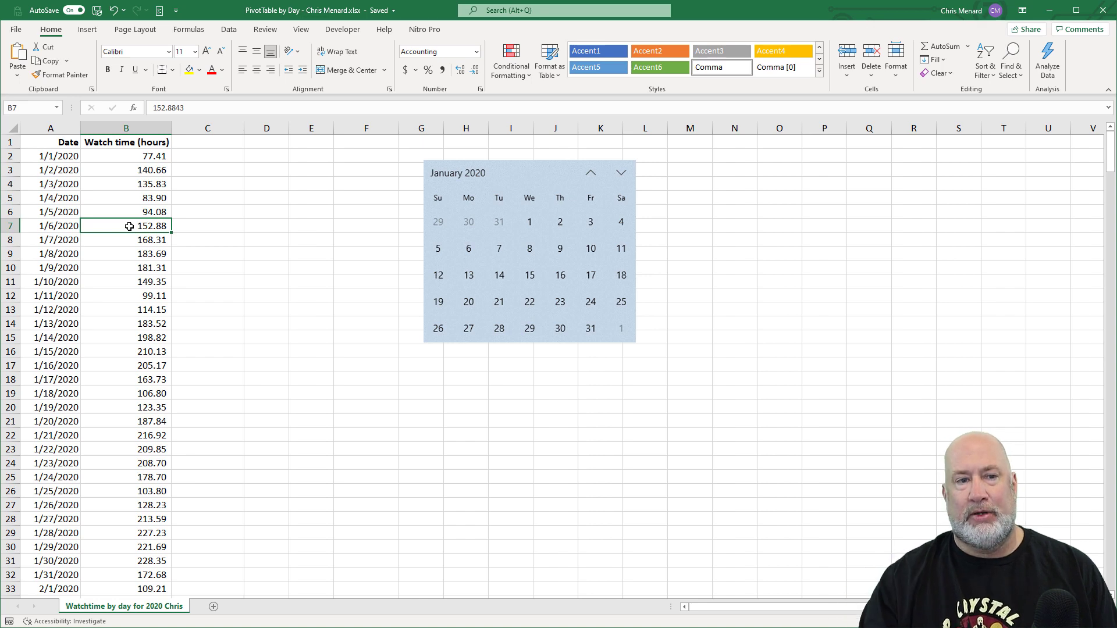
{"action": "left_click", "coordinate": [127, 184]}
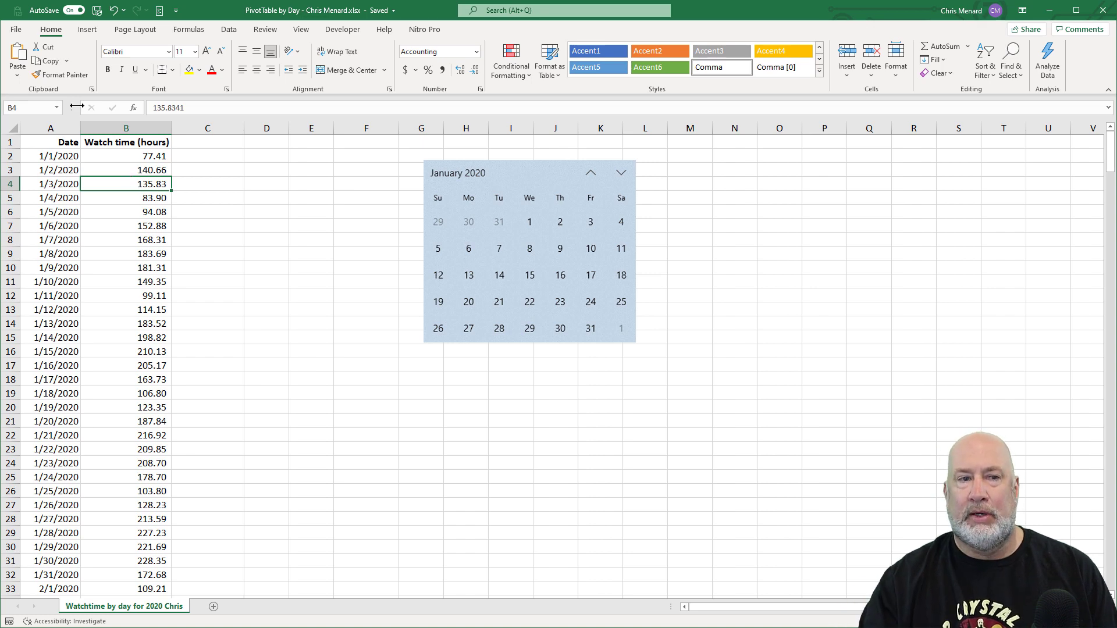
{"action": "left_click", "coordinate": [124, 170]}
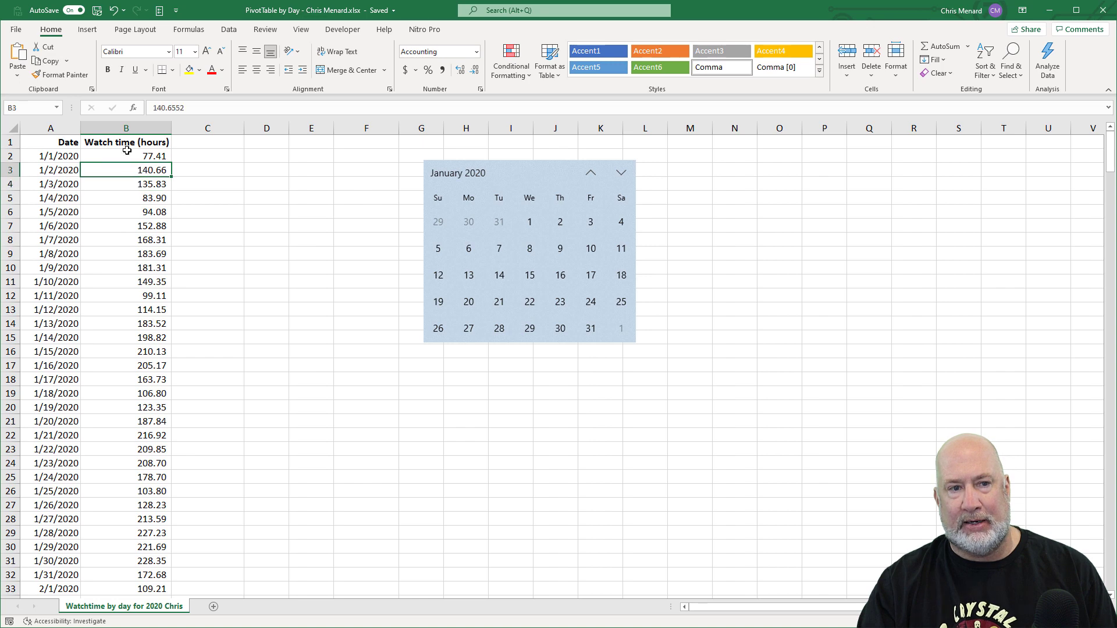
{"action": "left_click", "coordinate": [88, 29]}
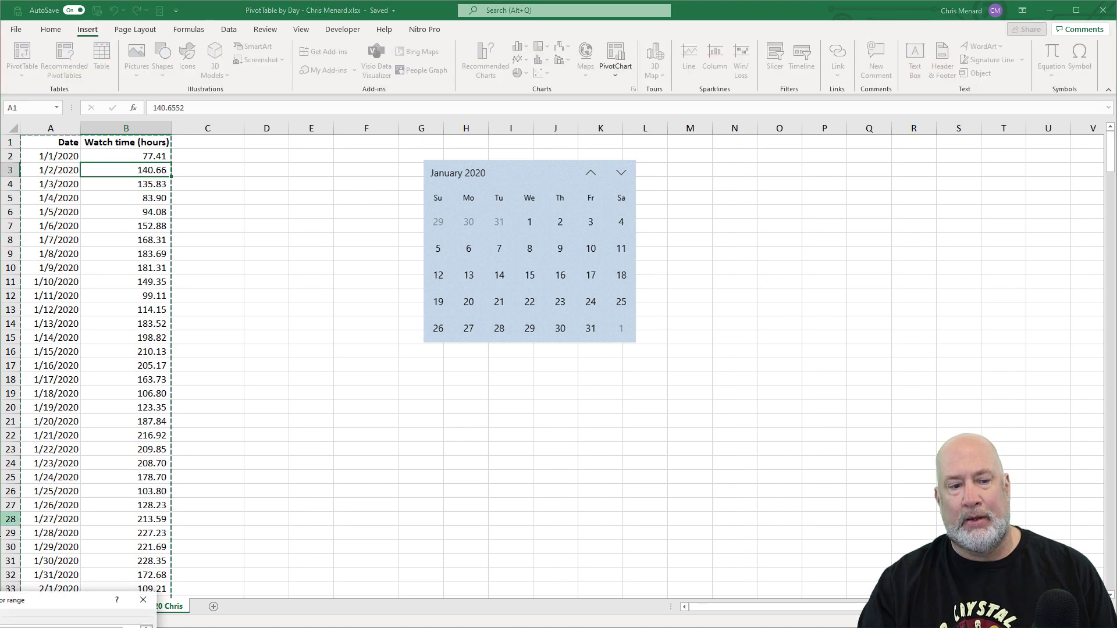
Start a PivotTable from the $A$1:$B$367 date and watch-time range, destined for a new worksheet
{"action": "left_click", "coordinate": [18, 52]}
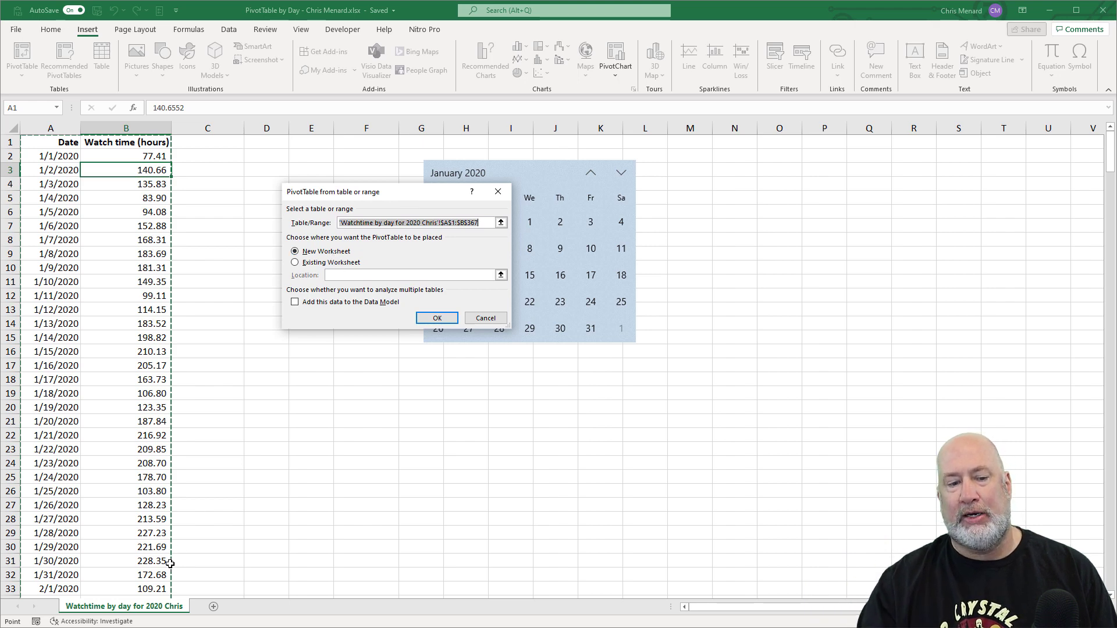
{"action": "mouse_move", "coordinate": [129, 608]}
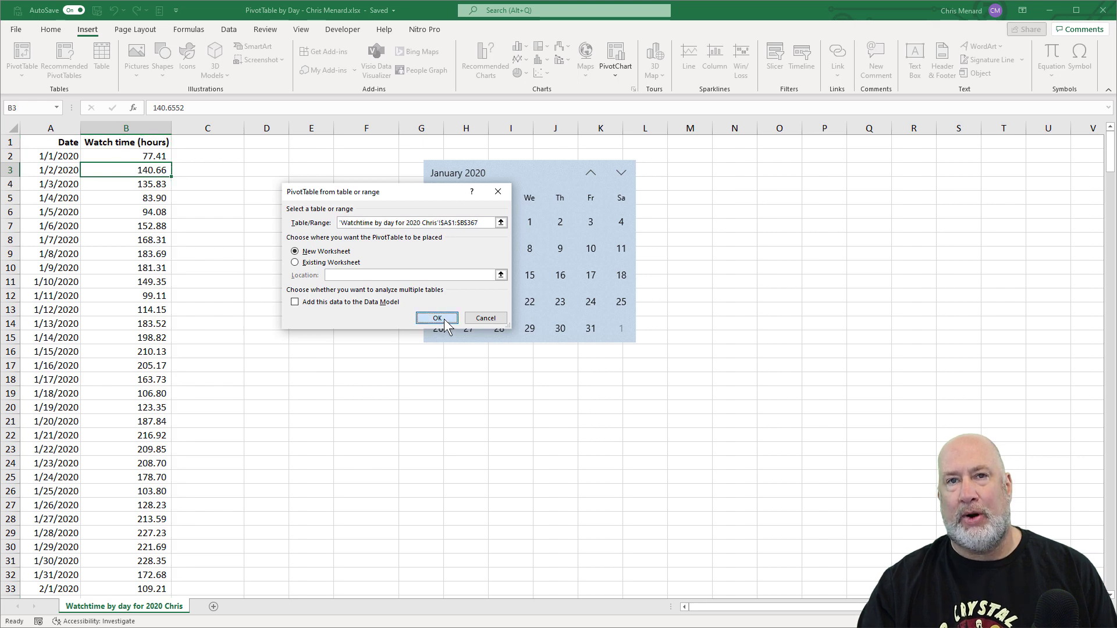
Create the PivotTable on a new sheet and add Watch time (hours), with dates grouped by month
{"action": "left_click", "coordinate": [436, 318]}
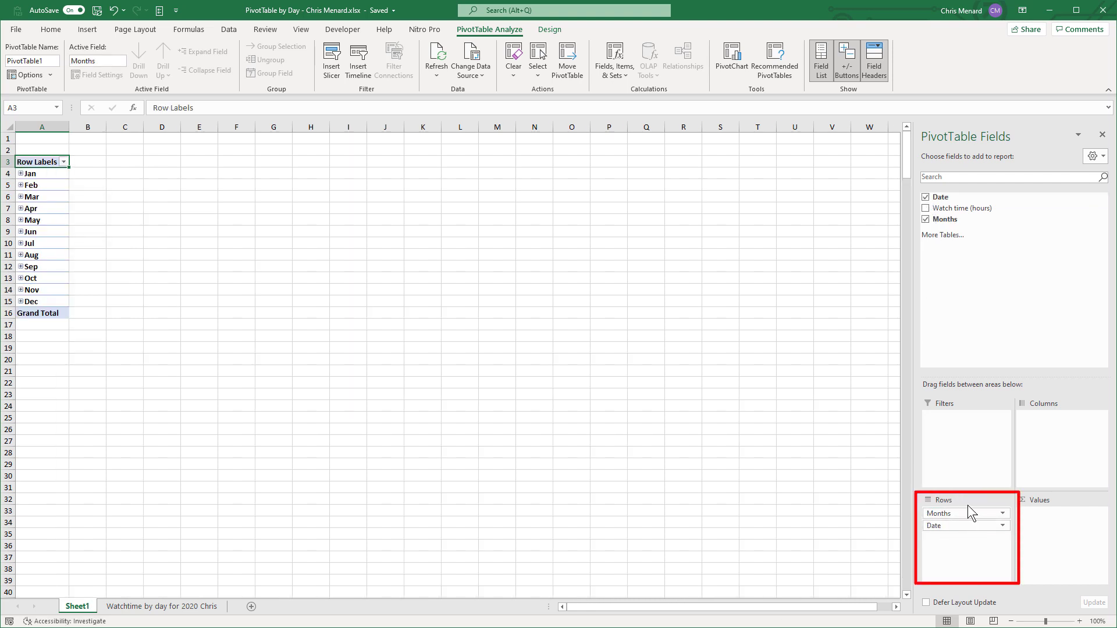
{"action": "mouse_move", "coordinate": [80, 196]}
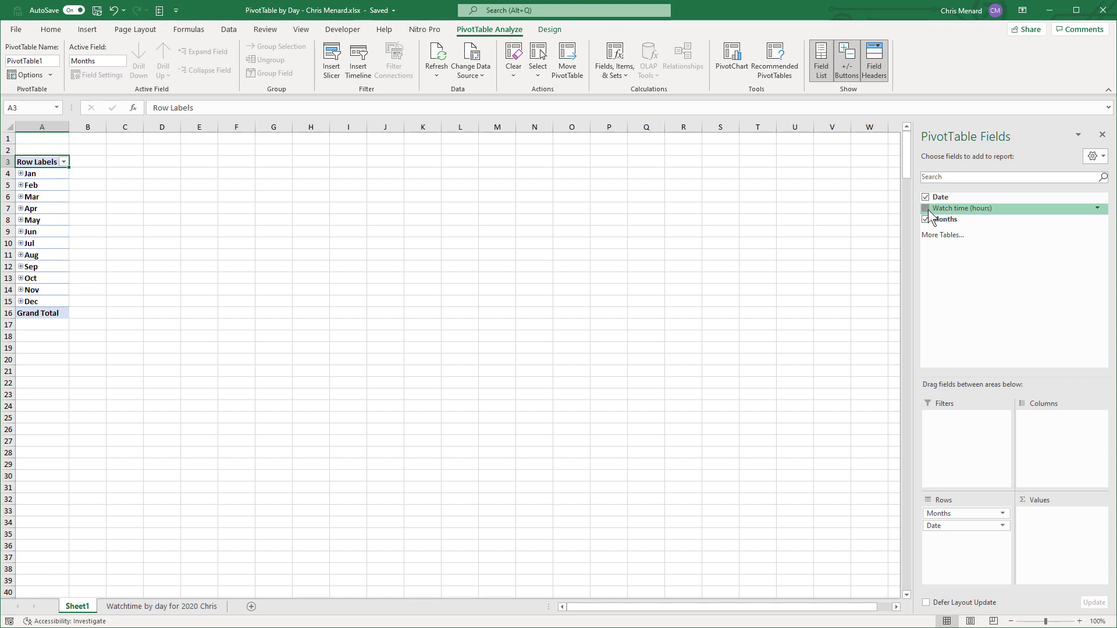
{"action": "left_click", "coordinate": [926, 208]}
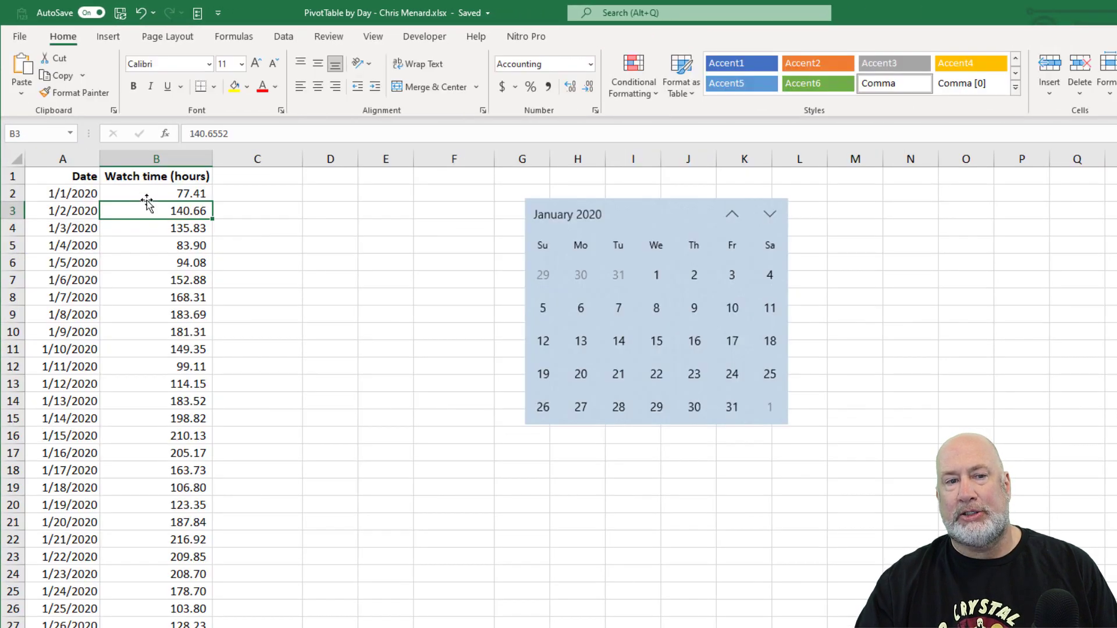
{"action": "mouse_move", "coordinate": [150, 337]}
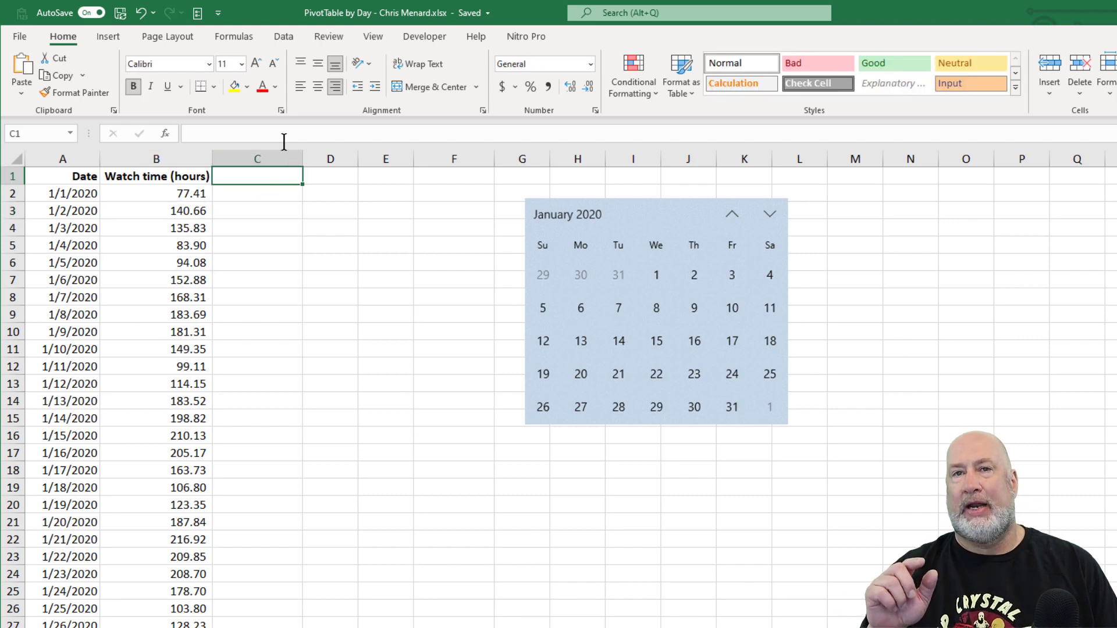
{"action": "mouse_move", "coordinate": [283, 141]}
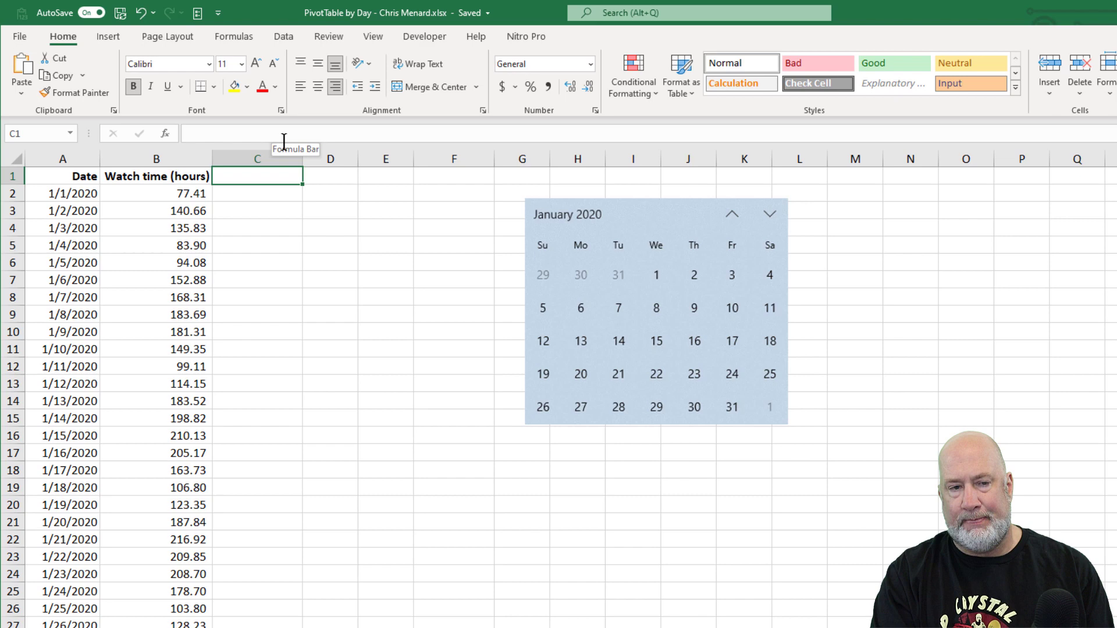
Label C1 'Day of the week' and begin a =TEXT formula in C2
{"action": "type", "text": "D"}
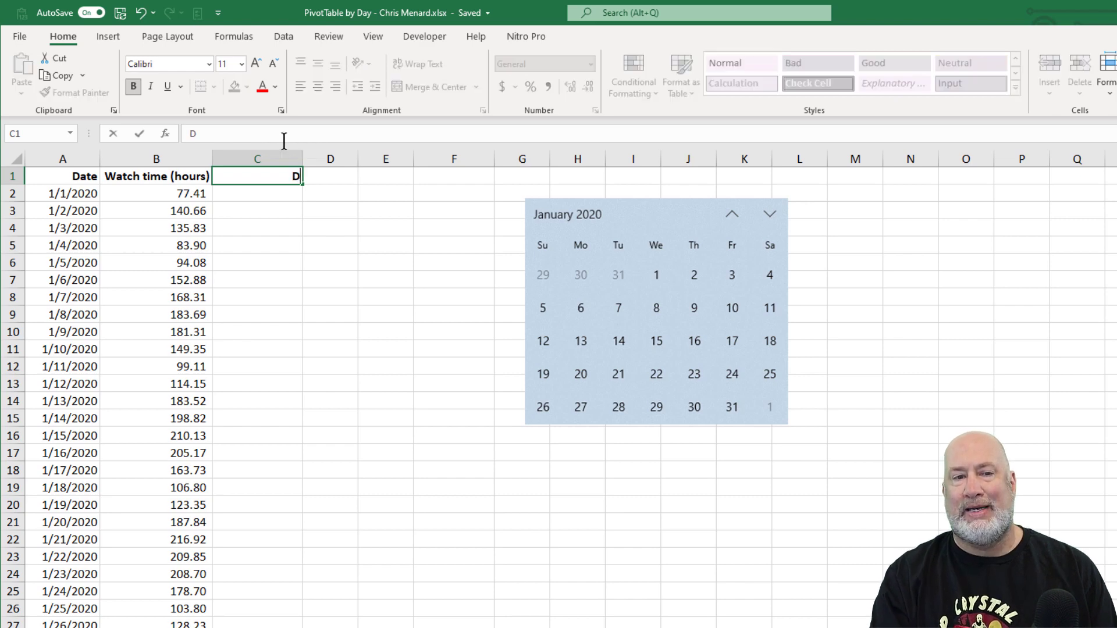
{"action": "type", "text": "ay of the week"}
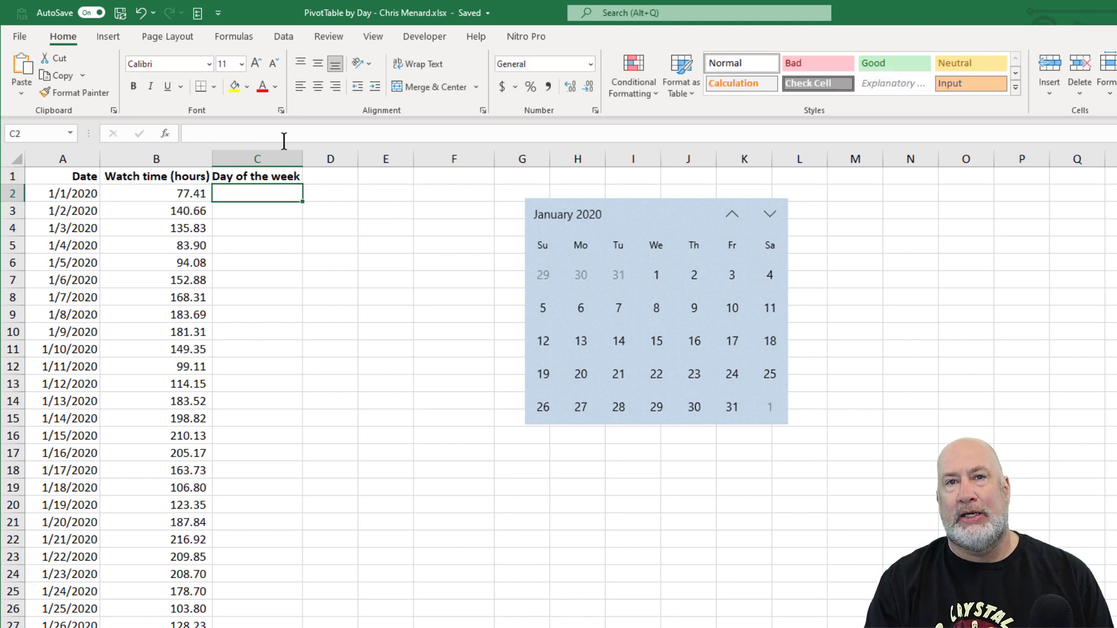
{"action": "type", "text": "=Text"}
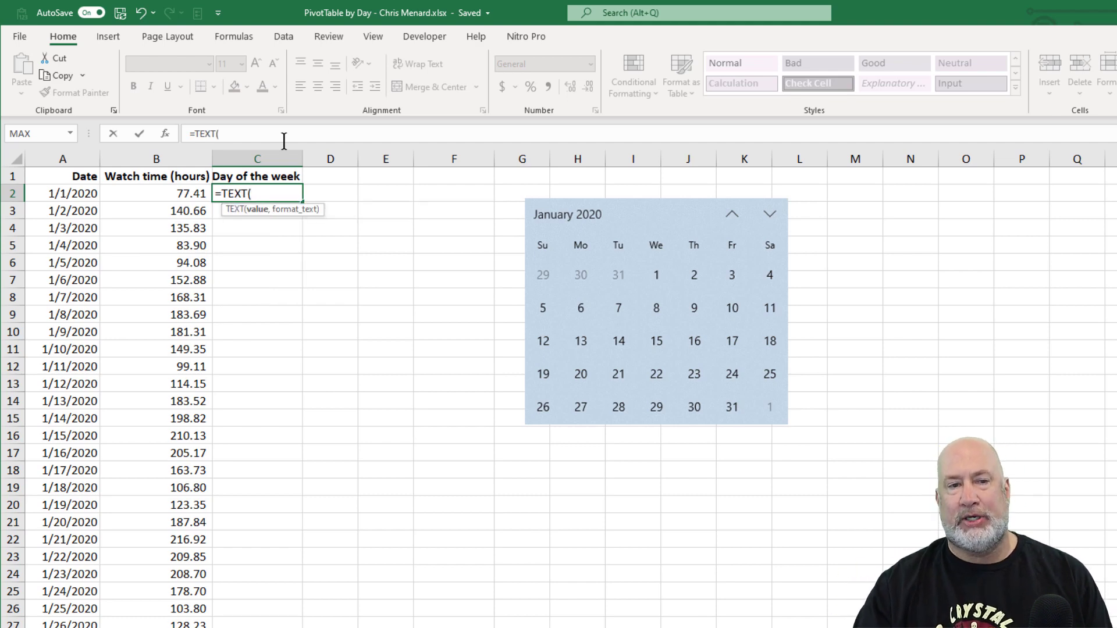
Complete the formula as =TEXT(A2,"ddd") to get the short weekday name of the first date
{"action": "left_click", "coordinate": [58, 187]}
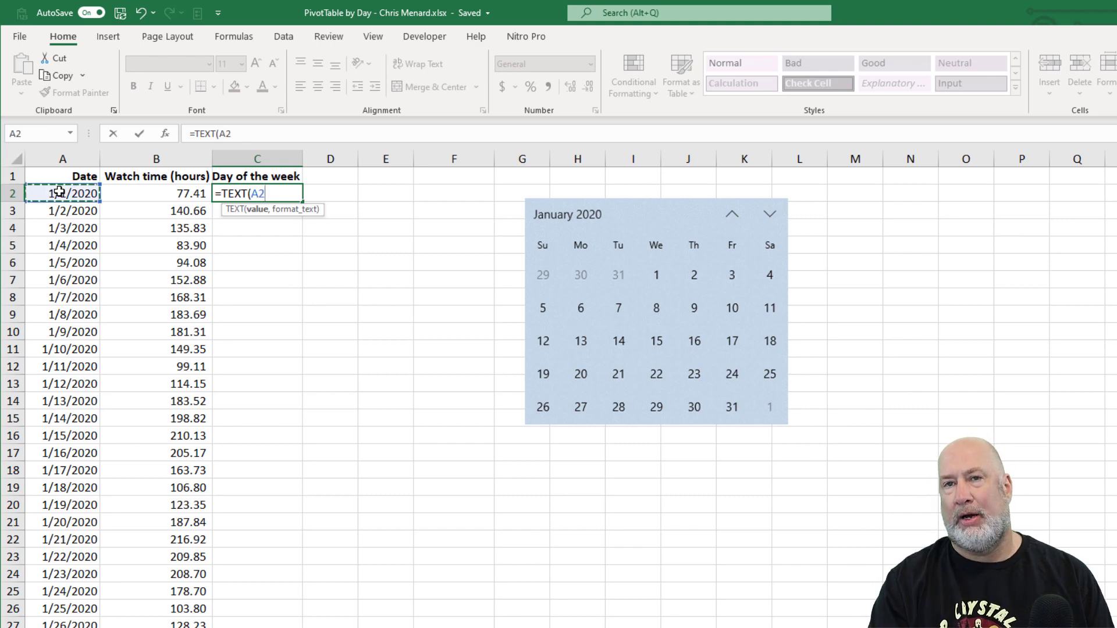
{"action": "type", "text": ","}
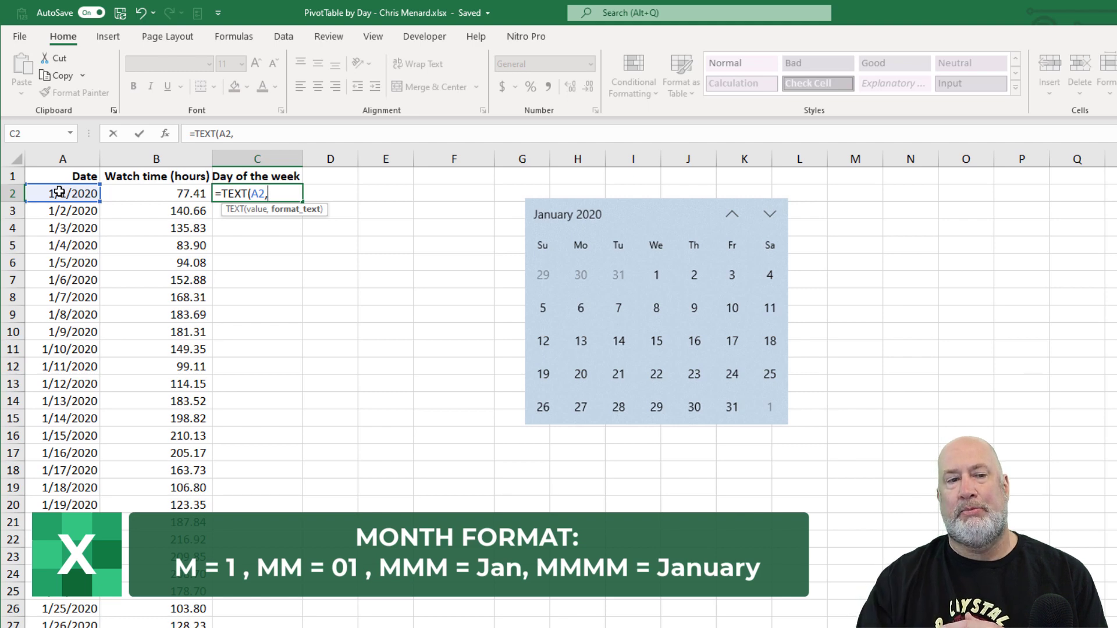
{"action": "mouse_move", "coordinate": [140, 292]}
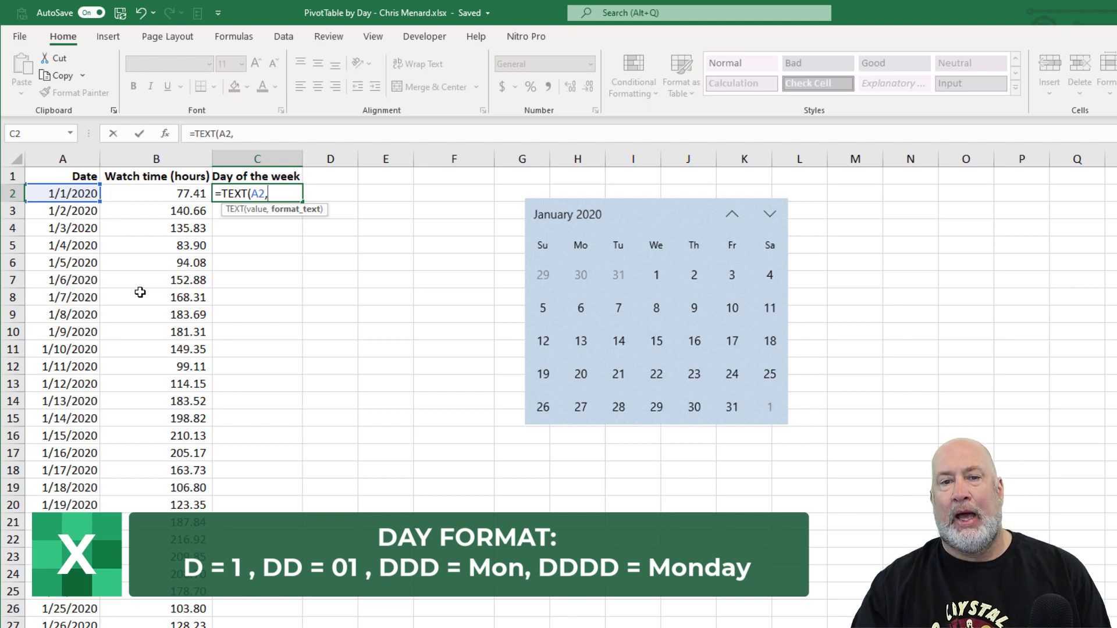
{"action": "mouse_move", "coordinate": [699, 315]}
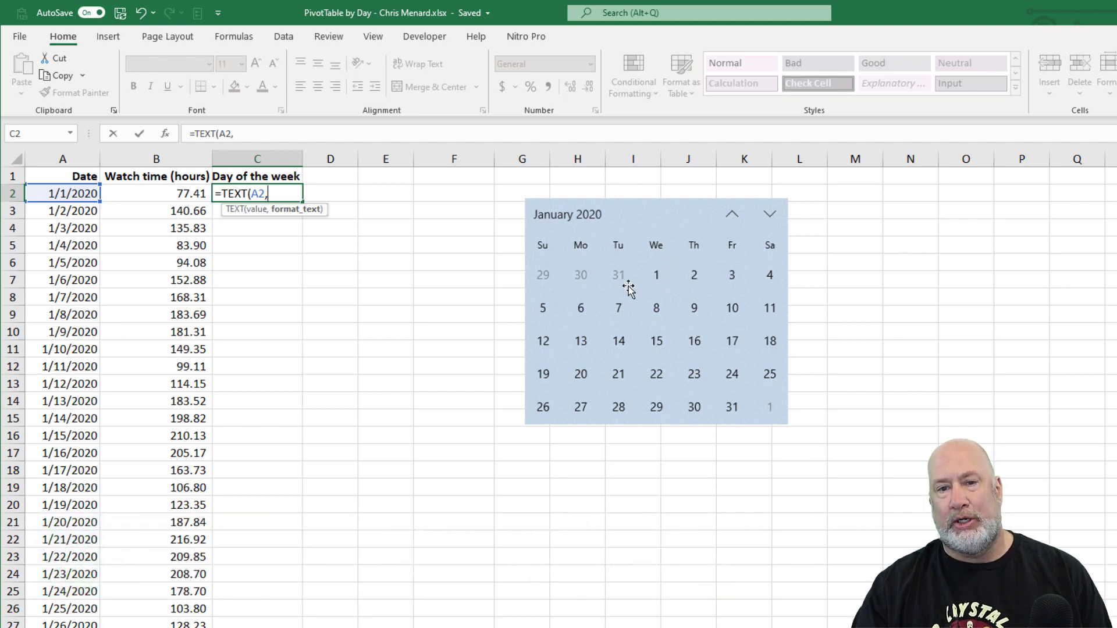
{"action": "mouse_move", "coordinate": [374, 261]}
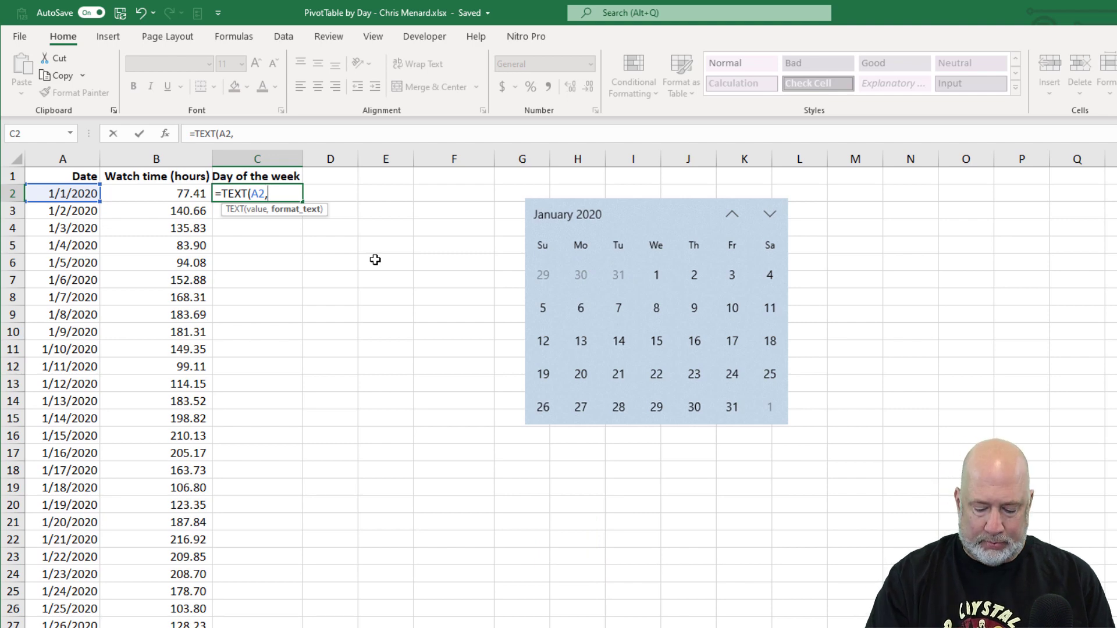
{"action": "type", "text": "\"ddd"}
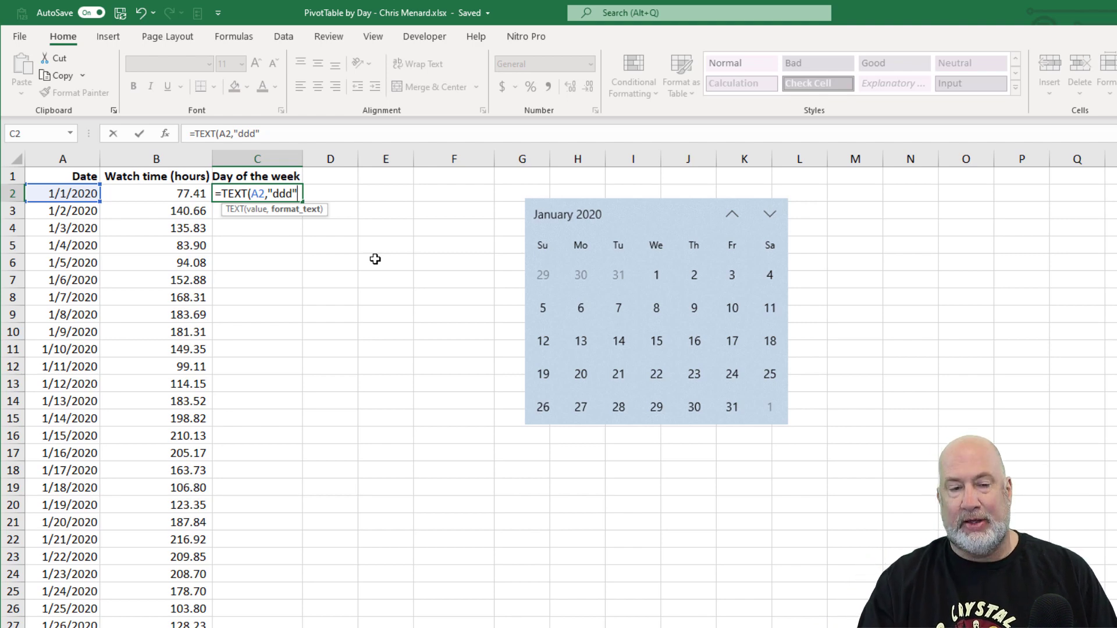
{"action": "type", "text": ")"}
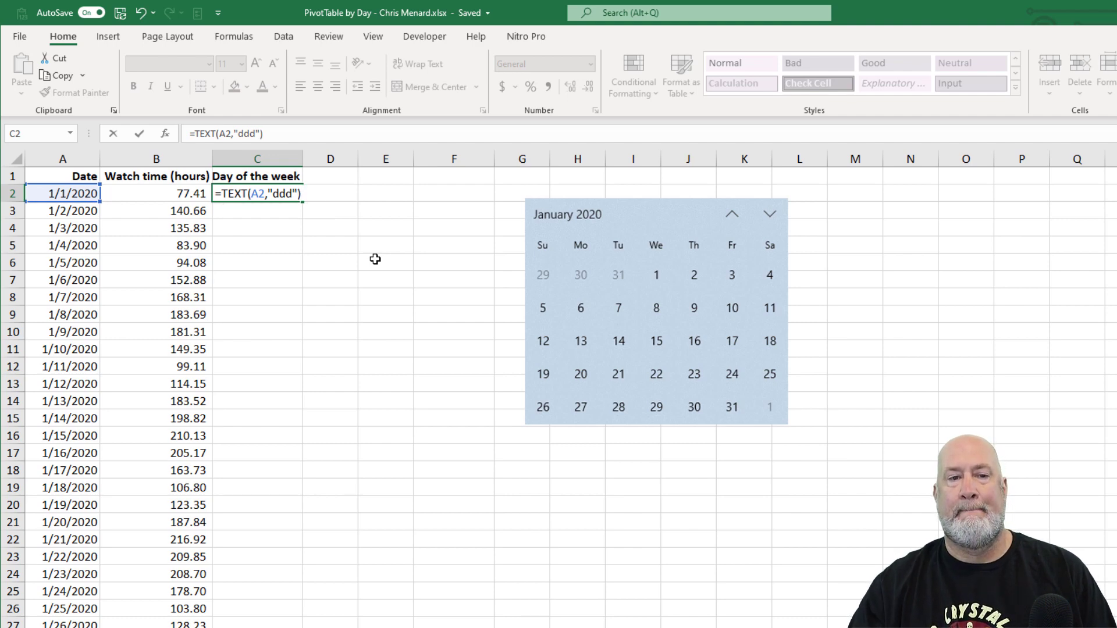
Commit the weekday formula and fill it down column C for every date (Wed, Thu, Fri...)
{"action": "key", "text": "Enter"}
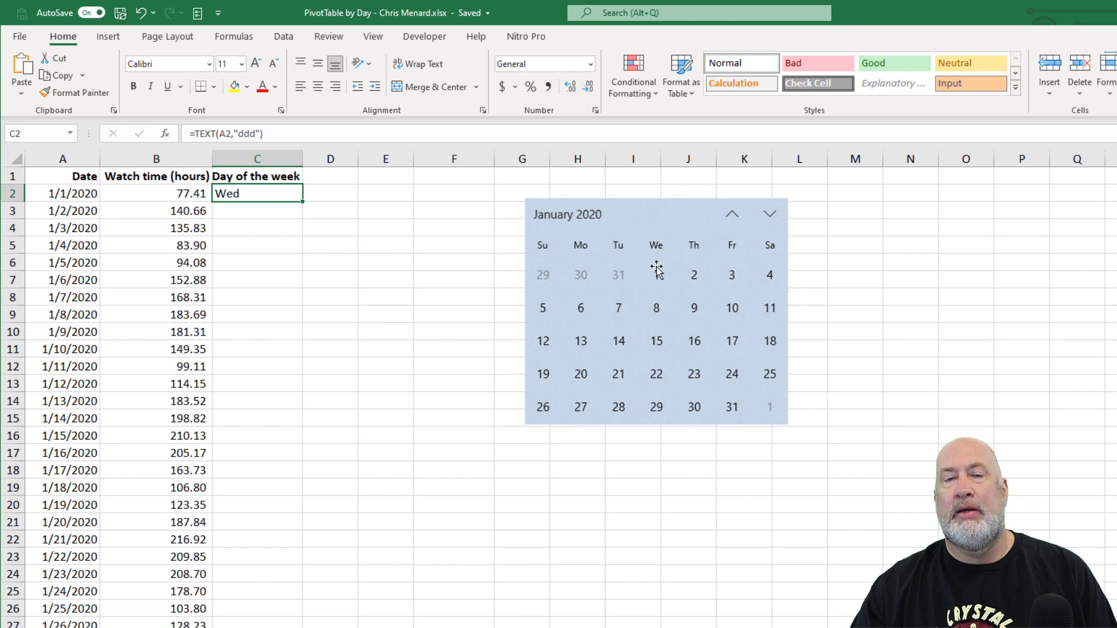
{"action": "mouse_move", "coordinate": [301, 205]}
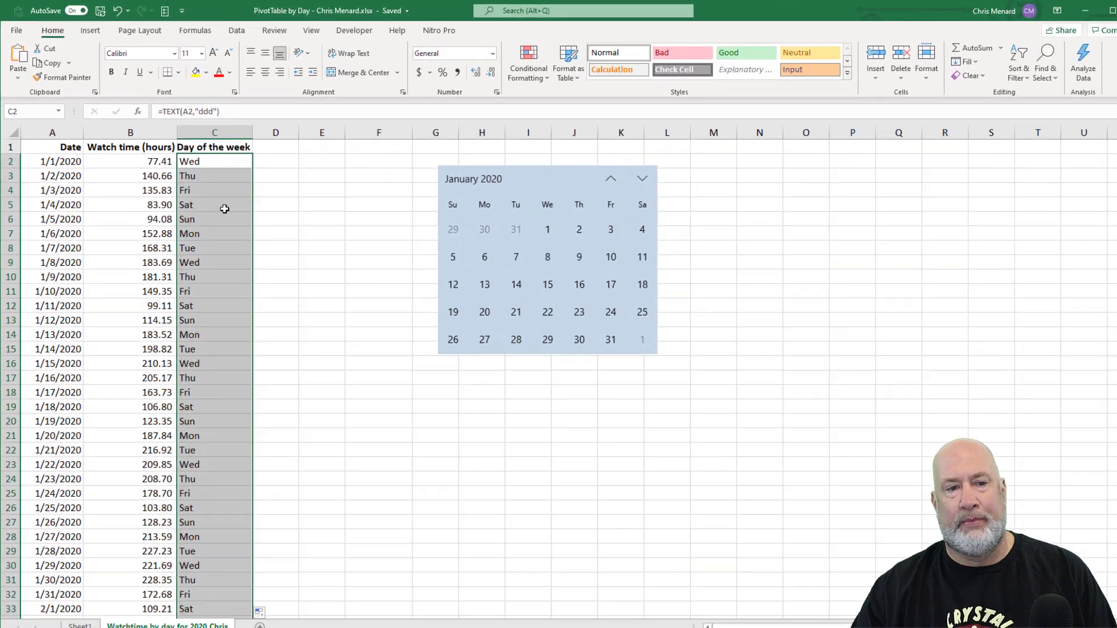
{"action": "scroll", "scroll_direction": "down", "scroll_amount": 3}
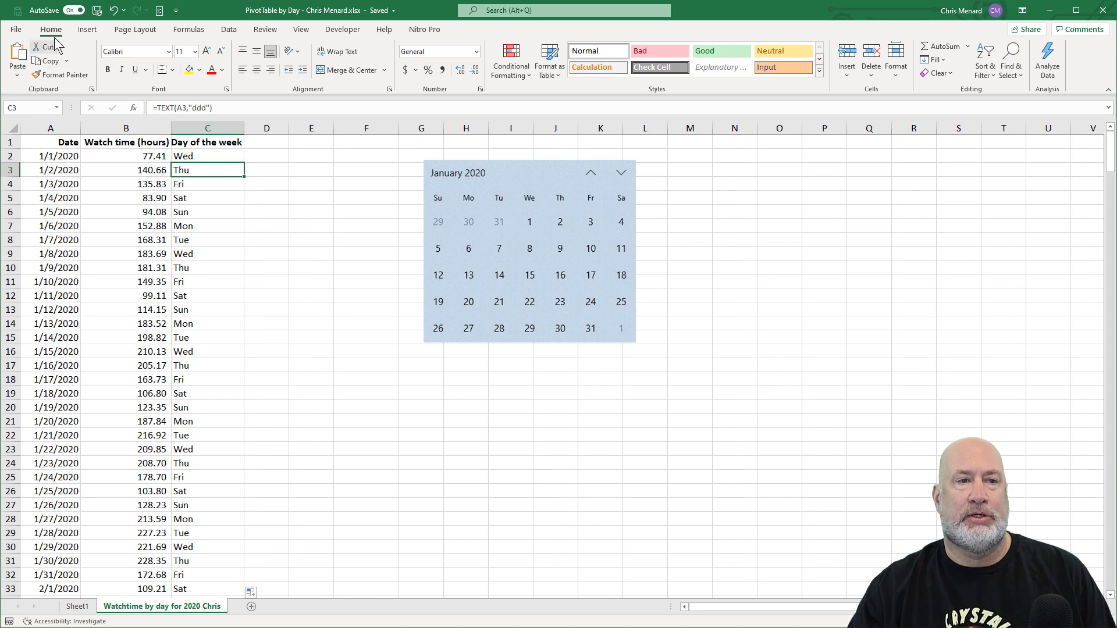
Start a new PivotTable from the date, watch-time and weekday range
{"action": "left_click", "coordinate": [90, 29]}
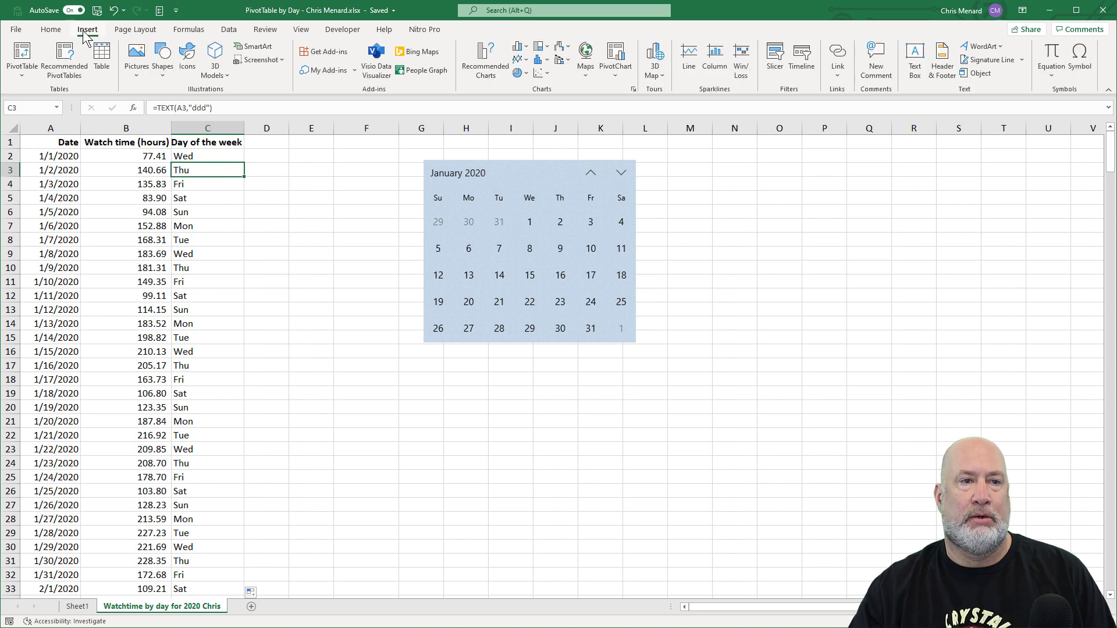
{"action": "mouse_move", "coordinate": [19, 54]}
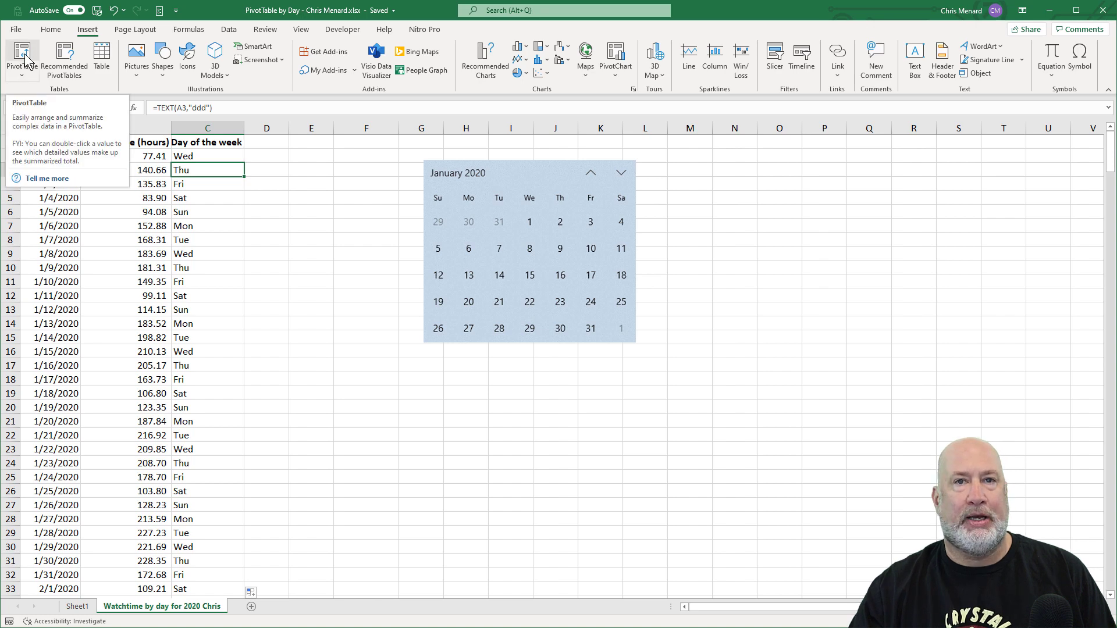
{"action": "left_click", "coordinate": [17, 50]}
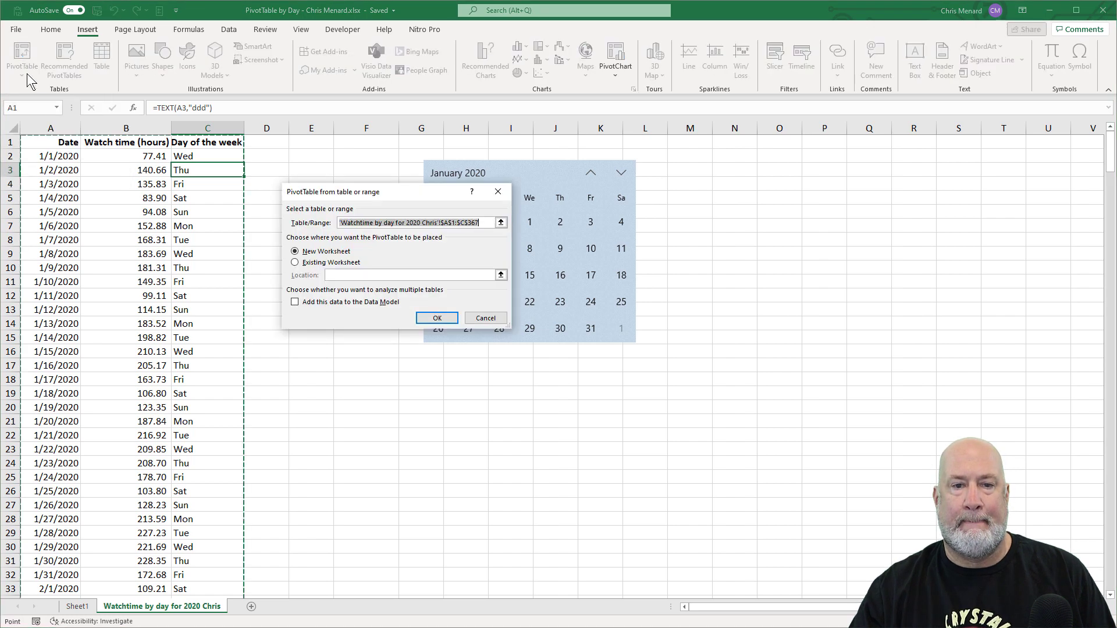
{"action": "mouse_move", "coordinate": [352, 317]}
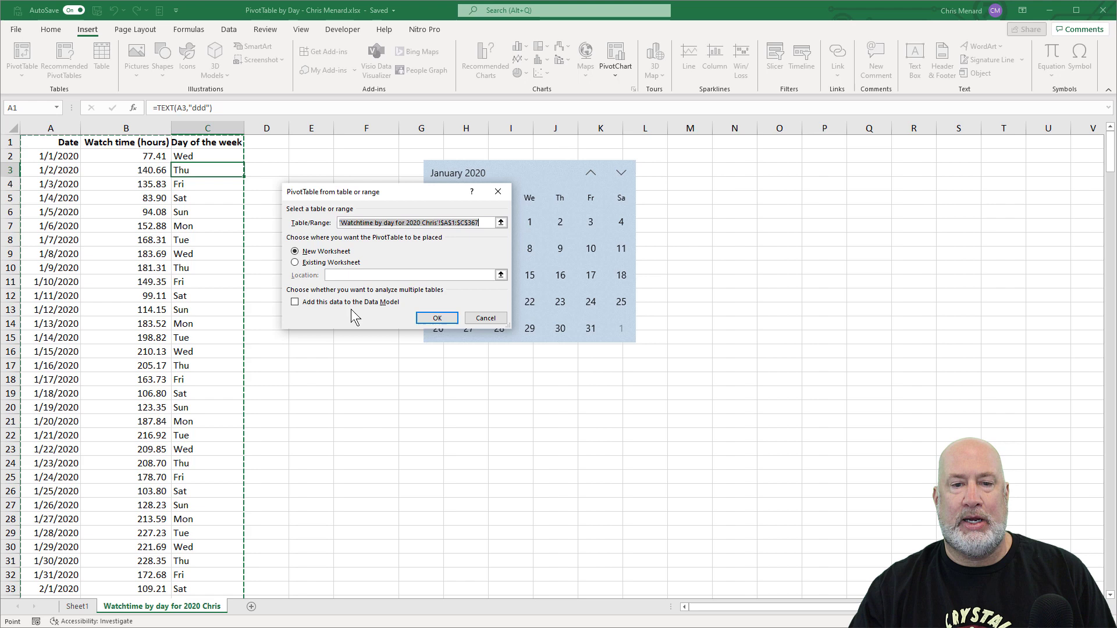
{"action": "mouse_move", "coordinate": [463, 242]}
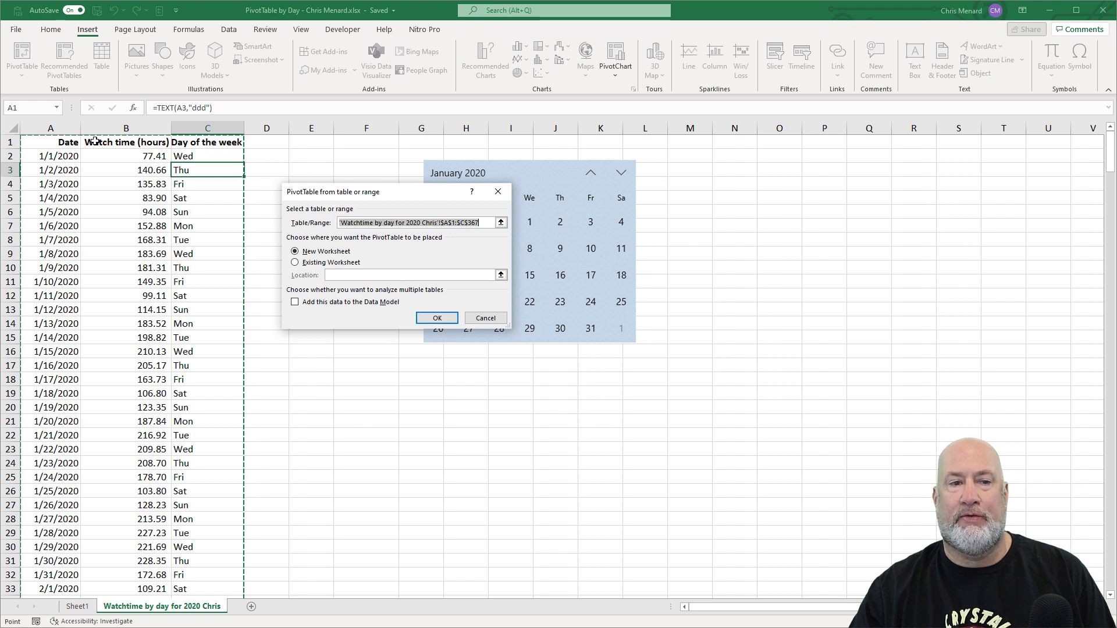
{"action": "mouse_move", "coordinate": [351, 286]}
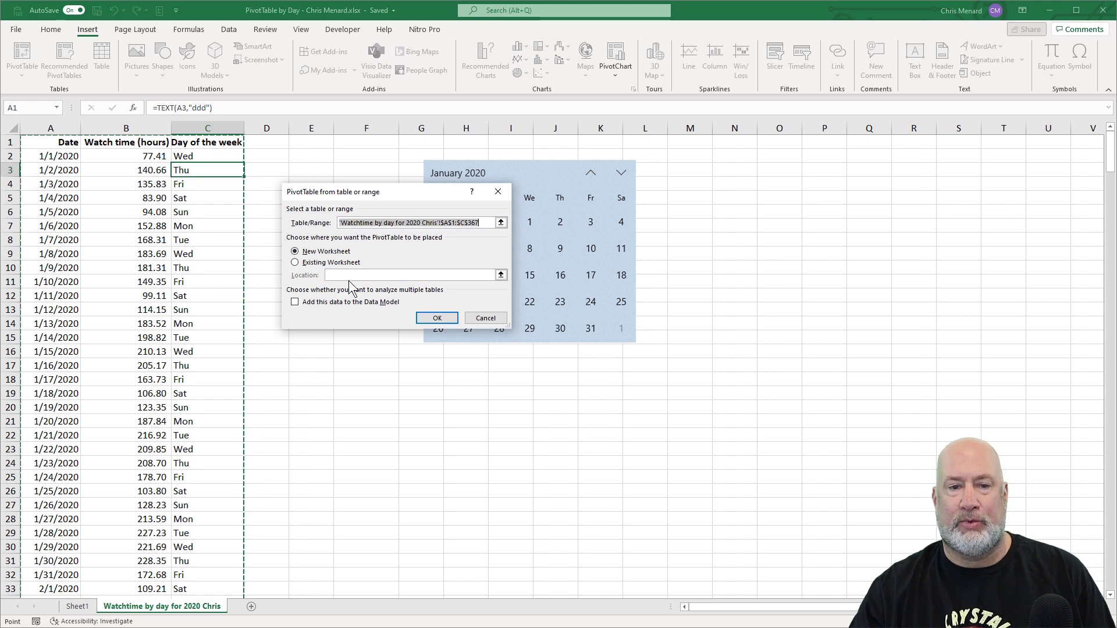
Place the blank PivotTable on a new worksheet and begin adding watch time to its values
{"action": "left_click", "coordinate": [438, 318]}
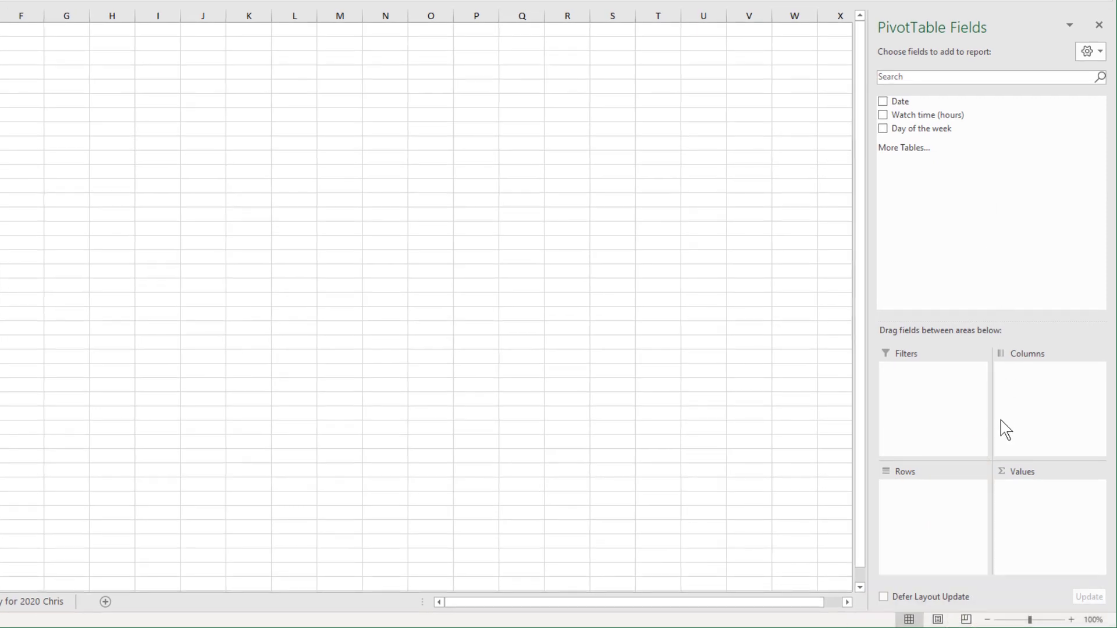
{"action": "mouse_move", "coordinate": [1026, 387]}
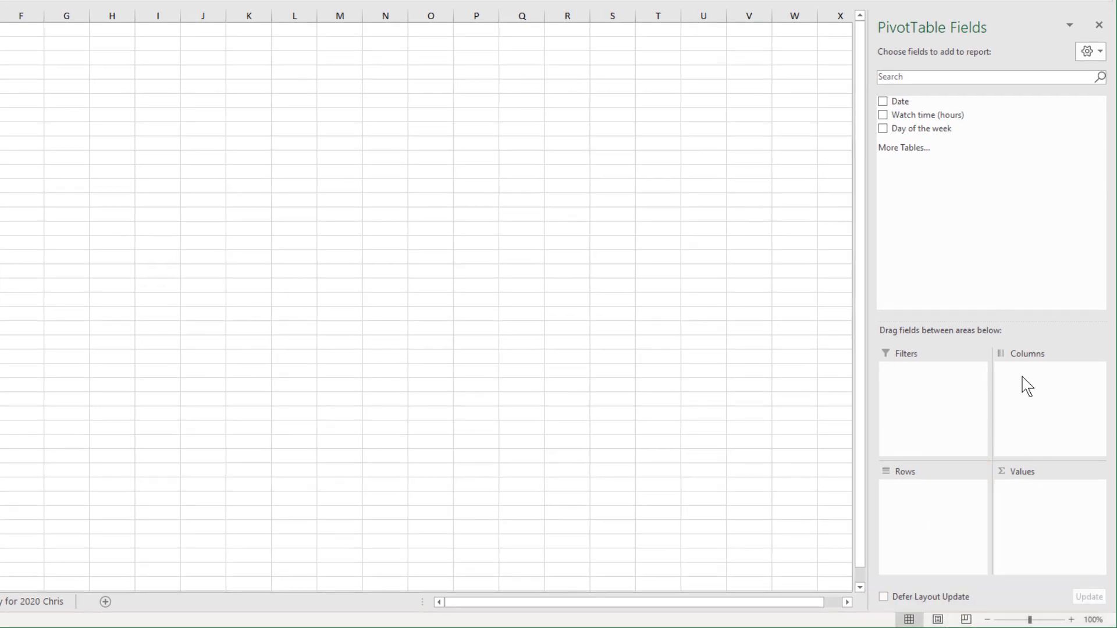
{"action": "mouse_move", "coordinate": [1040, 541]}
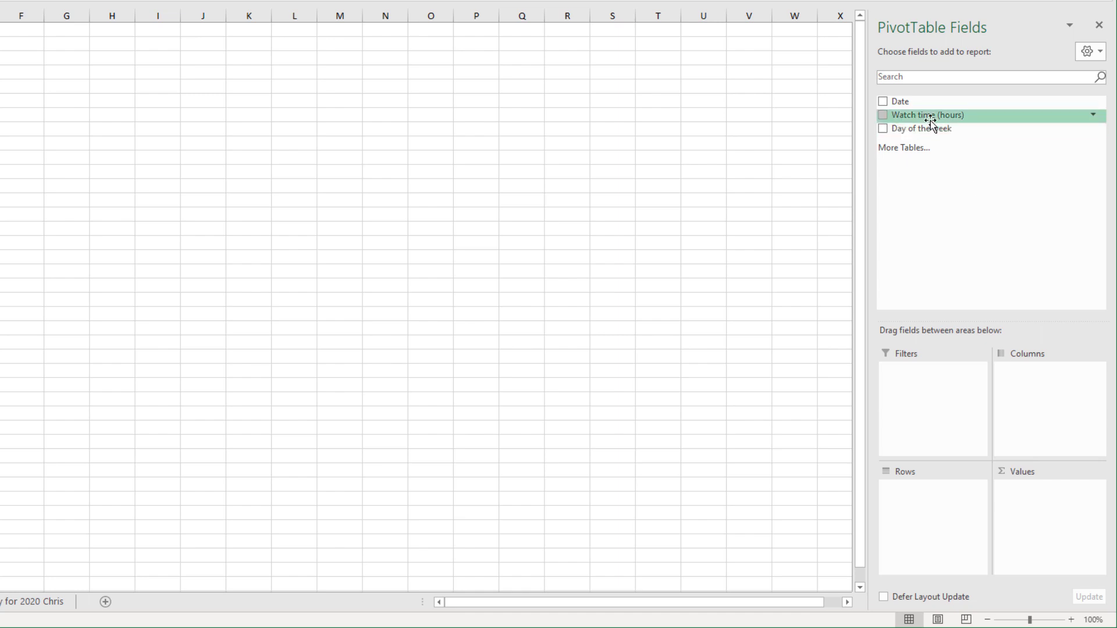
{"action": "left_click_drag", "start_coordinate": [927, 115], "coordinate": [946, 131]}
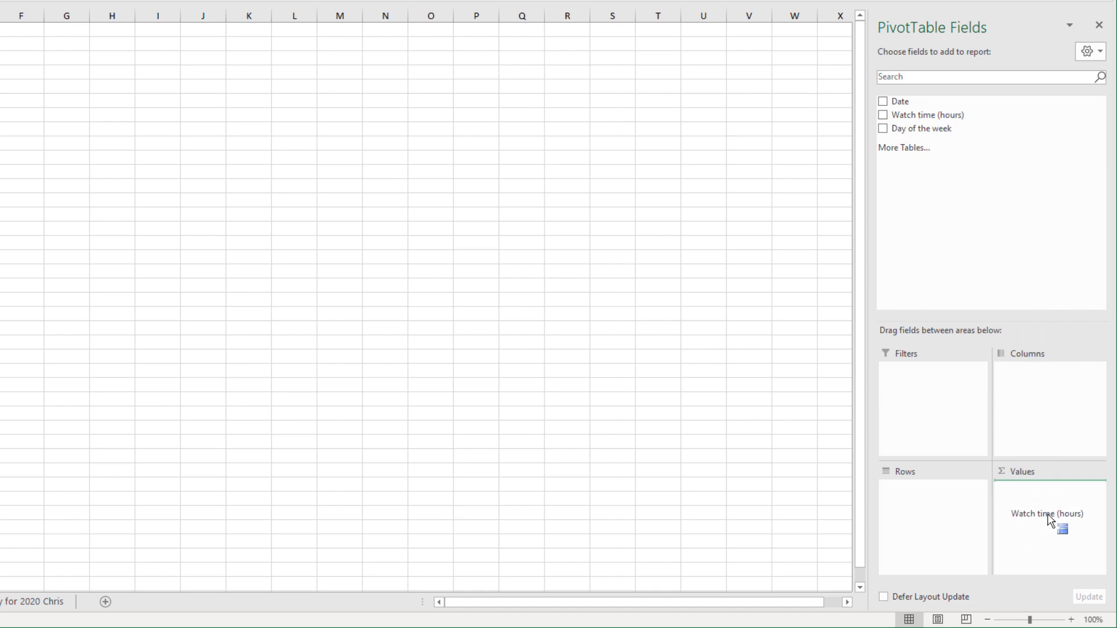
Show Sum of Watch time (hours) as a single grand total of 137865.065
{"action": "left_click", "coordinate": [882, 114]}
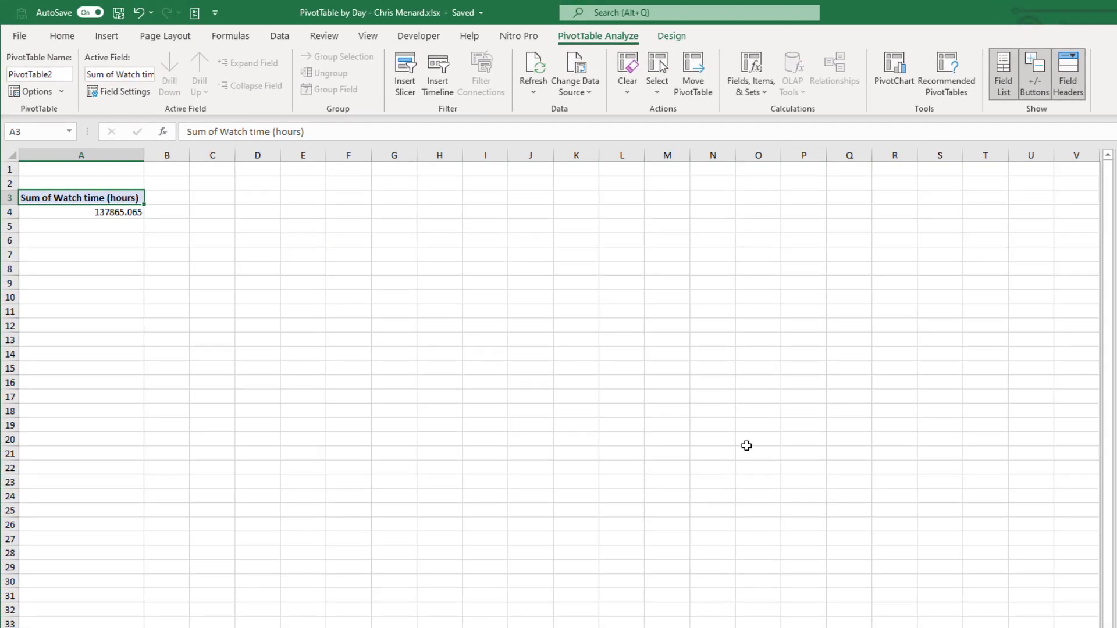
{"action": "left_click", "coordinate": [81, 212]}
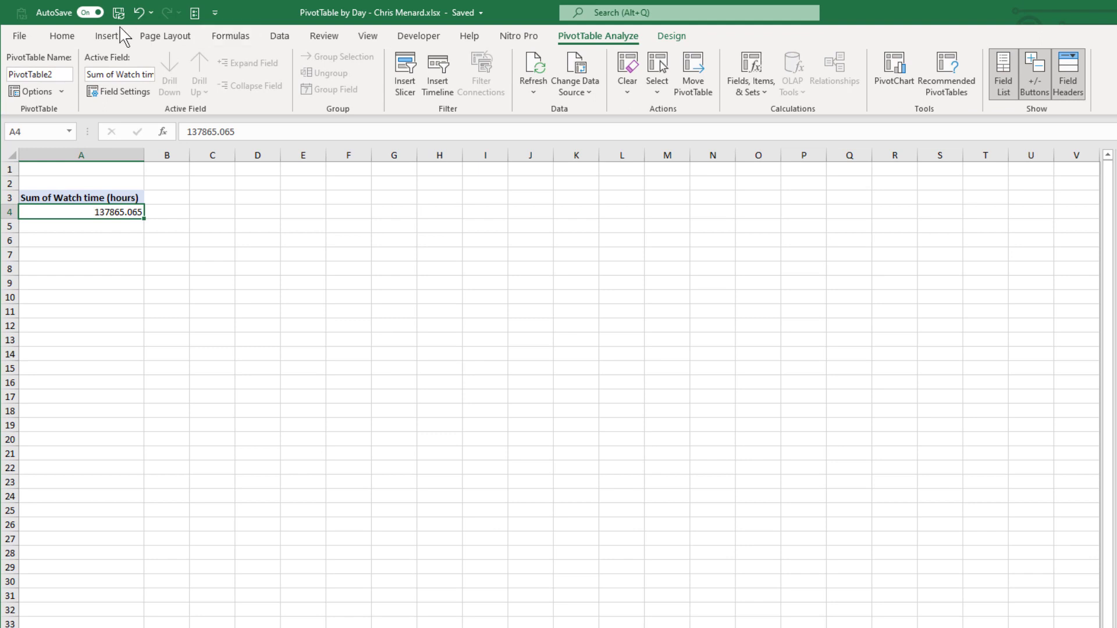
{"action": "mouse_move", "coordinate": [387, 347]}
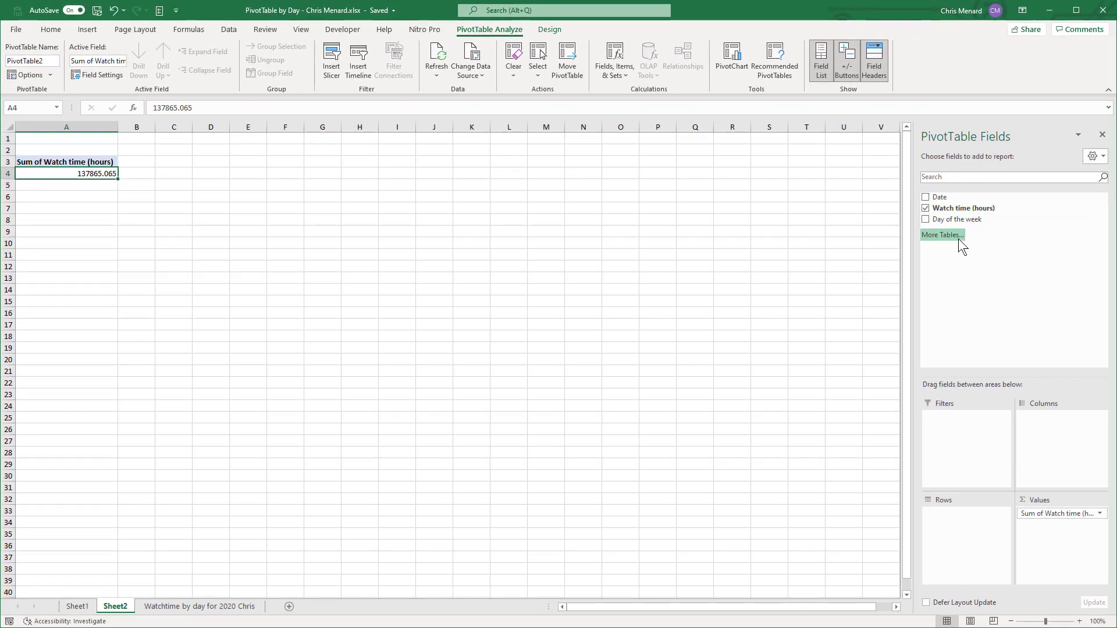
{"action": "mouse_move", "coordinate": [959, 196]}
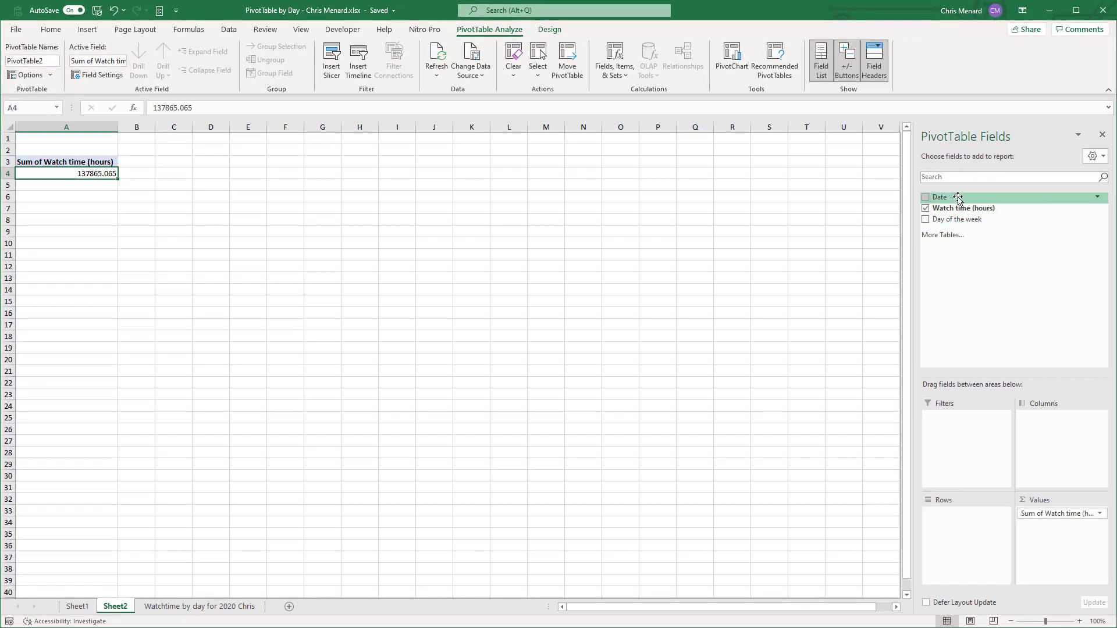
Put Date in the pivot rows so watch time breaks down by month, Jan through Dec
{"action": "left_click_drag", "start_coordinate": [957, 196], "coordinate": [950, 475]}
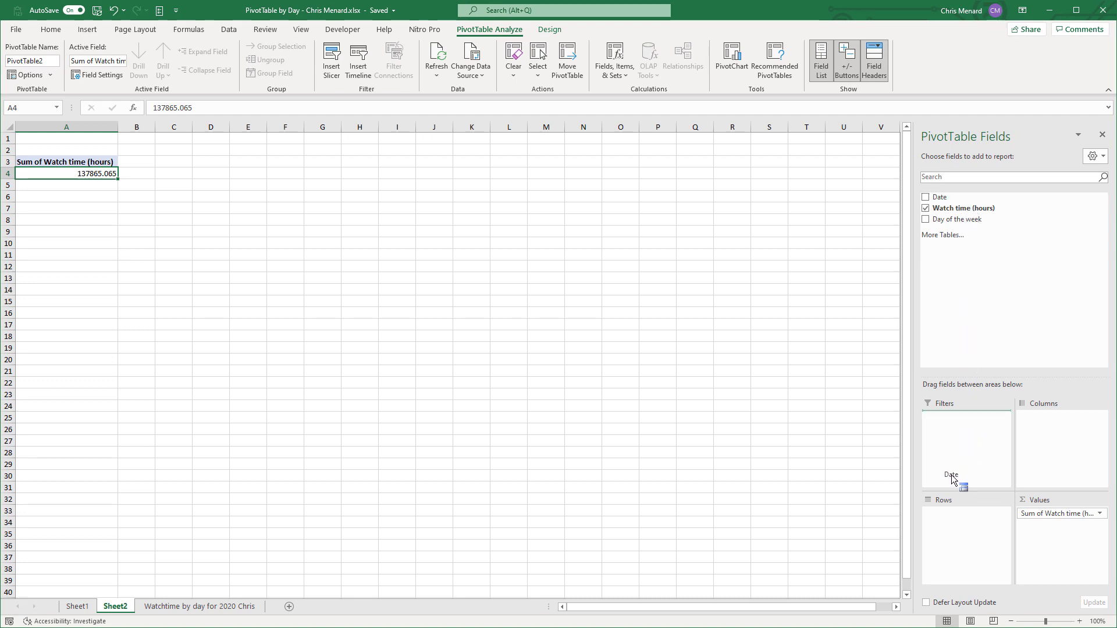
{"action": "left_click_drag", "start_coordinate": [951, 474], "coordinate": [969, 534]}
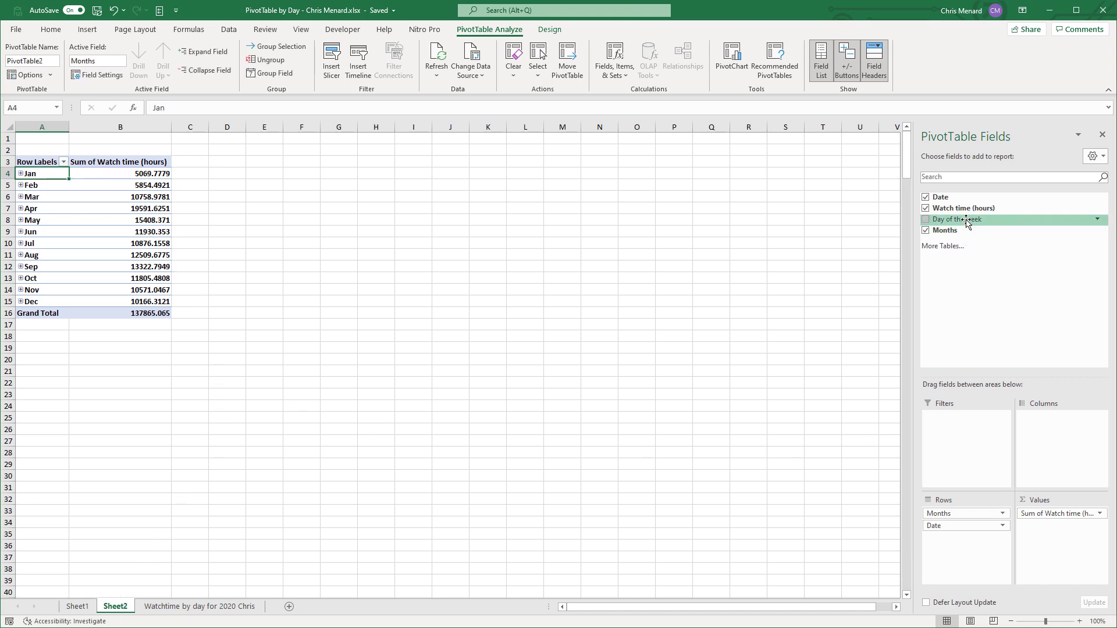
Add Day of the week under Date in Rows, then move the weekdays across as columns
{"action": "left_click_drag", "start_coordinate": [954, 220], "coordinate": [958, 465]}
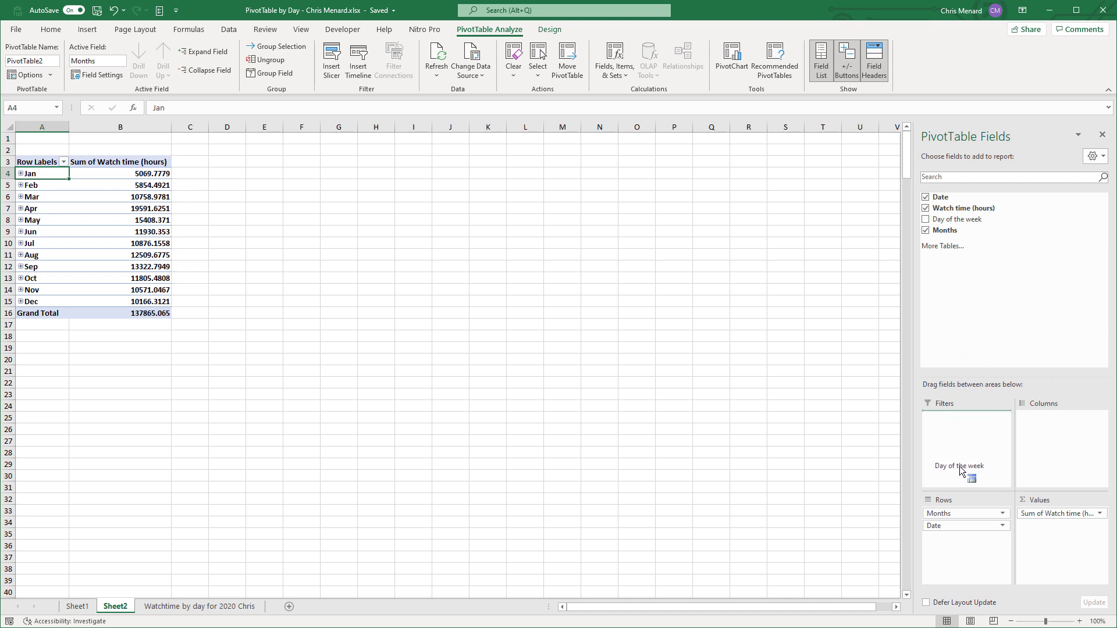
{"action": "left_click_drag", "start_coordinate": [958, 466], "coordinate": [963, 553]}
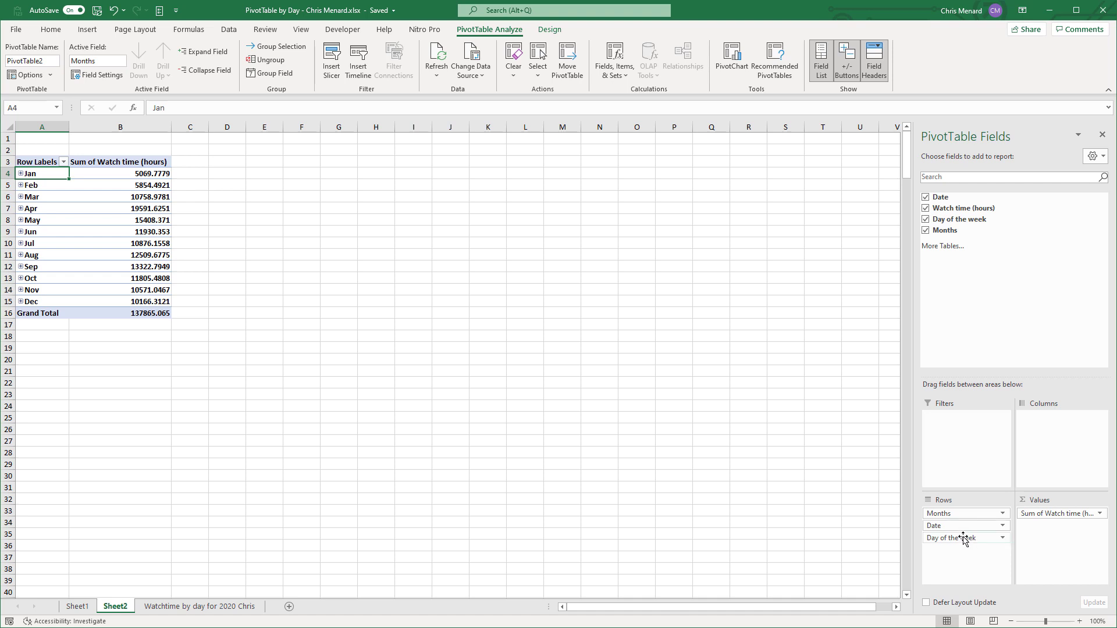
{"action": "left_click_drag", "start_coordinate": [945, 538], "coordinate": [1053, 430]}
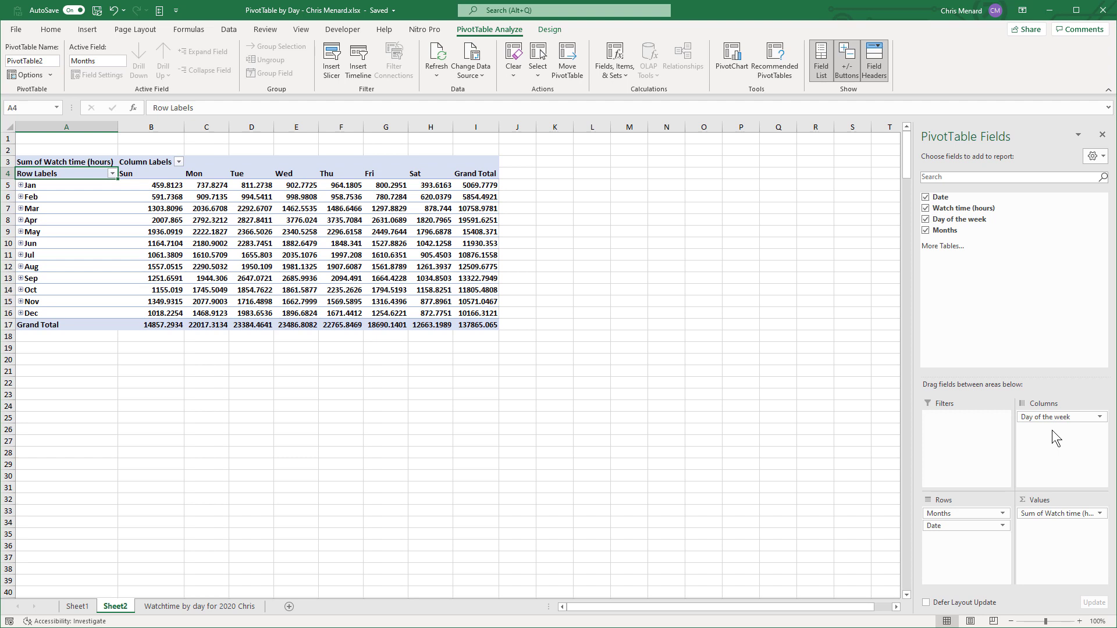
{"action": "mouse_move", "coordinate": [971, 540]}
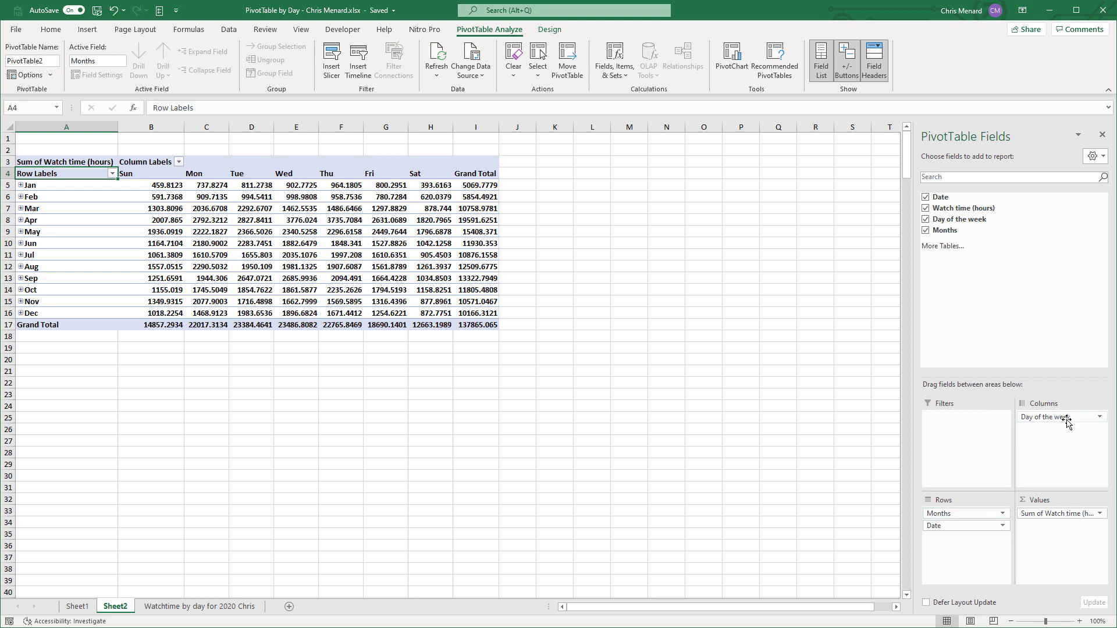
{"action": "mouse_move", "coordinate": [988, 560]}
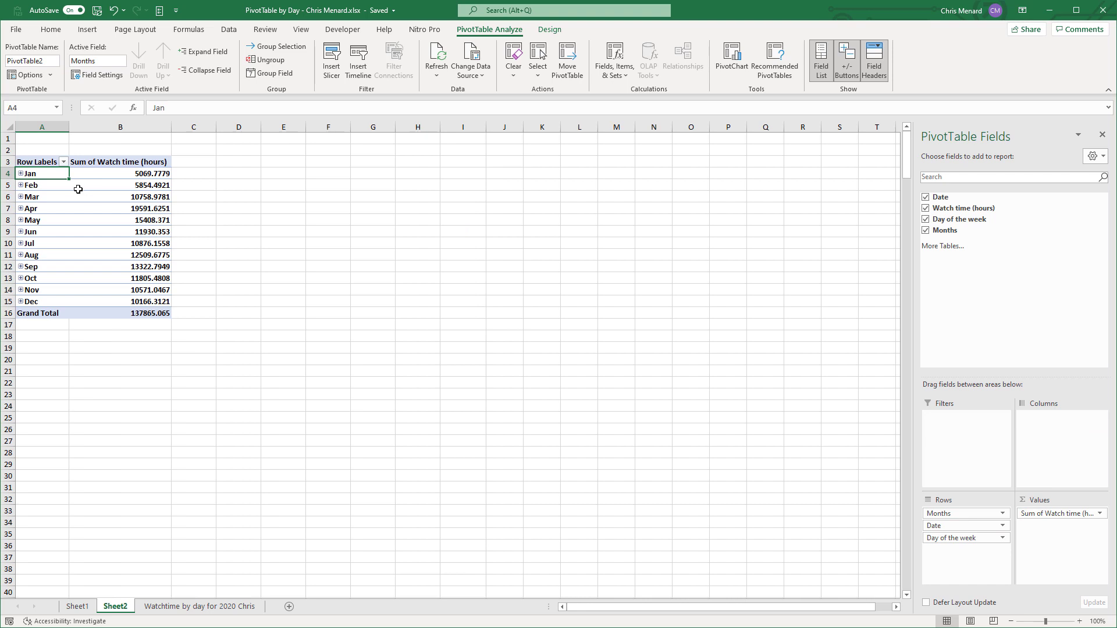
Select a cell so the pivot totals watch time by weekday, Sun through Sat
{"action": "left_click", "coordinate": [21, 172]}
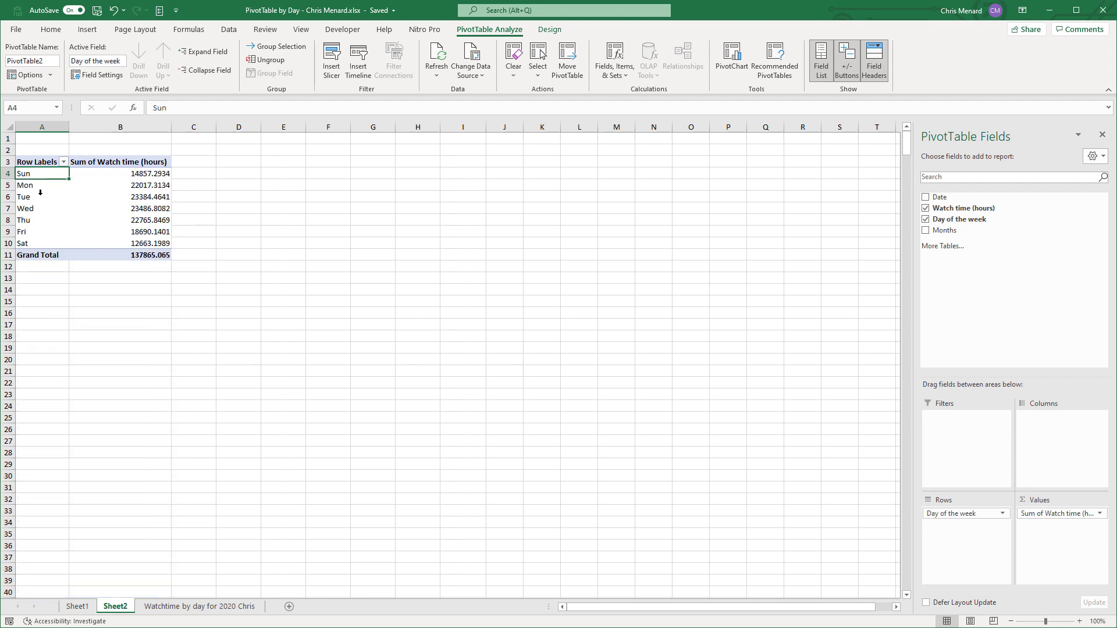
{"action": "mouse_move", "coordinate": [136, 226]}
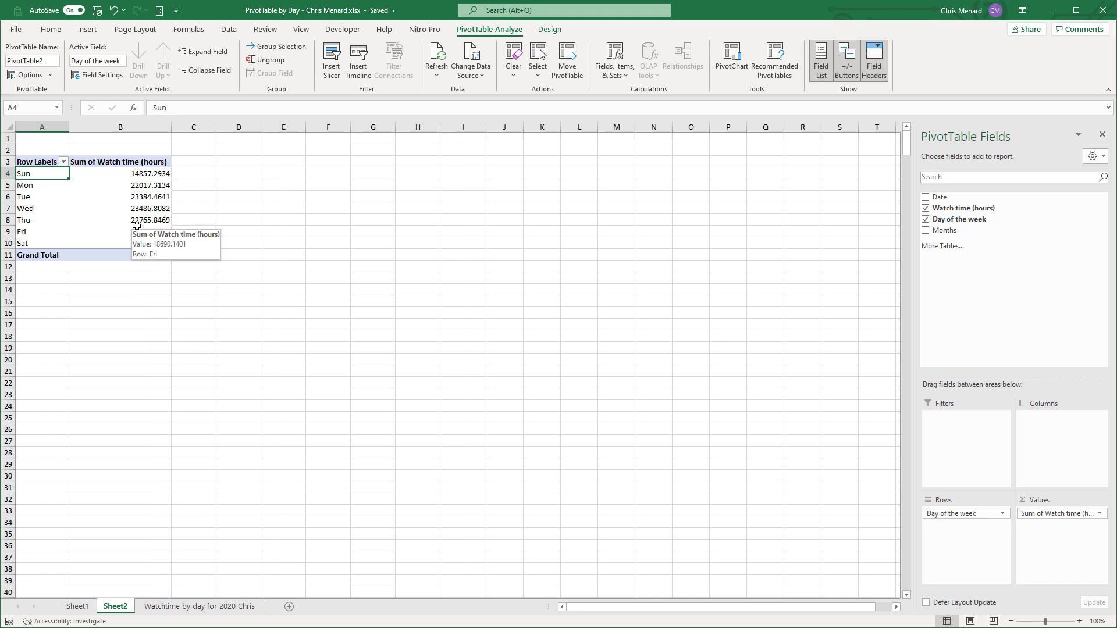
{"action": "mouse_move", "coordinate": [477, 235]}
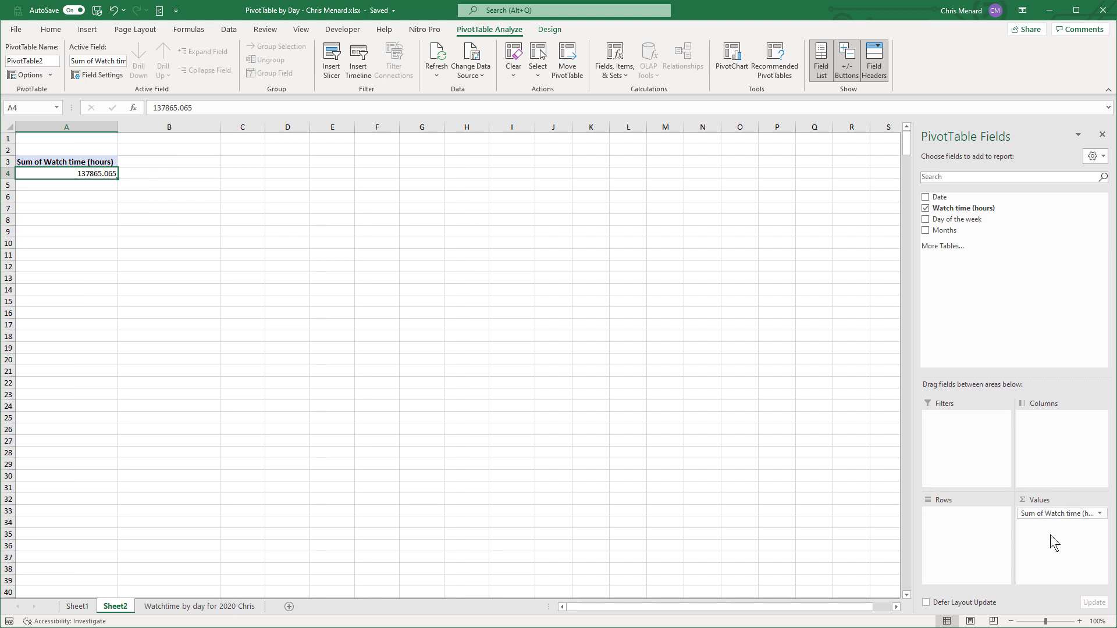
{"action": "mouse_move", "coordinate": [947, 200]}
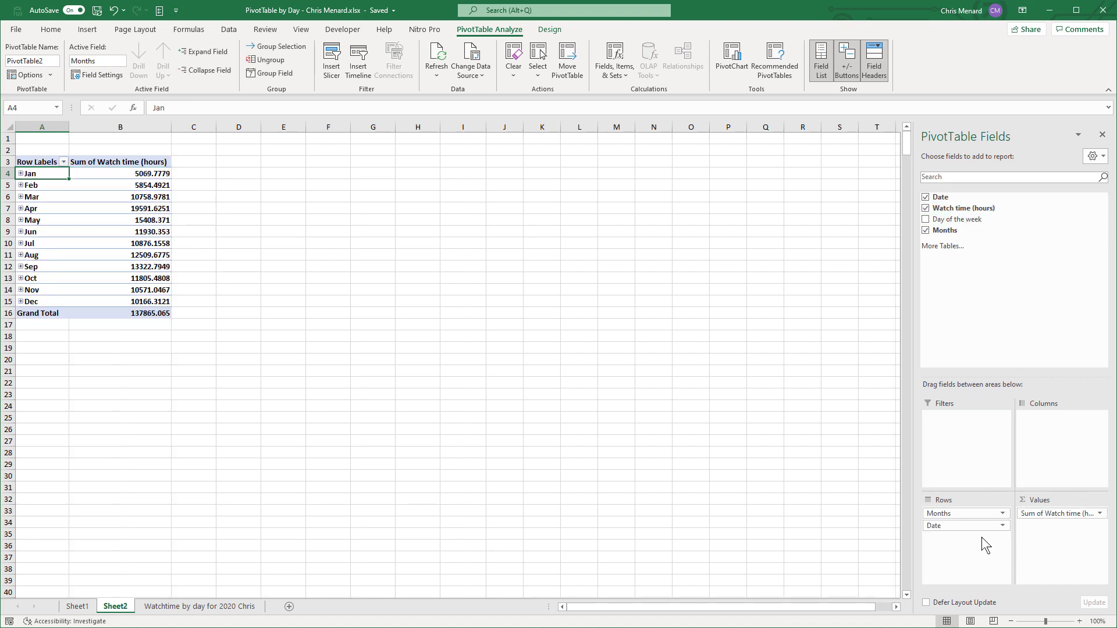
Spread each month's watch-time totals across Sun–Sat weekday columns
{"action": "left_click_drag", "start_coordinate": [958, 219], "coordinate": [1061, 408]}
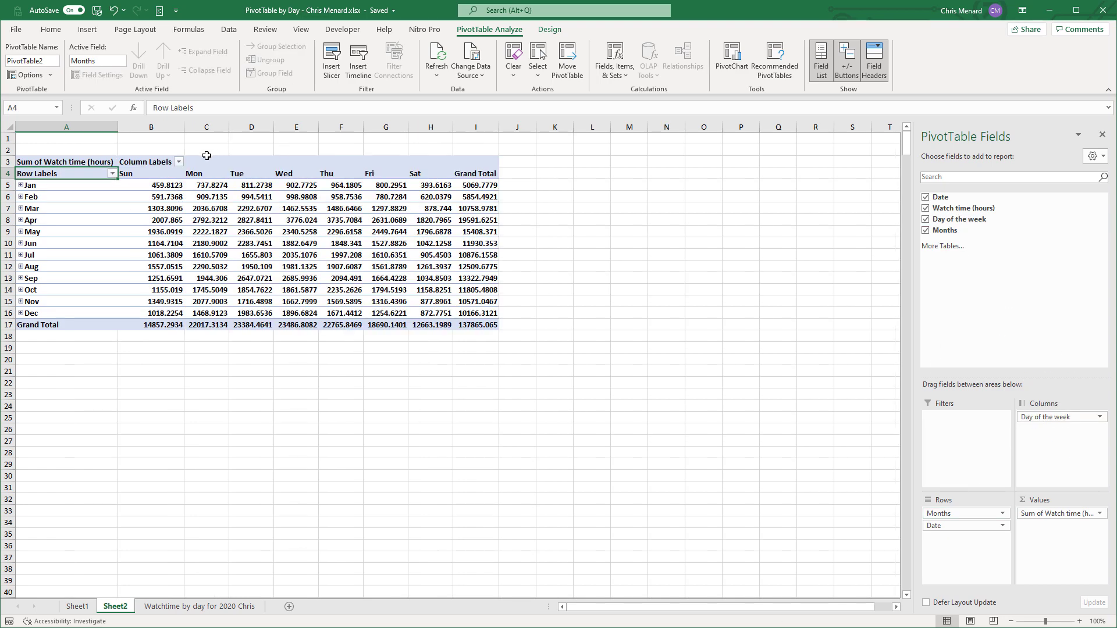
{"action": "mouse_move", "coordinate": [513, 178]}
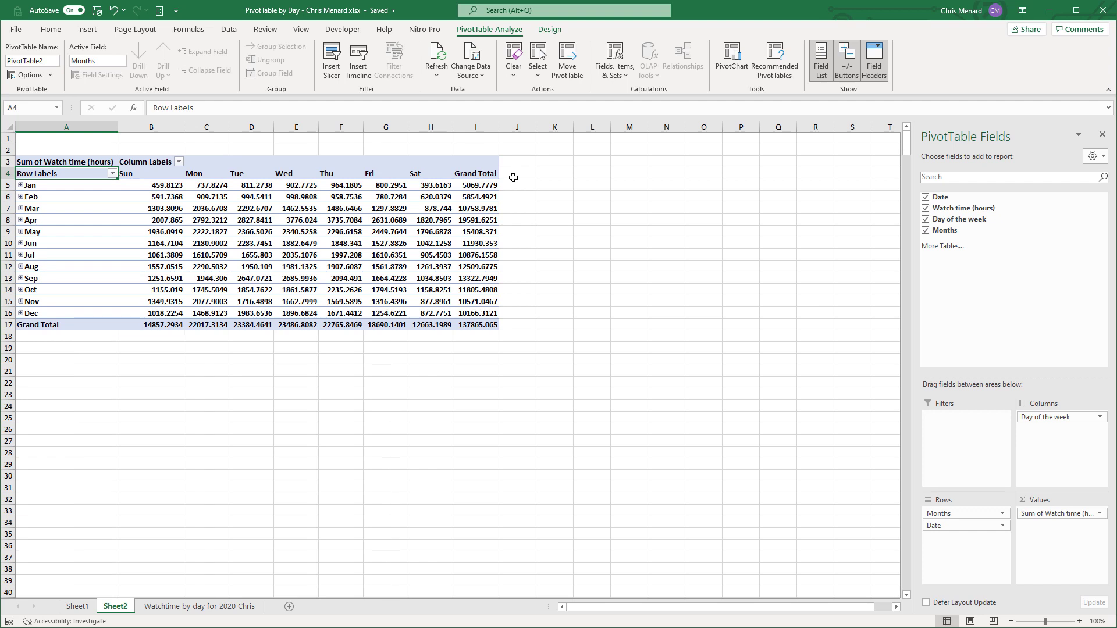
{"action": "mouse_move", "coordinate": [192, 175]}
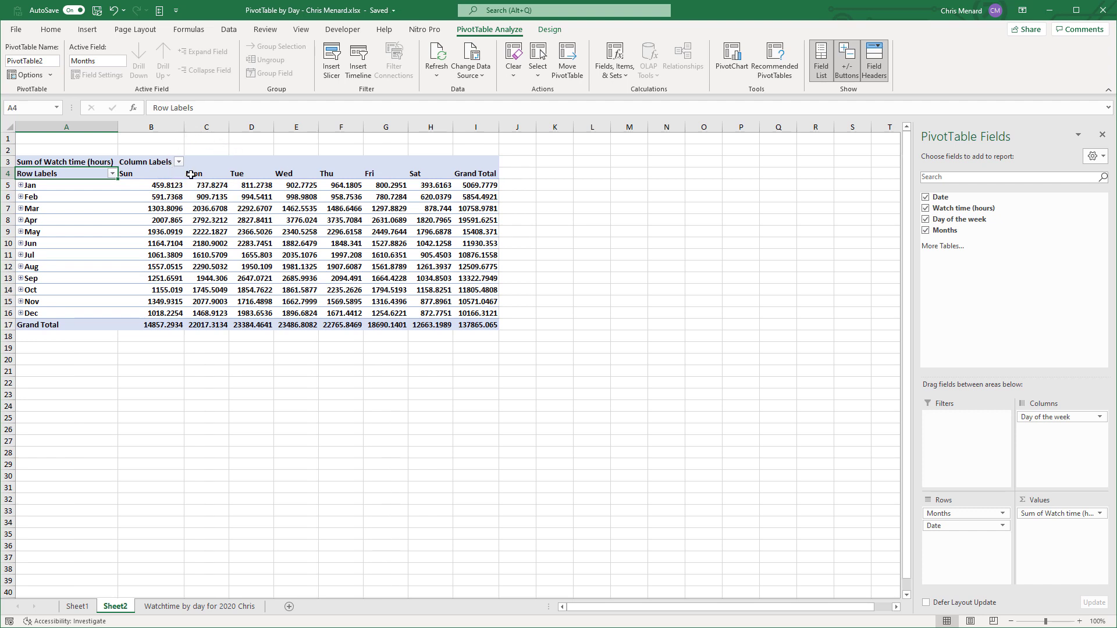
{"action": "mouse_move", "coordinate": [165, 185]}
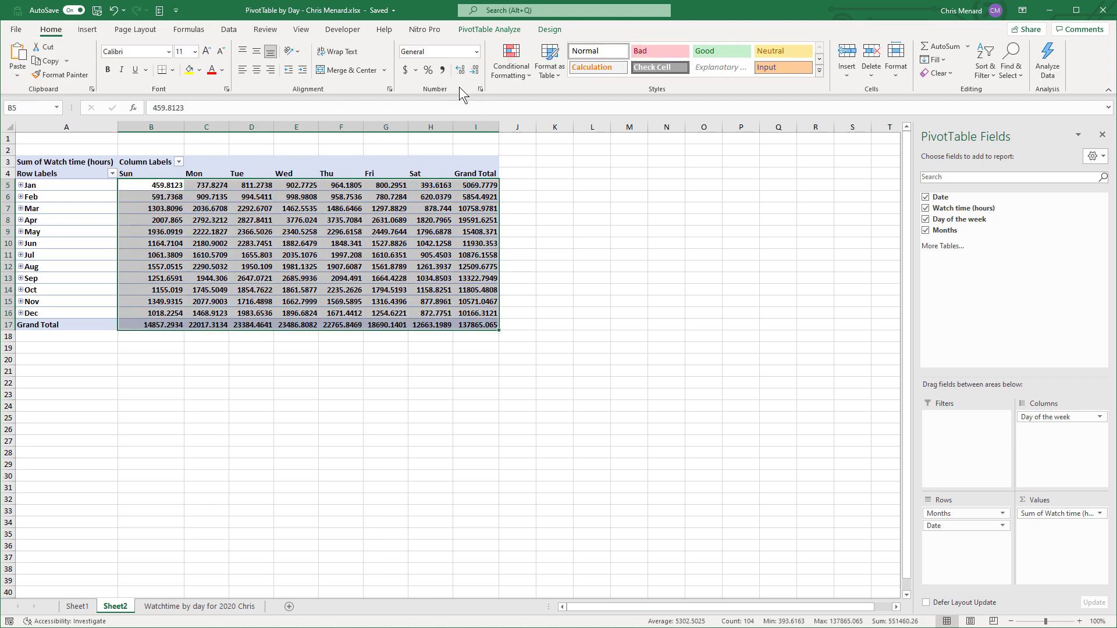
{"action": "mouse_move", "coordinate": [444, 70]}
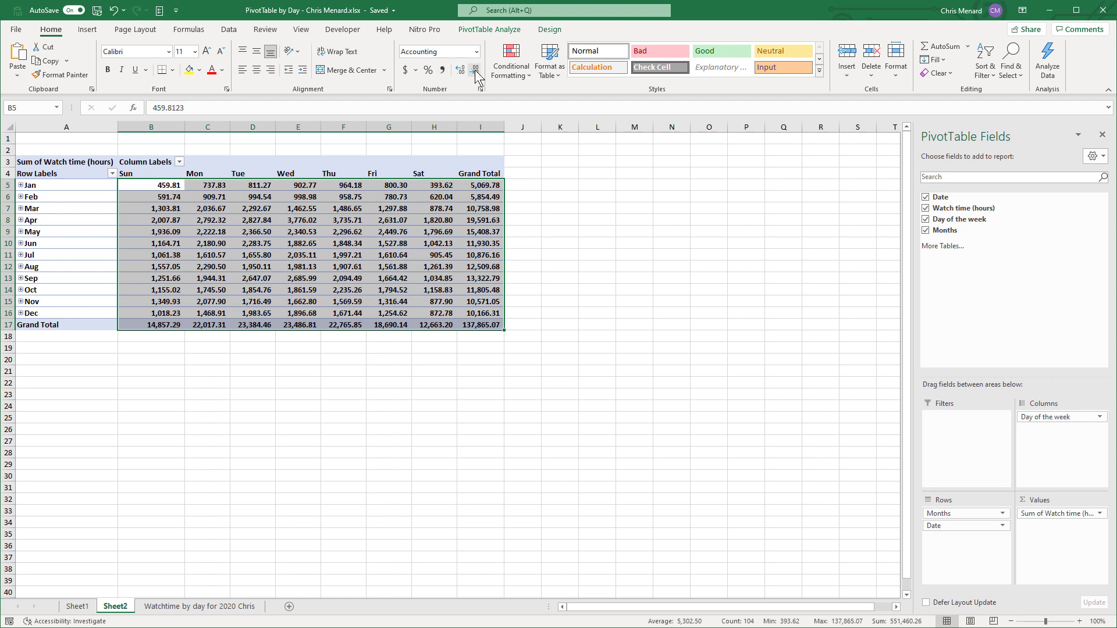
Drop the decimals so watch-time values show as whole numbers, e.g. 137,865
{"action": "left_click", "coordinate": [475, 71]}
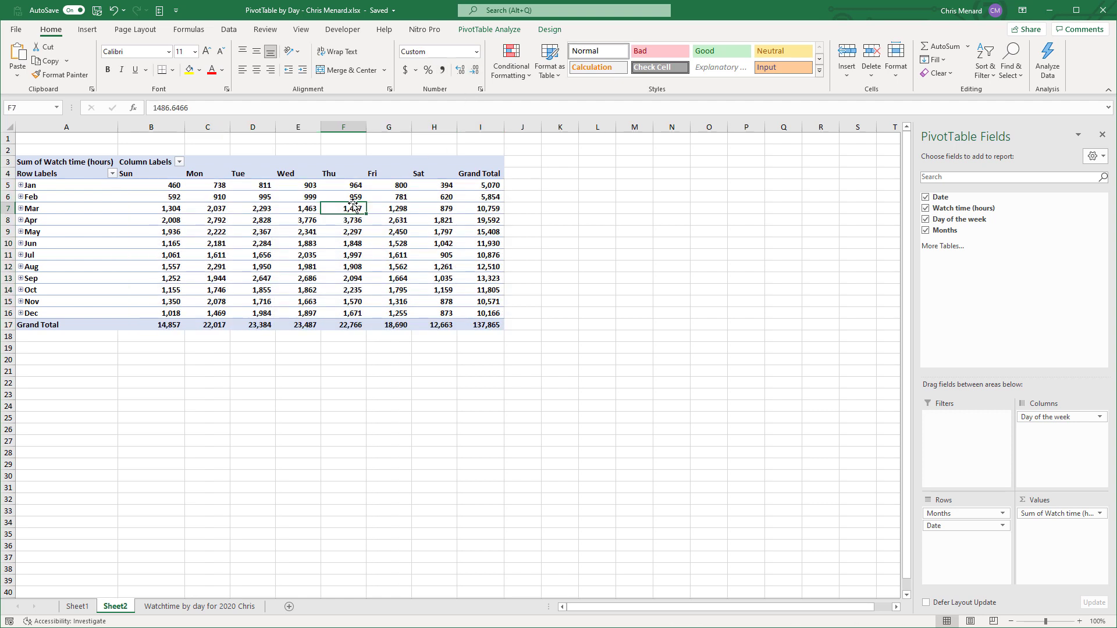
{"action": "mouse_move", "coordinate": [291, 221]}
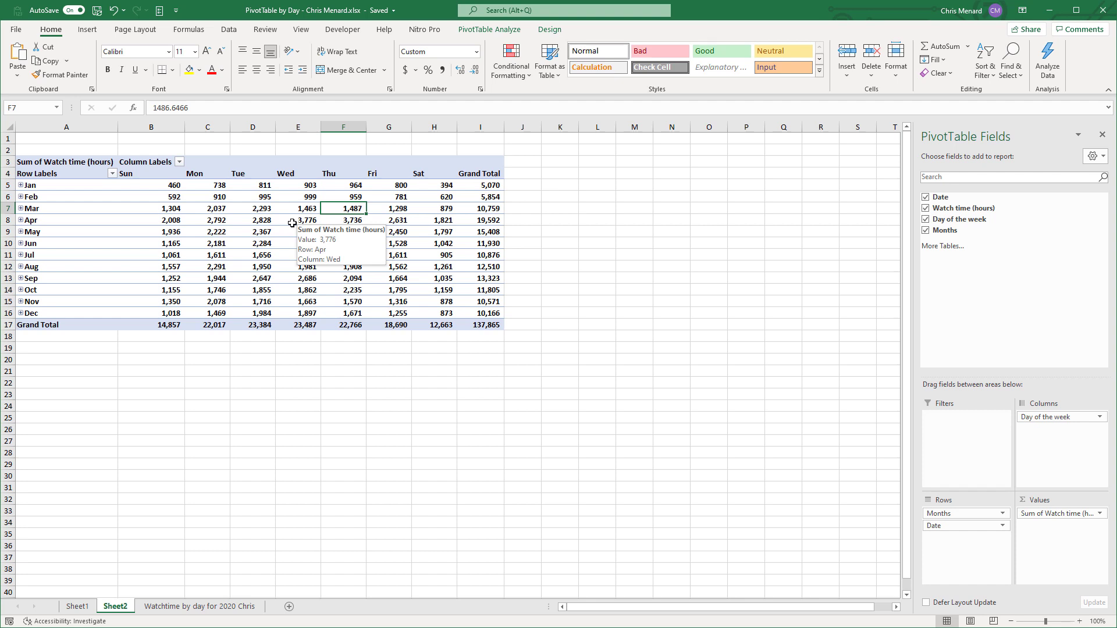
{"action": "mouse_move", "coordinate": [703, 224]}
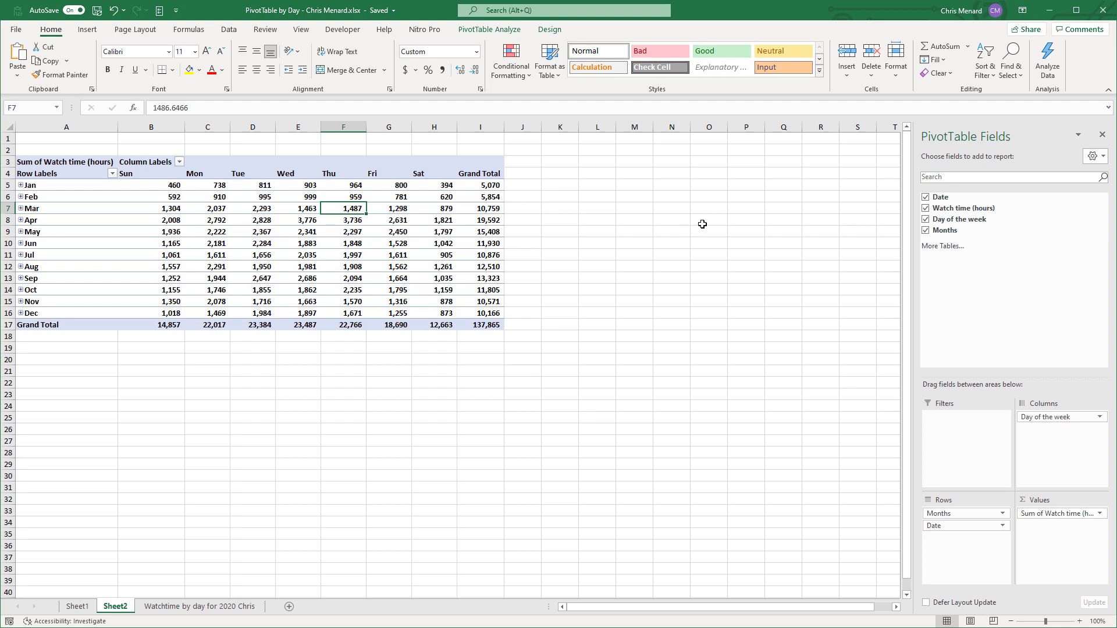
{"action": "mouse_move", "coordinate": [731, 198]}
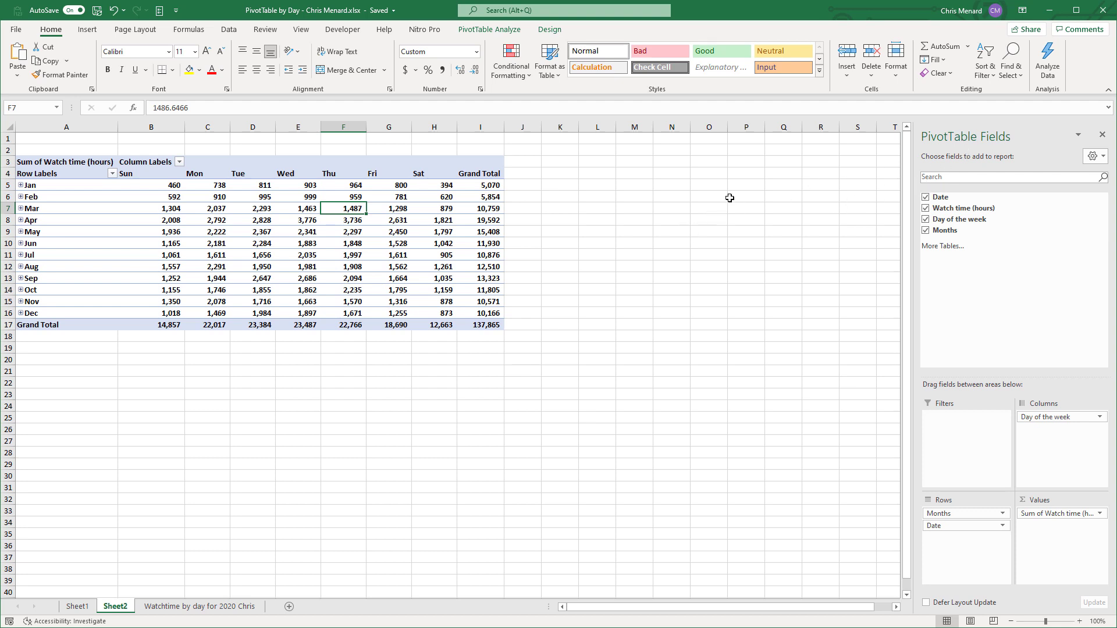
Select a pivot cell and bring up the PivotTable Analyze, then Design, ribbon tools
{"action": "left_click", "coordinate": [634, 207]}
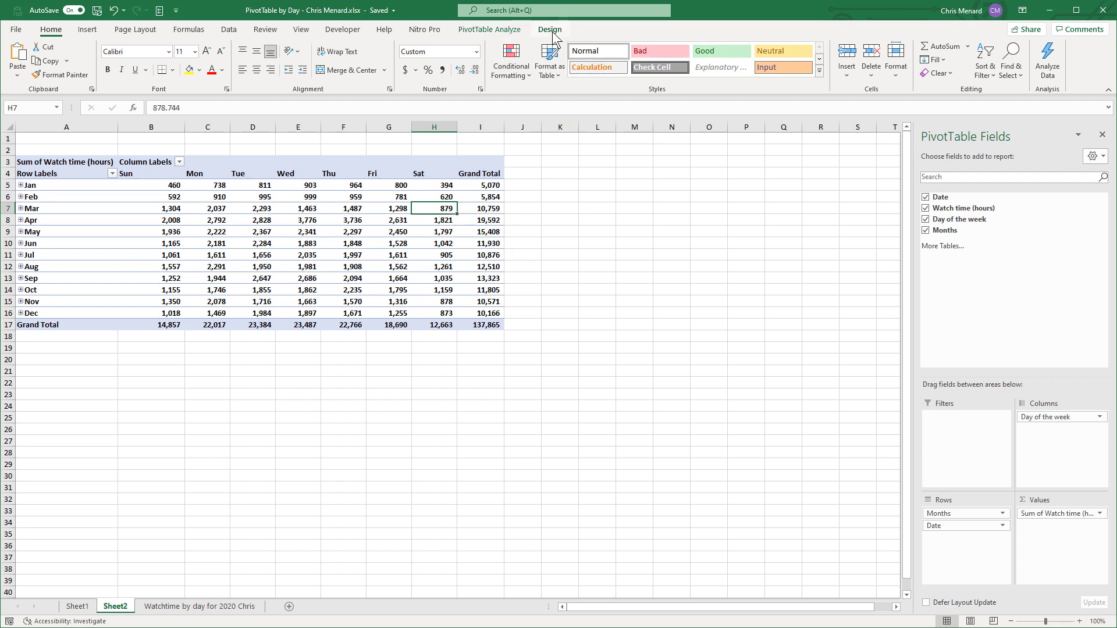
{"action": "left_click", "coordinate": [490, 30]}
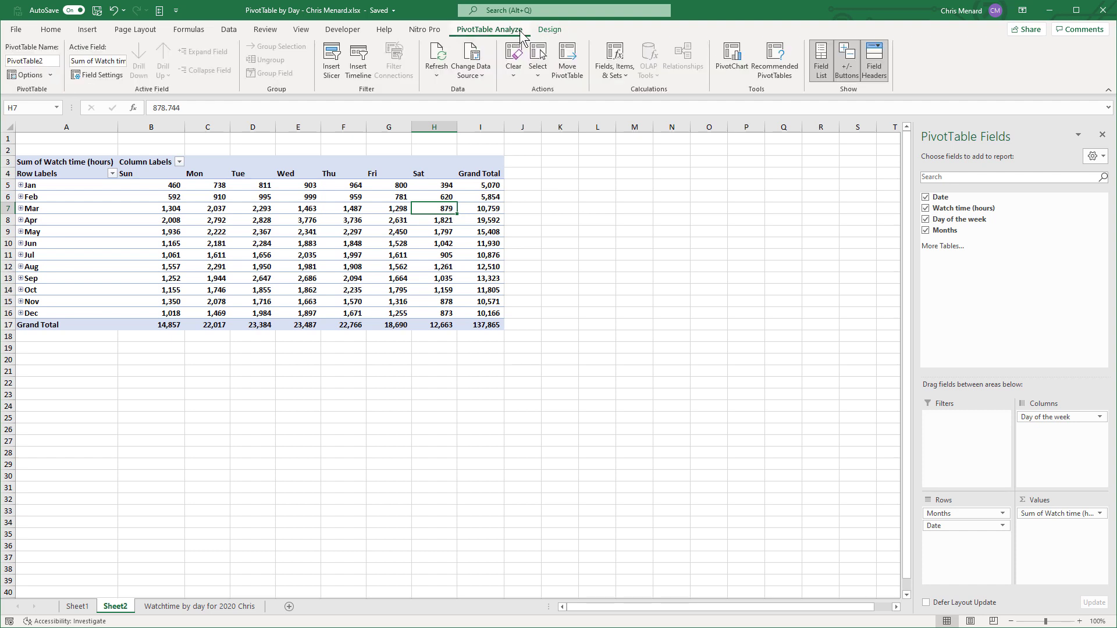
{"action": "mouse_move", "coordinate": [542, 34]}
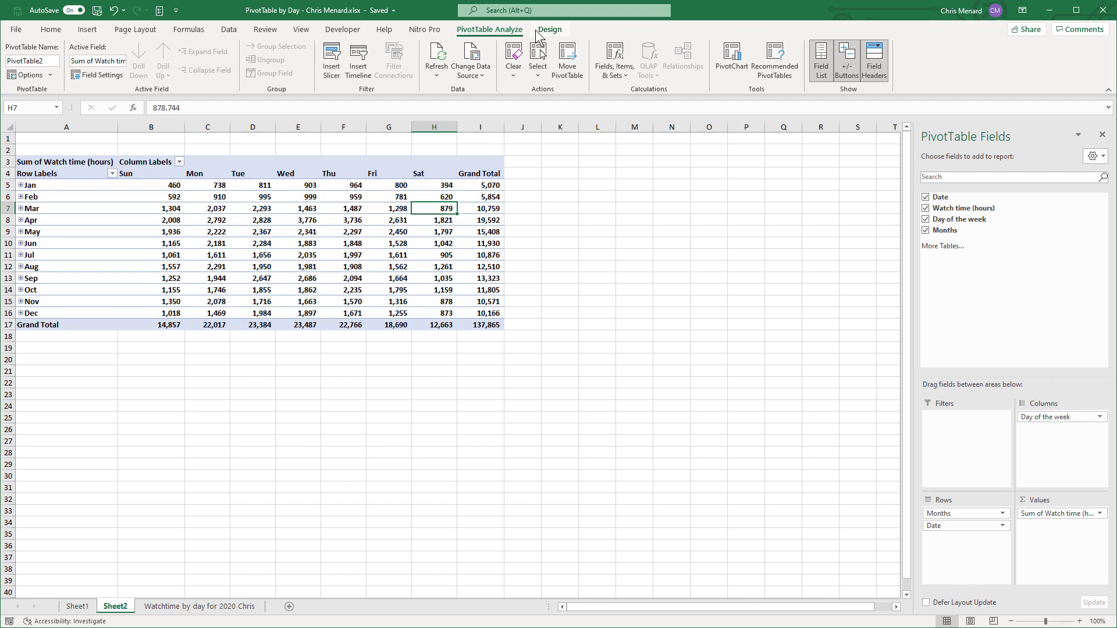
{"action": "mouse_move", "coordinate": [604, 210]}
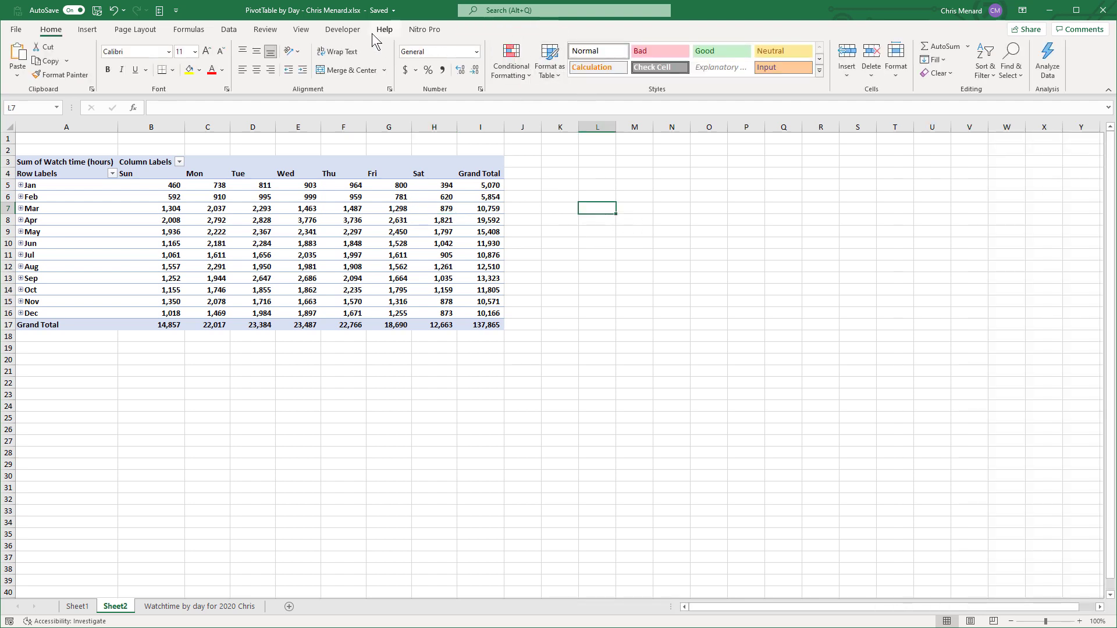
{"action": "mouse_move", "coordinate": [535, 33]}
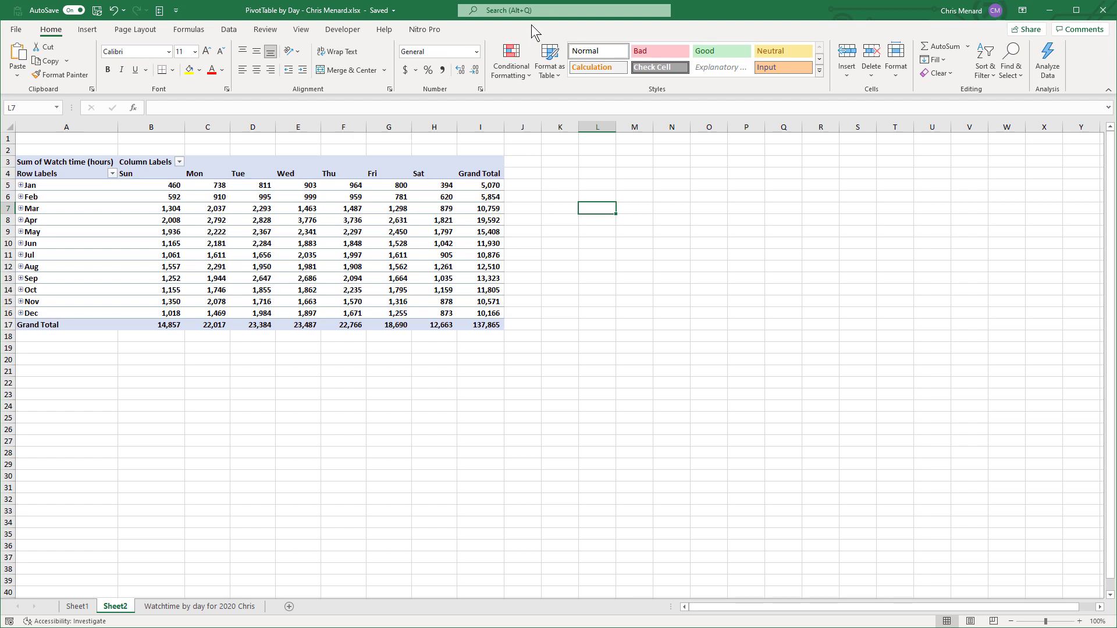
{"action": "left_click", "coordinate": [388, 208]}
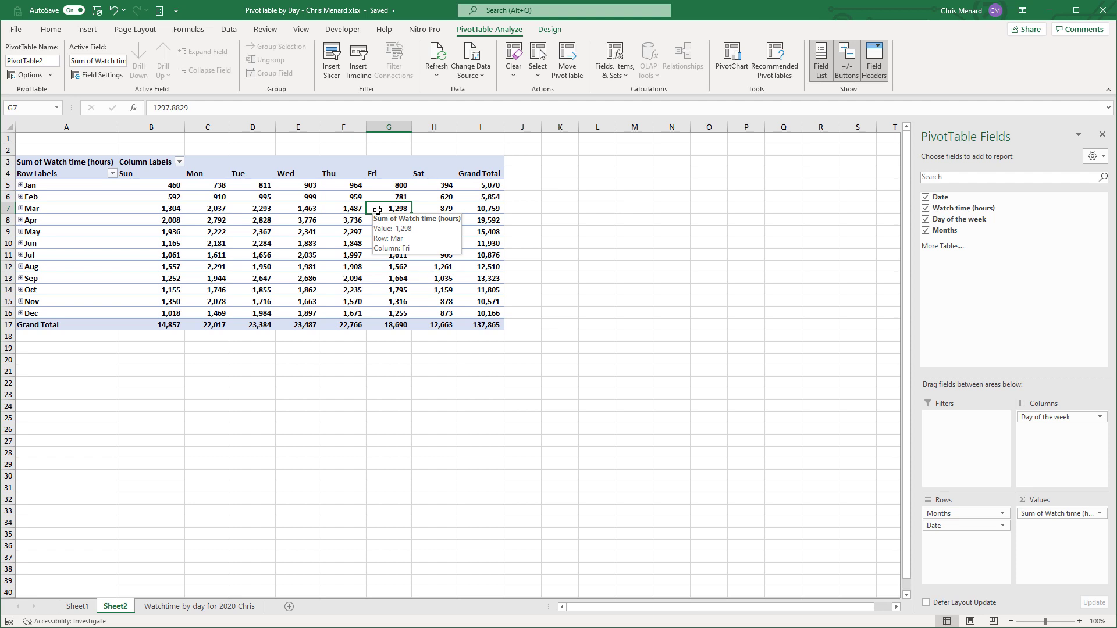
{"action": "left_click", "coordinate": [549, 31]}
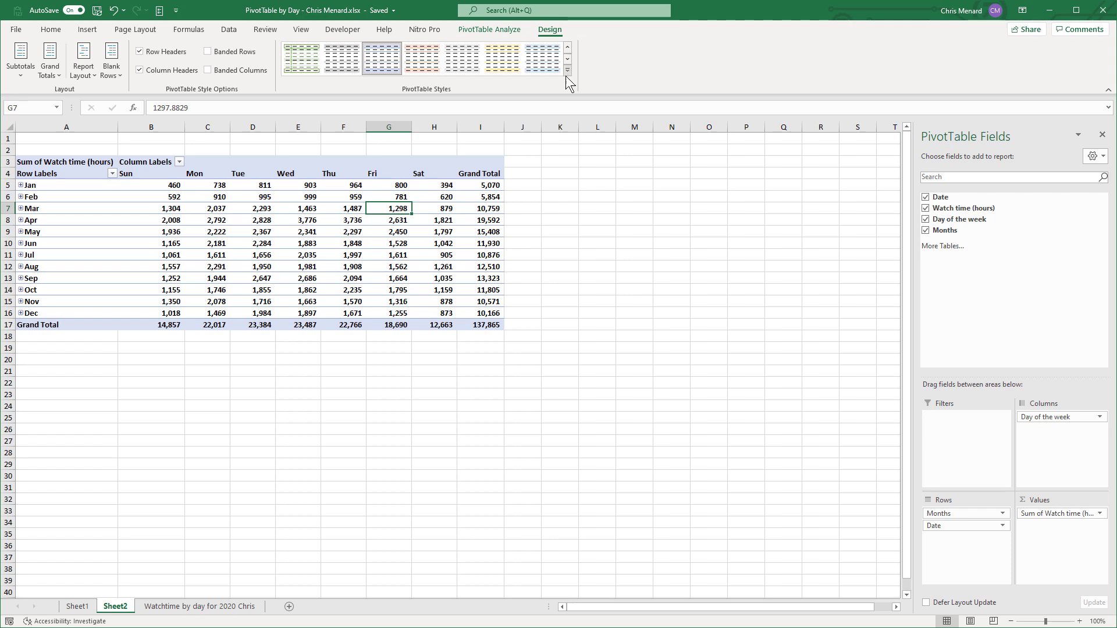
Expand the full PivotTable Styles gallery of Light, Medium and Dark looks
{"action": "left_click", "coordinate": [568, 70]}
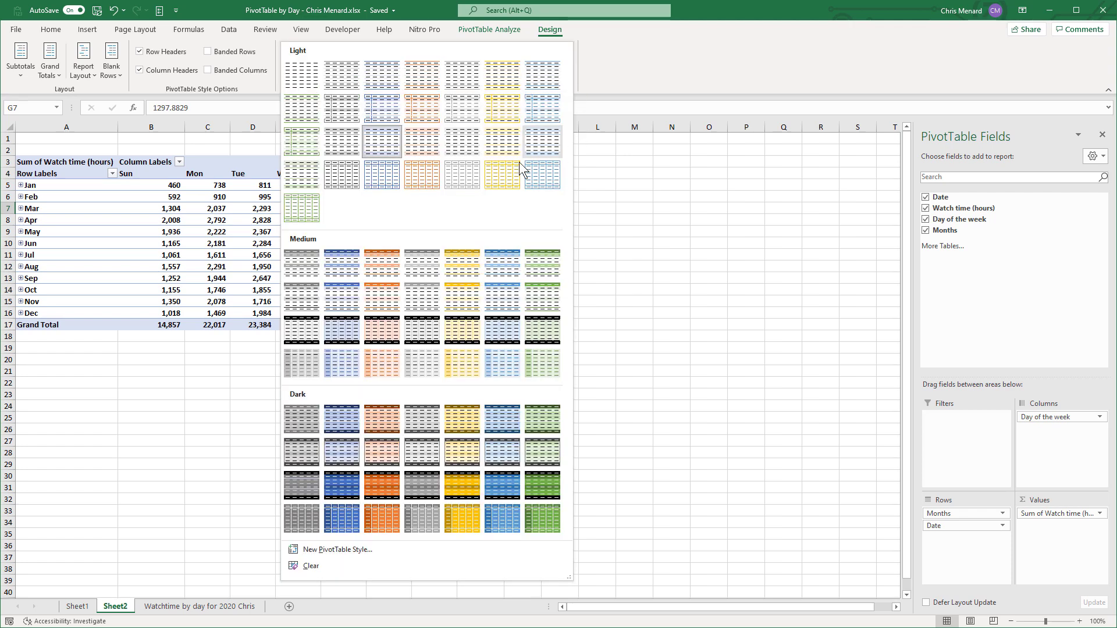
{"action": "mouse_move", "coordinate": [342, 111]}
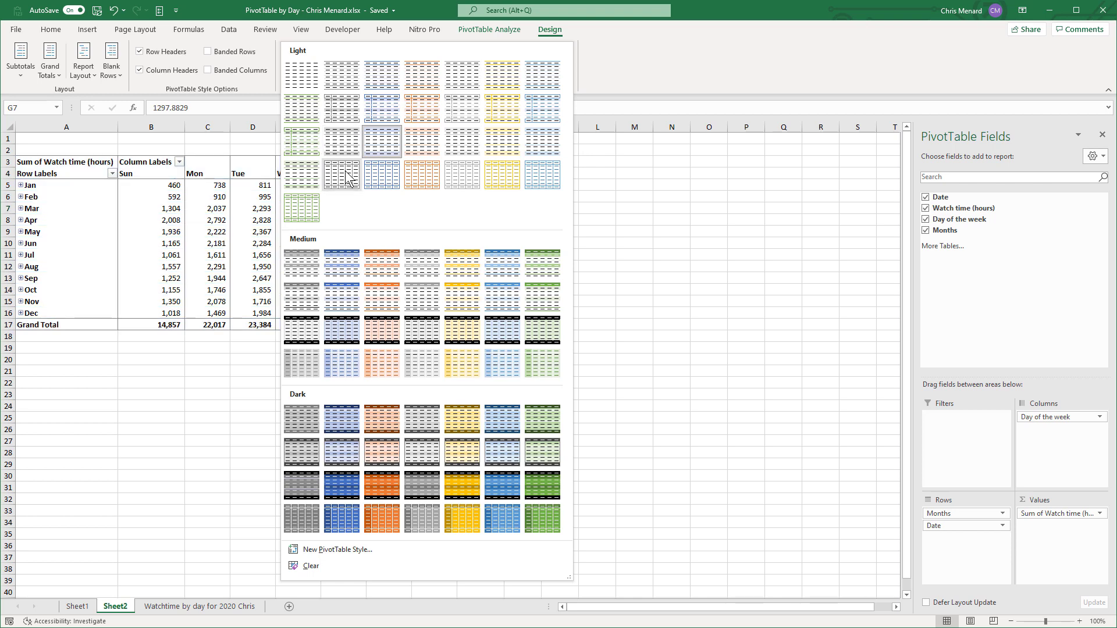
{"action": "mouse_move", "coordinate": [350, 177]}
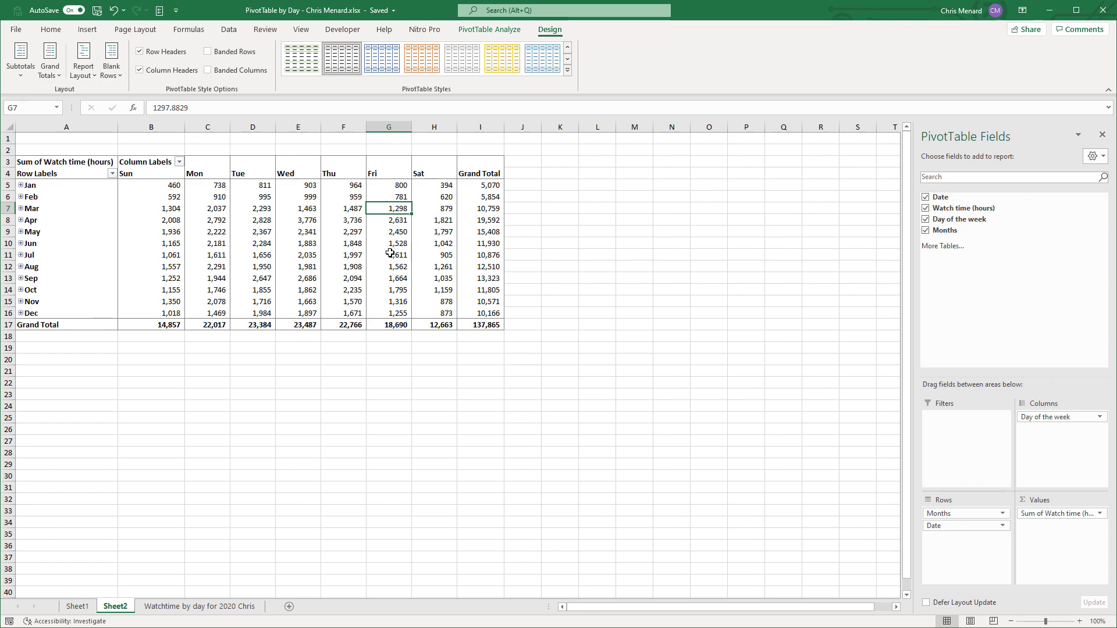
{"action": "mouse_move", "coordinate": [140, 261]}
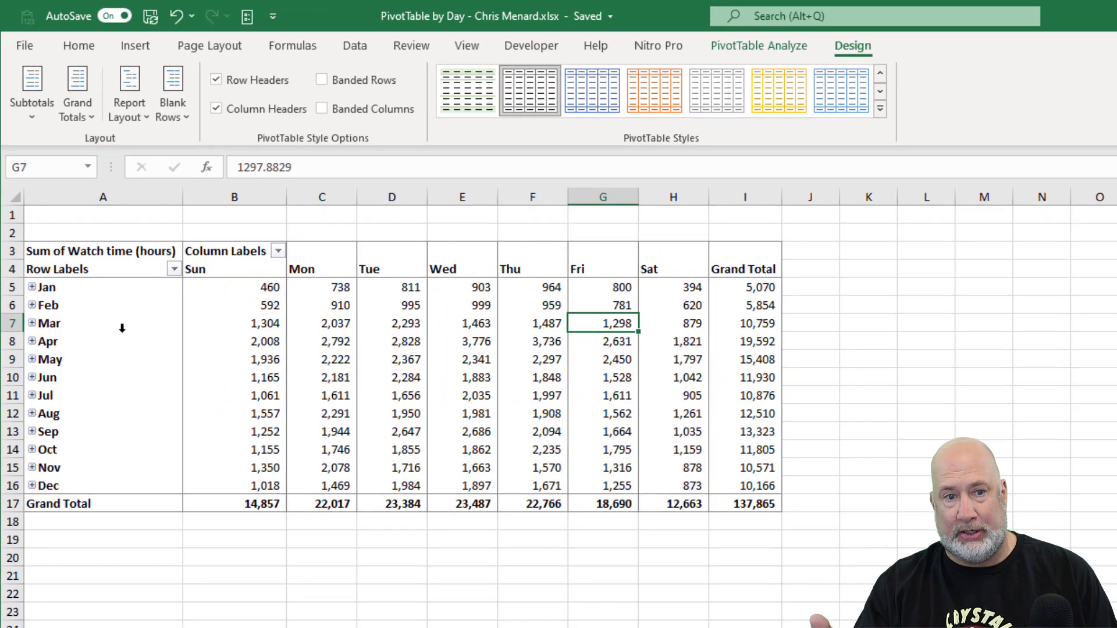
{"action": "mouse_move", "coordinate": [380, 342]}
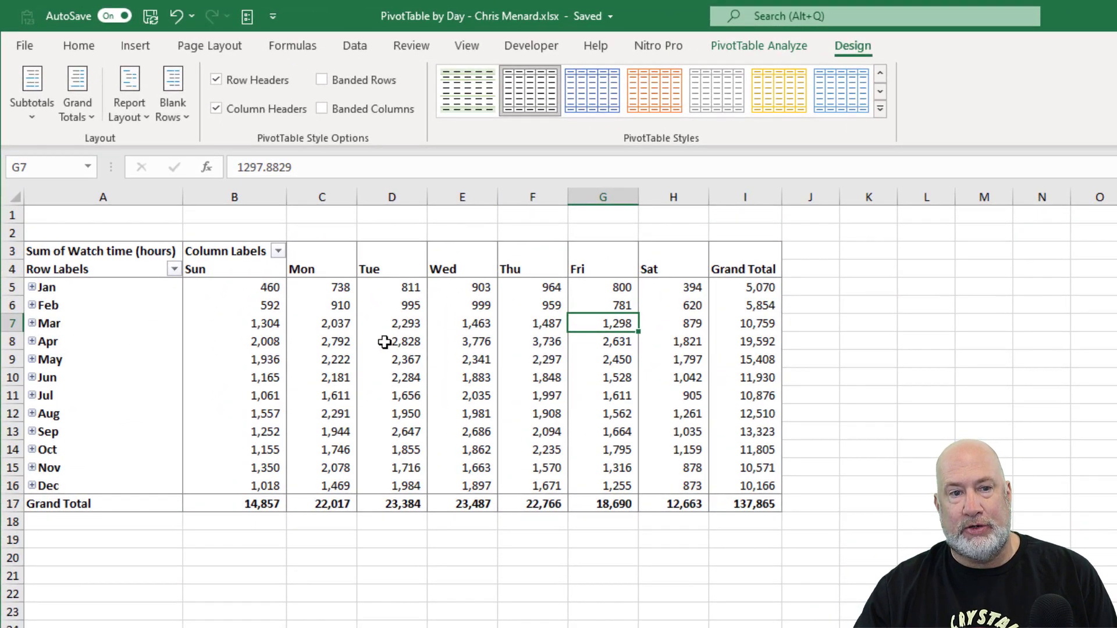
{"action": "mouse_move", "coordinate": [241, 268]}
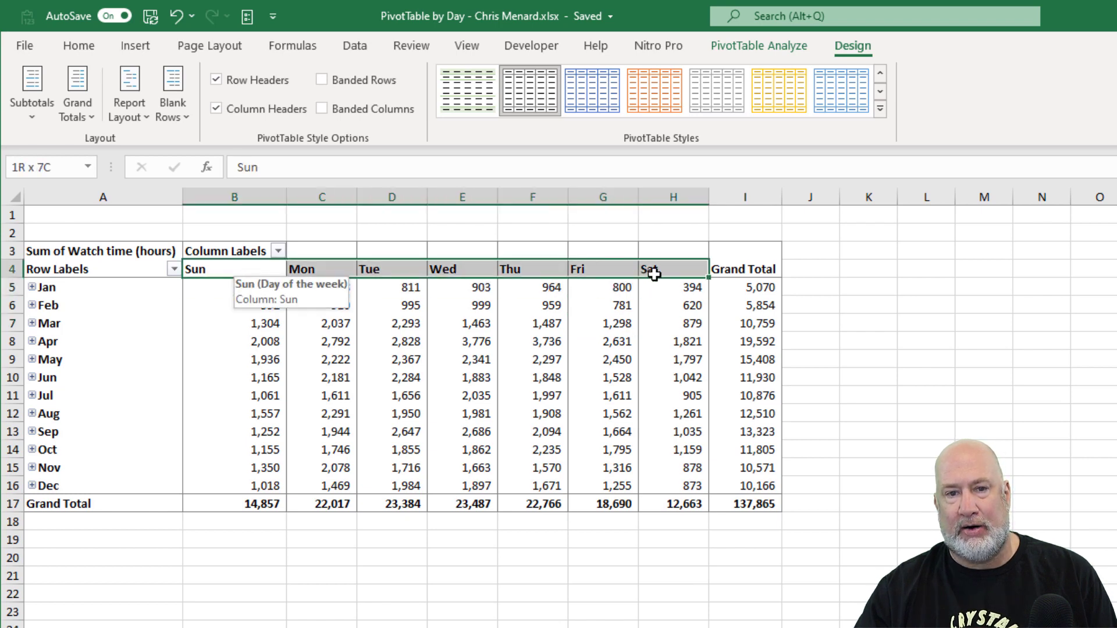
{"action": "left_click", "coordinate": [77, 45]}
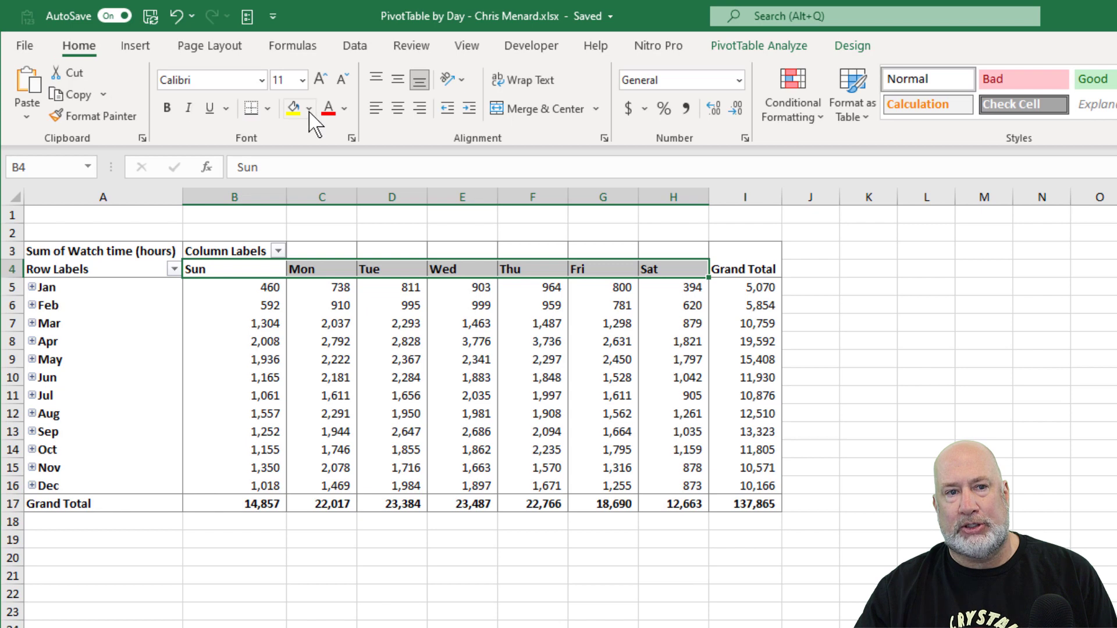
{"action": "mouse_move", "coordinate": [418, 109]}
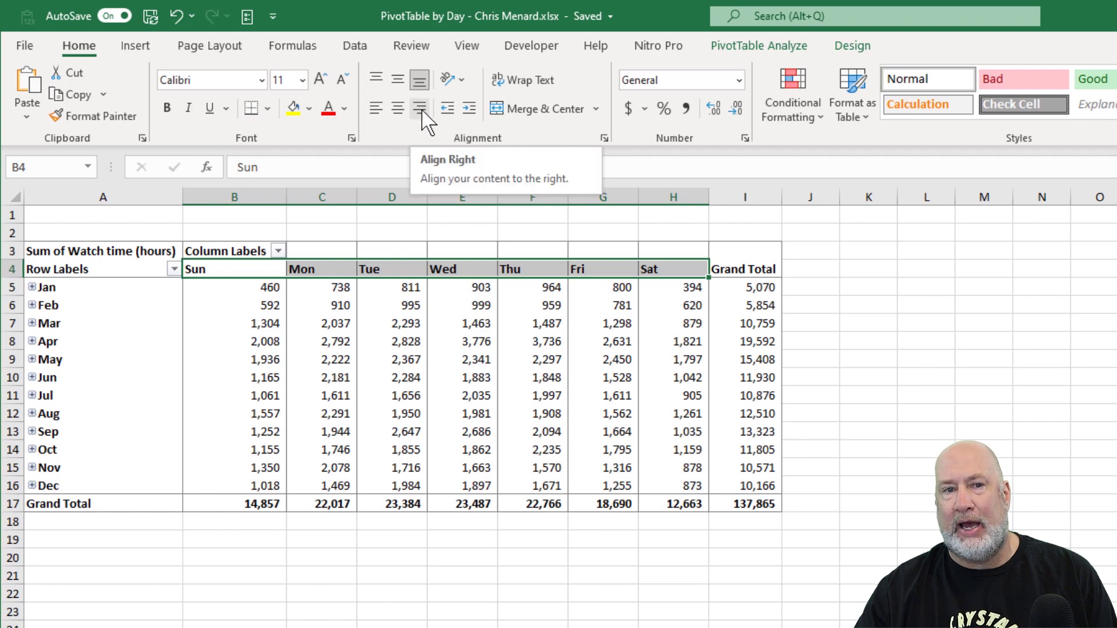
{"action": "left_click", "coordinate": [419, 109]}
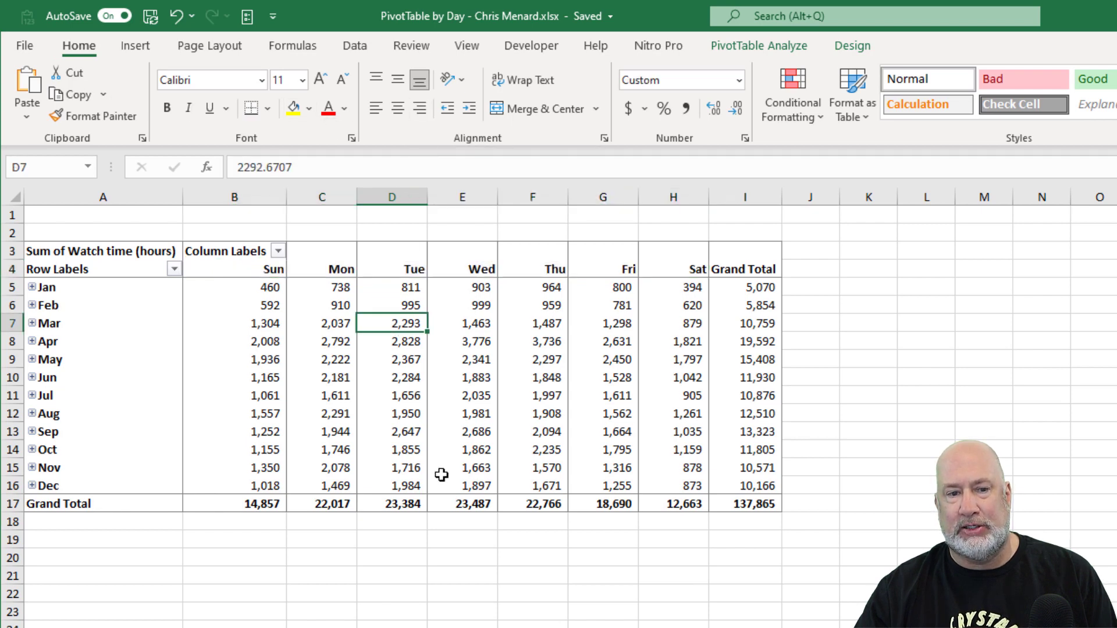
{"action": "mouse_move", "coordinate": [248, 517]}
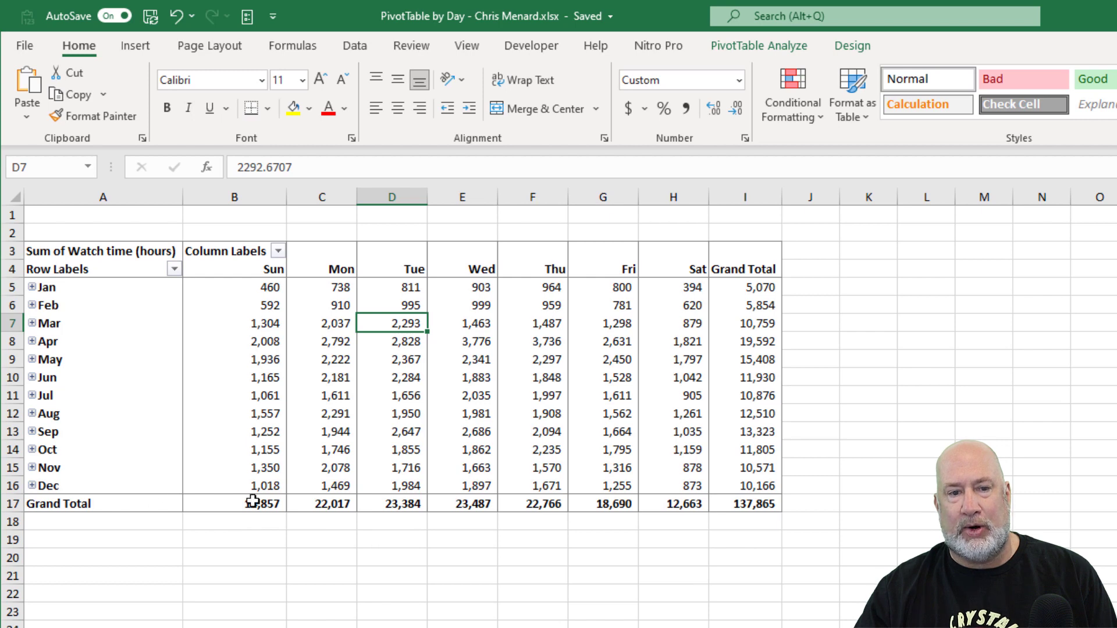
{"action": "mouse_move", "coordinate": [315, 502]}
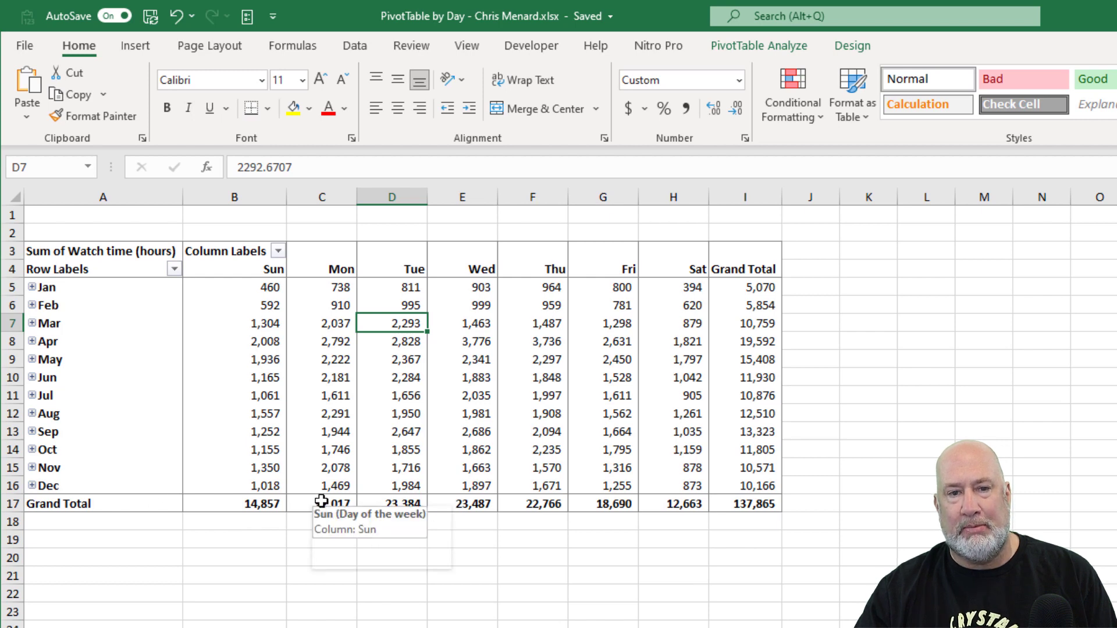
{"action": "mouse_move", "coordinate": [405, 503]}
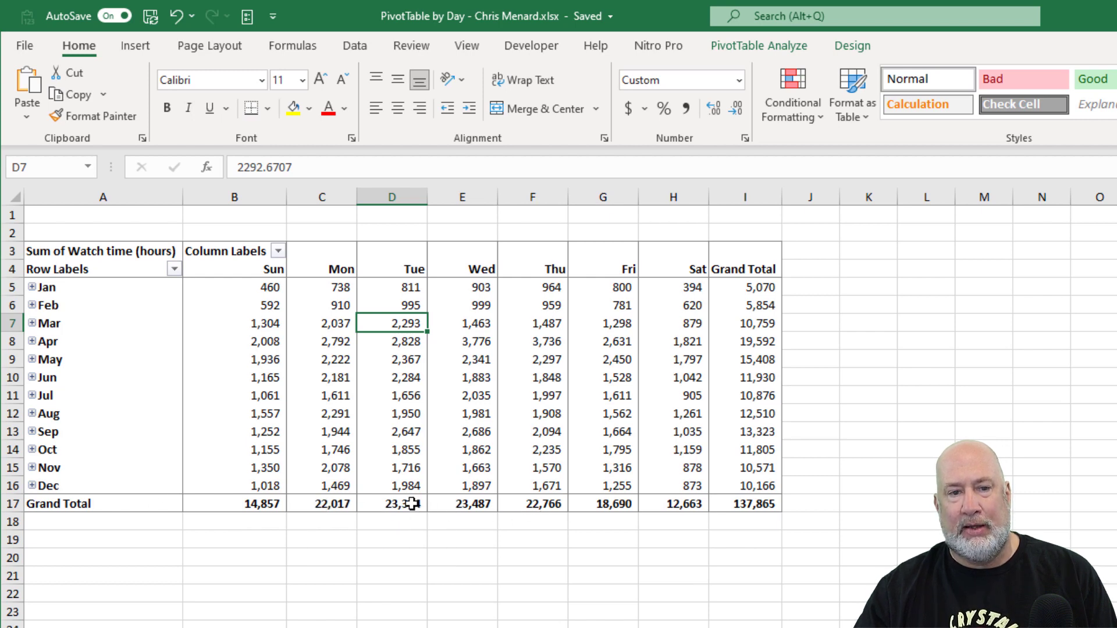
{"action": "mouse_move", "coordinate": [479, 518]}
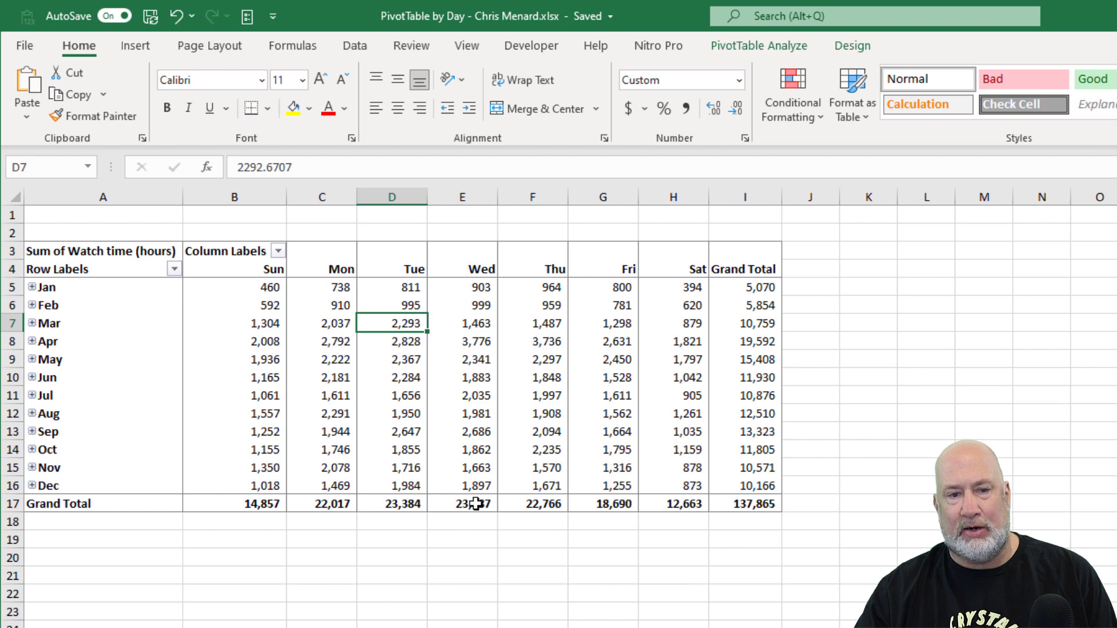
{"action": "left_click", "coordinate": [477, 504]}
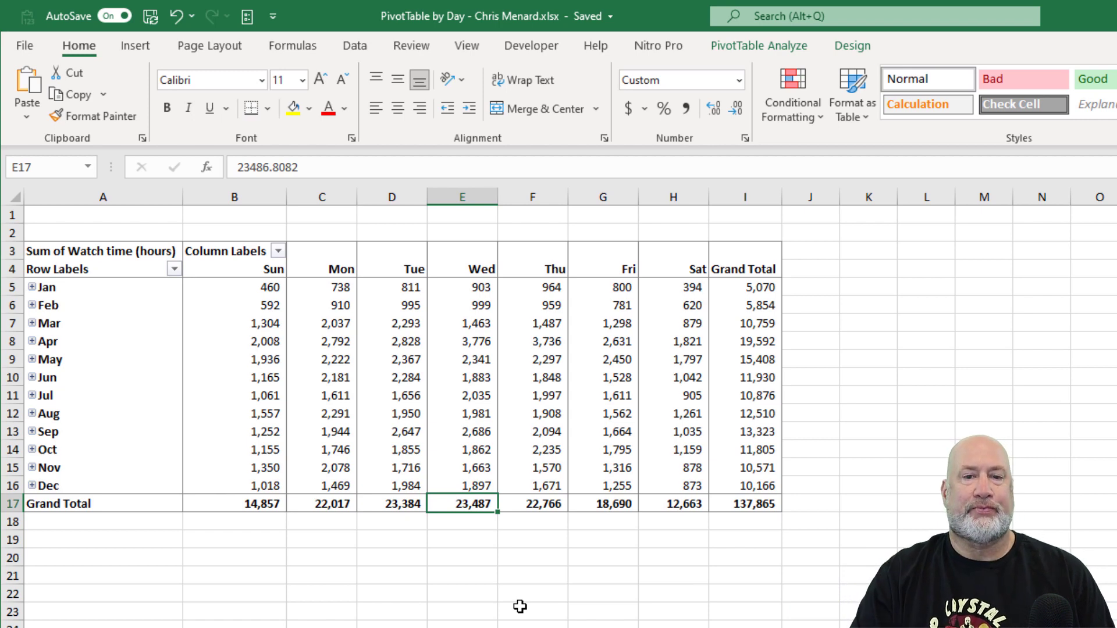
{"action": "mouse_move", "coordinate": [730, 288]}
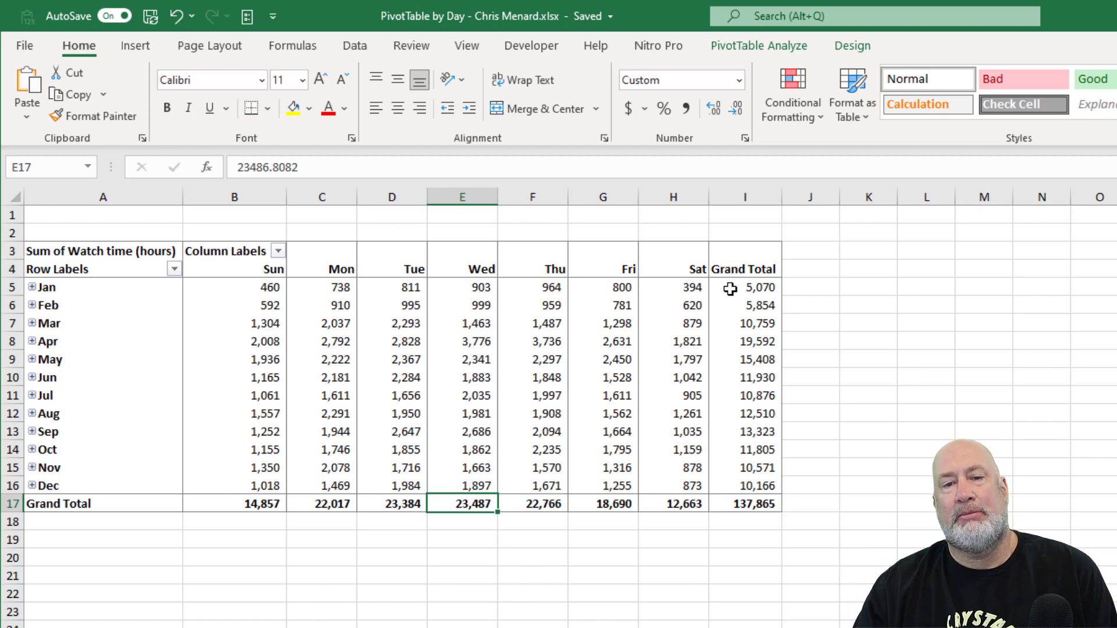
{"action": "mouse_move", "coordinate": [749, 306]}
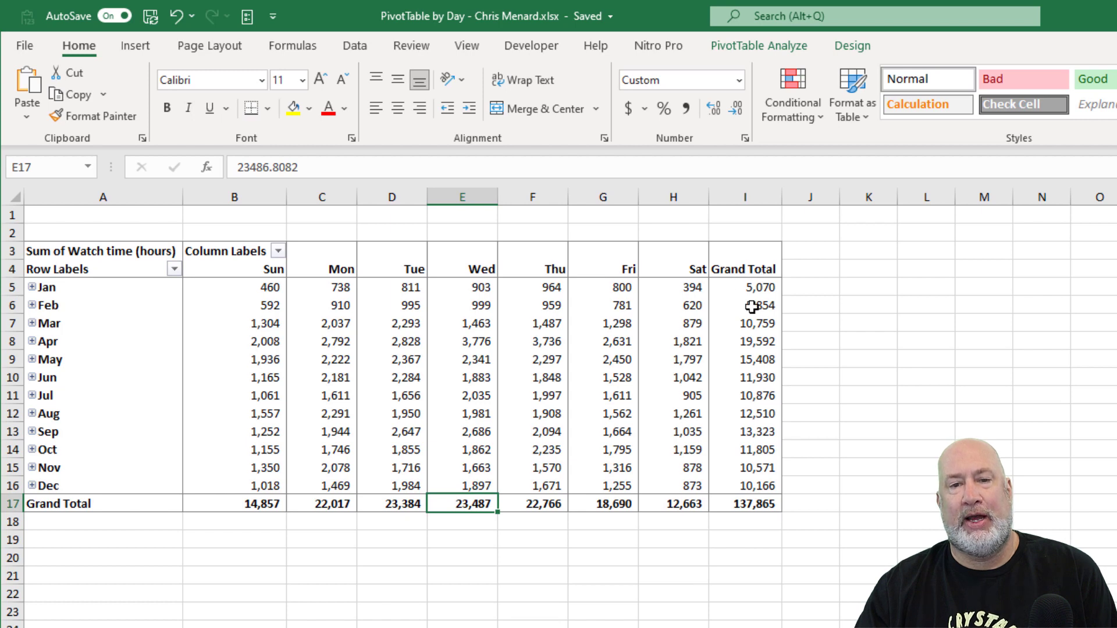
Turn Grand Totals off for rows and columns, leaving only monthly weekday figures
{"action": "left_click", "coordinate": [851, 46]}
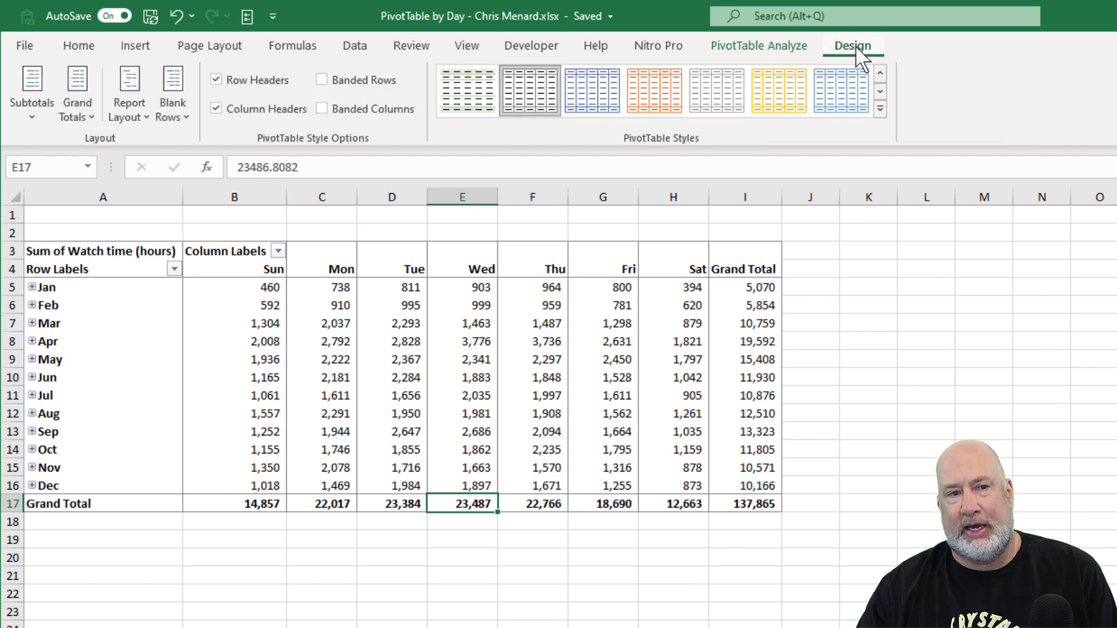
{"action": "left_click", "coordinate": [77, 93]}
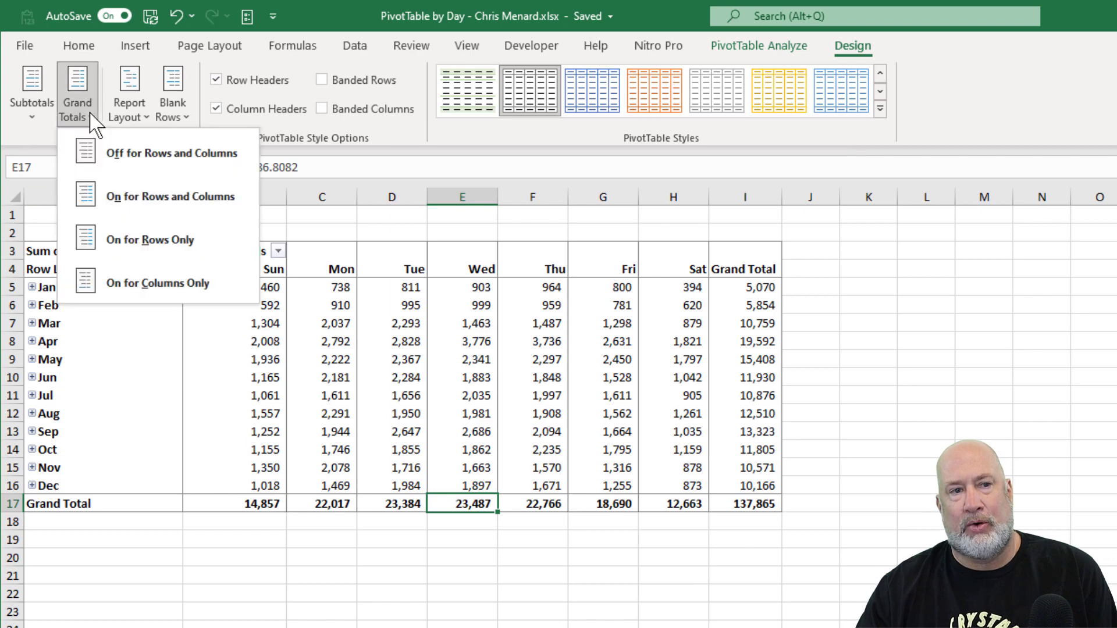
{"action": "mouse_move", "coordinate": [153, 168]}
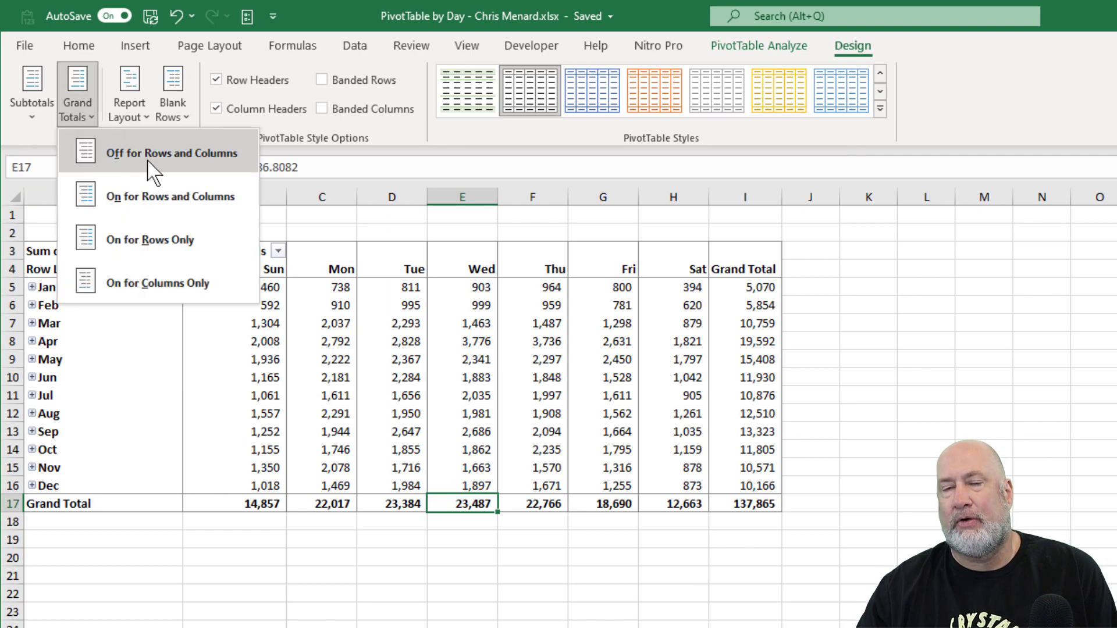
{"action": "left_click", "coordinate": [168, 153]}
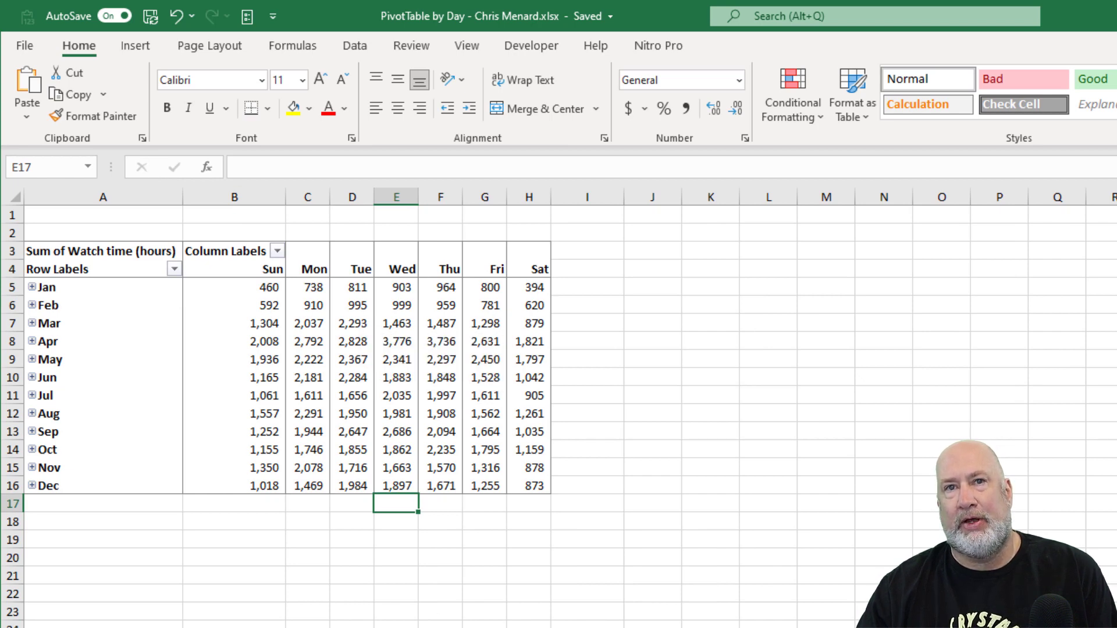
{"action": "mouse_move", "coordinate": [370, 559]}
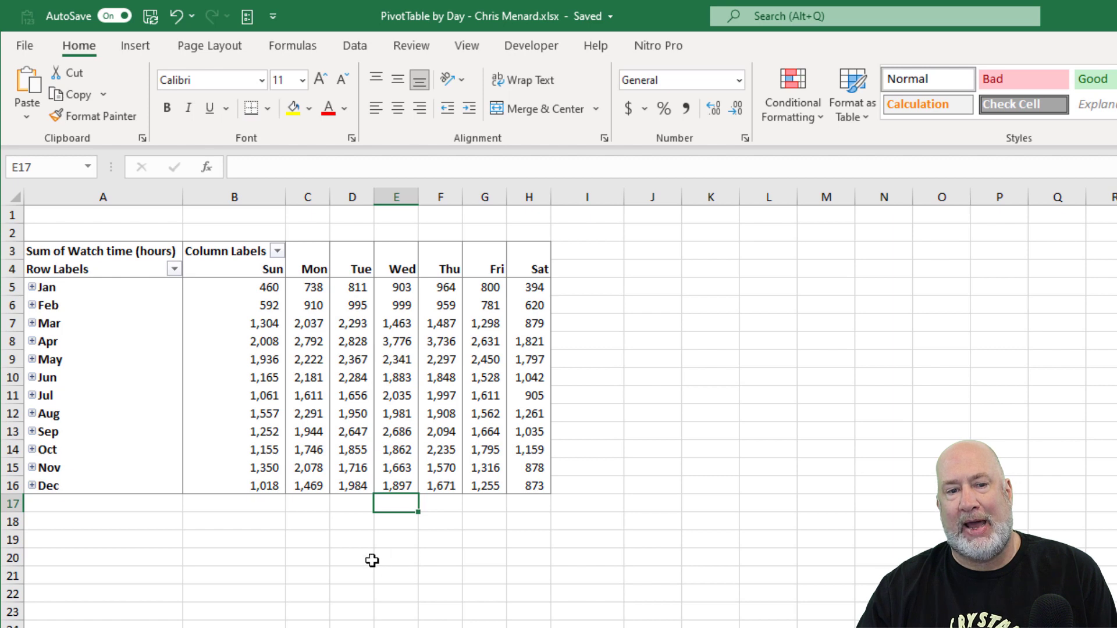
{"action": "mouse_move", "coordinate": [564, 367]}
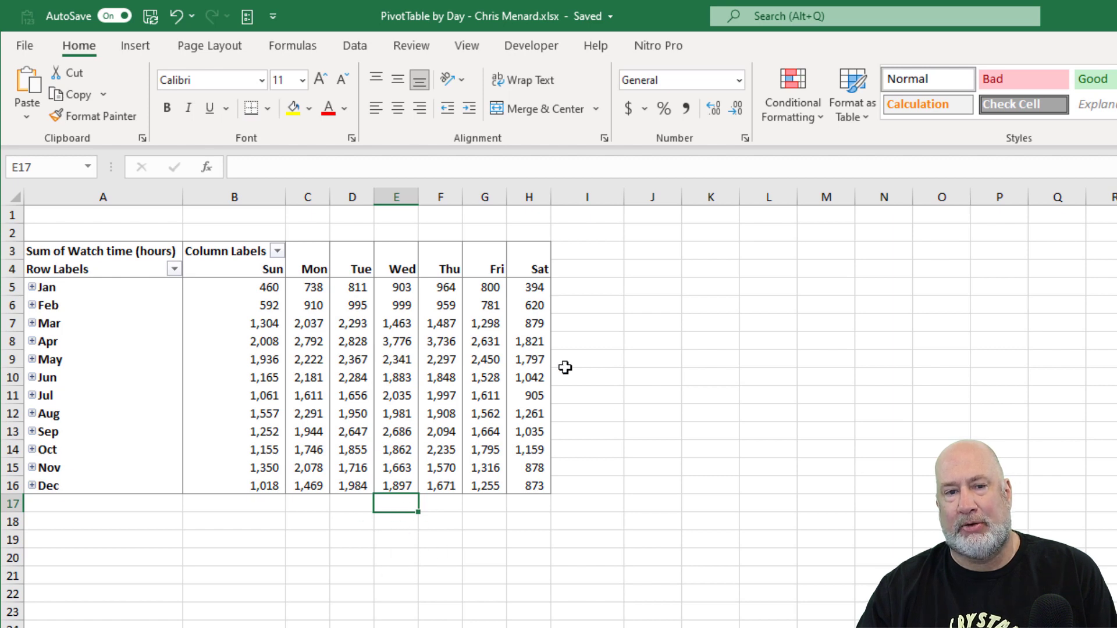
{"action": "left_click", "coordinate": [484, 342]}
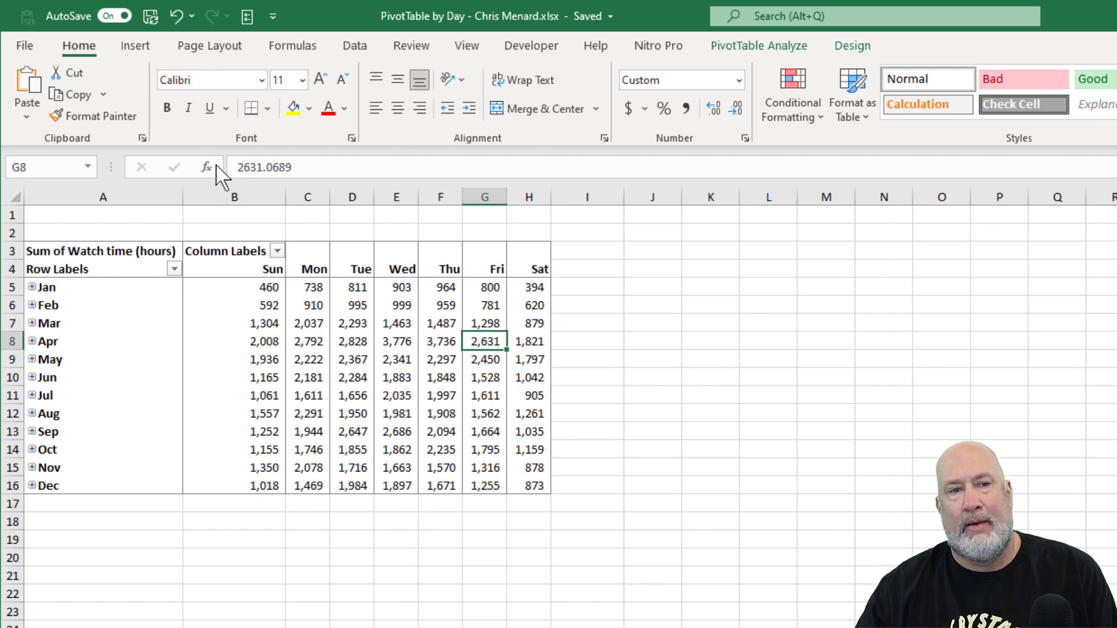
Widen the weekday columns B through H from the Grand Totals menu detour
{"action": "left_click", "coordinate": [853, 46]}
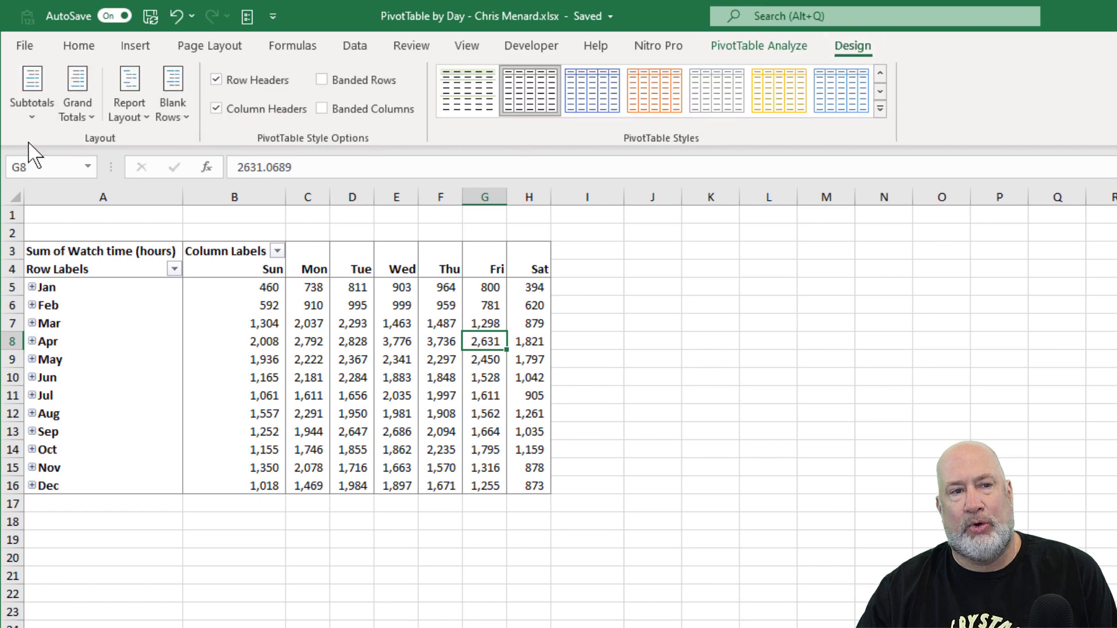
{"action": "left_click", "coordinate": [76, 94]}
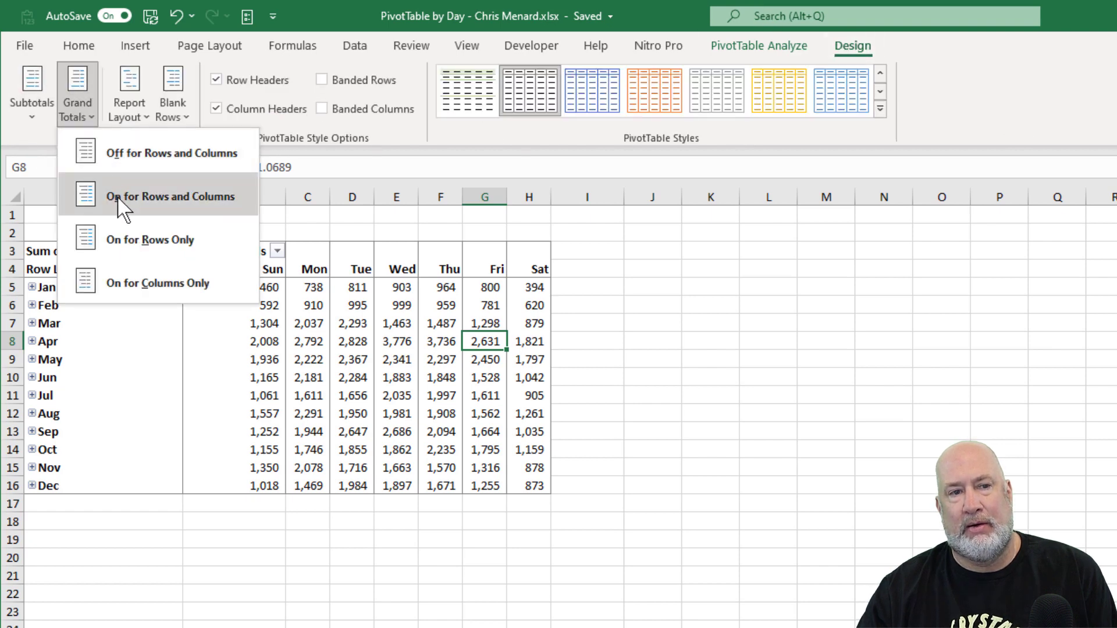
{"action": "mouse_move", "coordinate": [157, 216]}
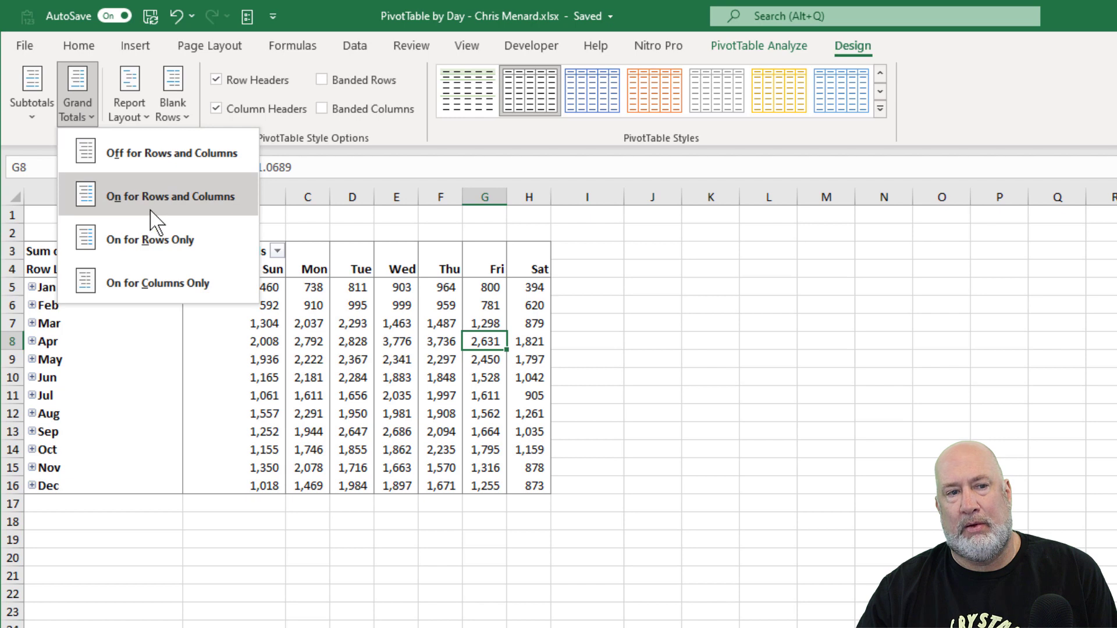
{"action": "left_click", "coordinate": [165, 195]}
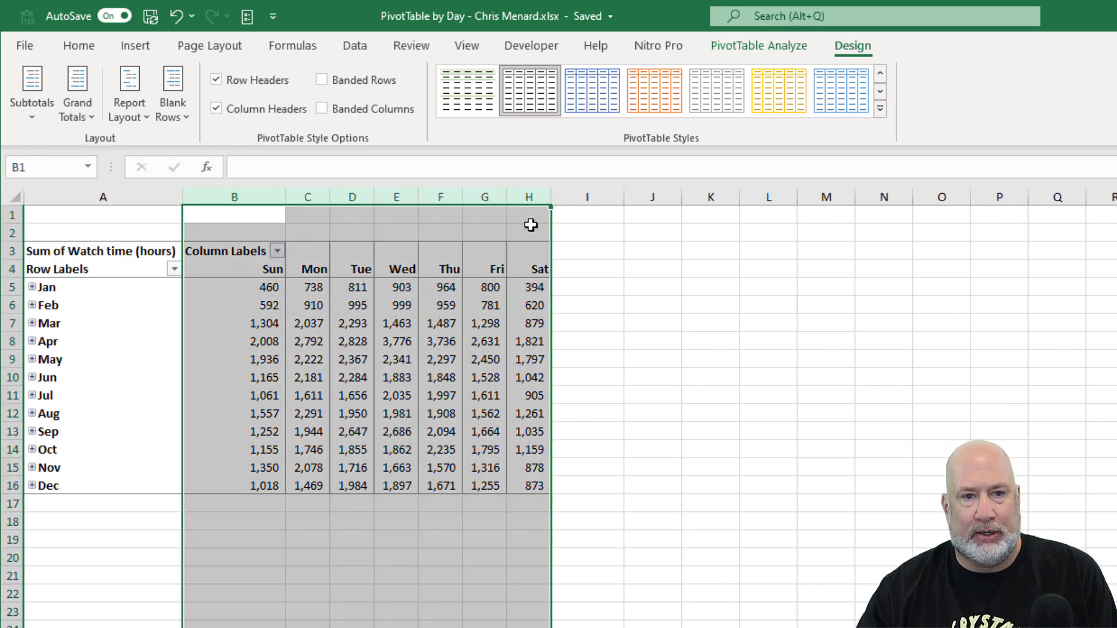
{"action": "left_click", "coordinate": [77, 47]}
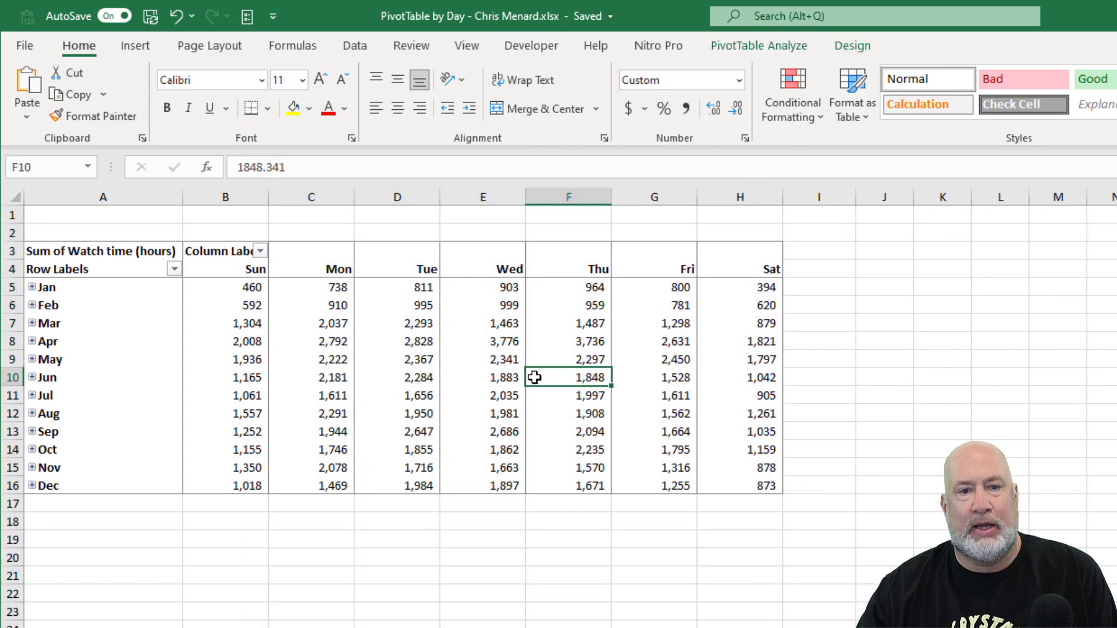
Turn Grand Totals back on for rows and columns, ending at 137,865
{"action": "left_click", "coordinate": [852, 47]}
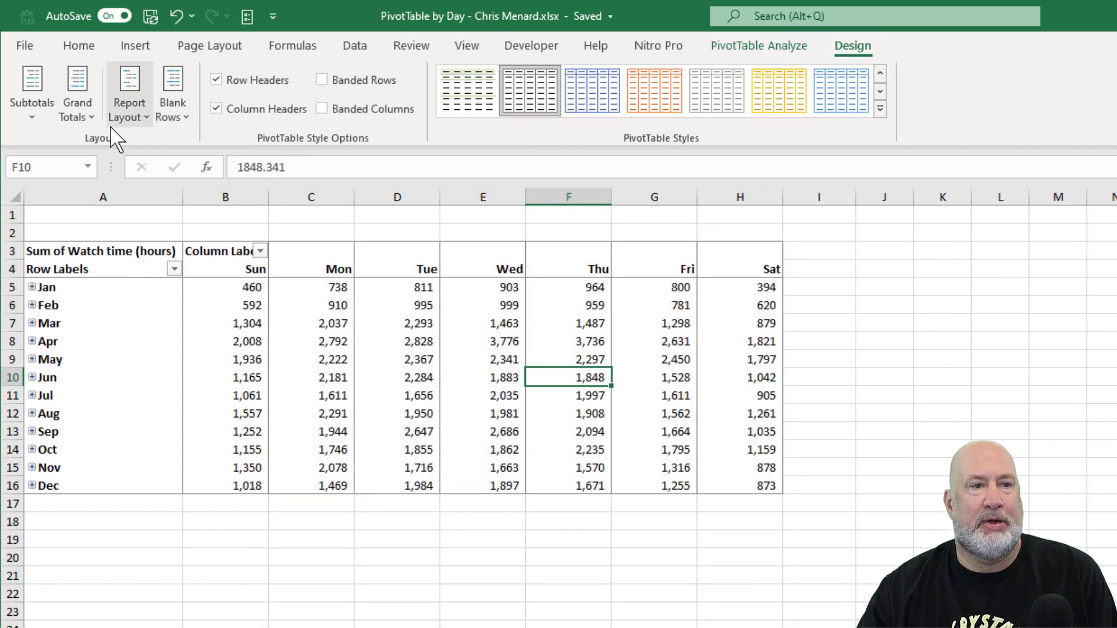
{"action": "left_click", "coordinate": [76, 93]}
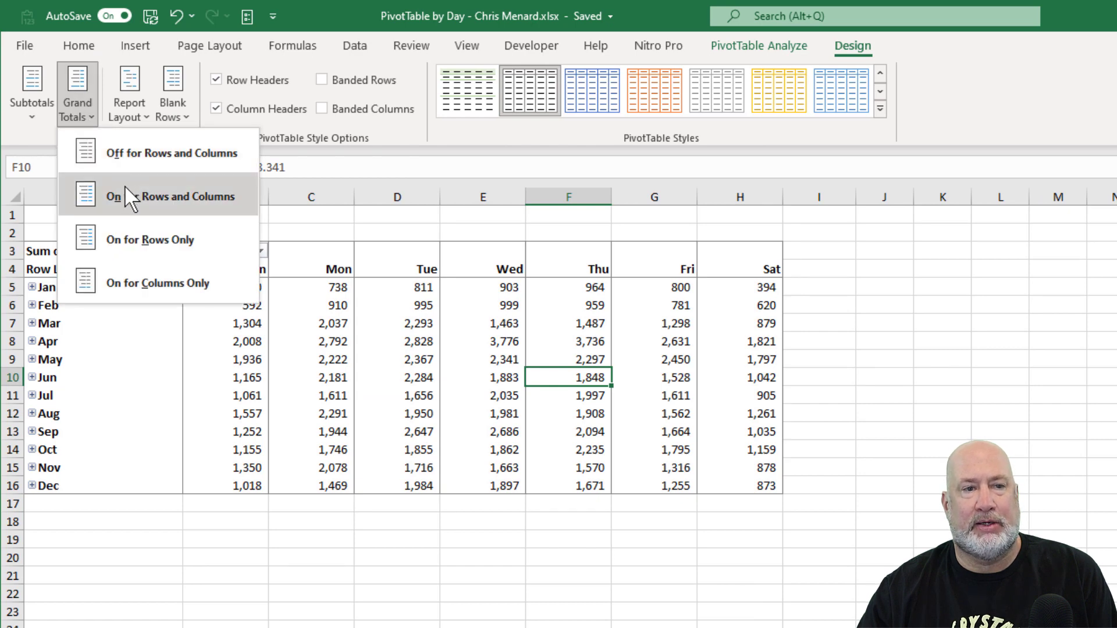
{"action": "left_click", "coordinate": [151, 196]}
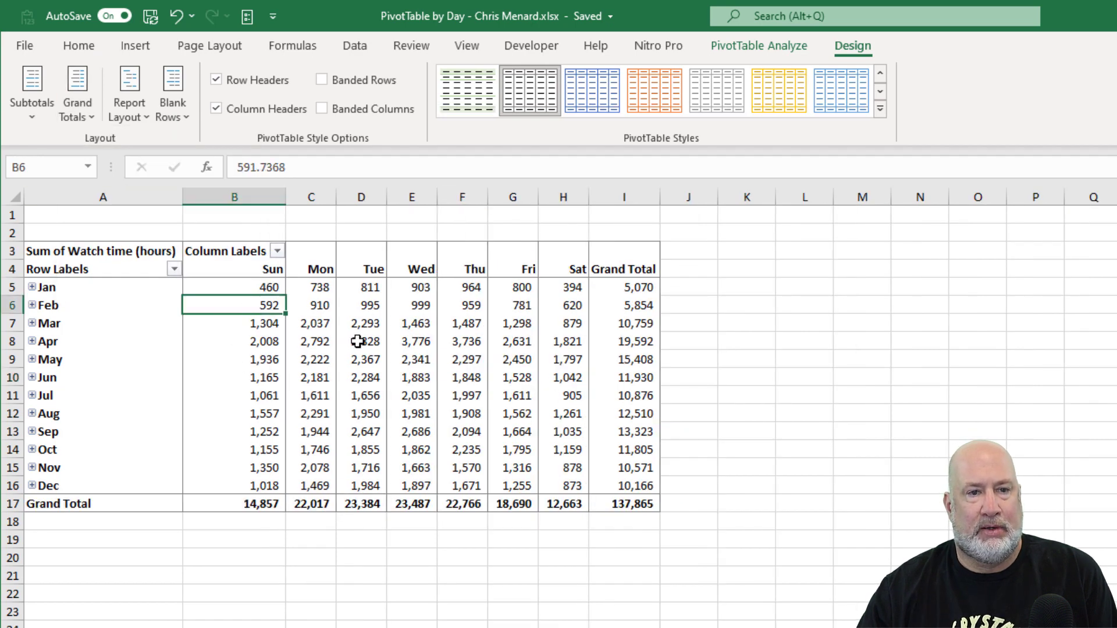
{"action": "mouse_move", "coordinate": [594, 268]}
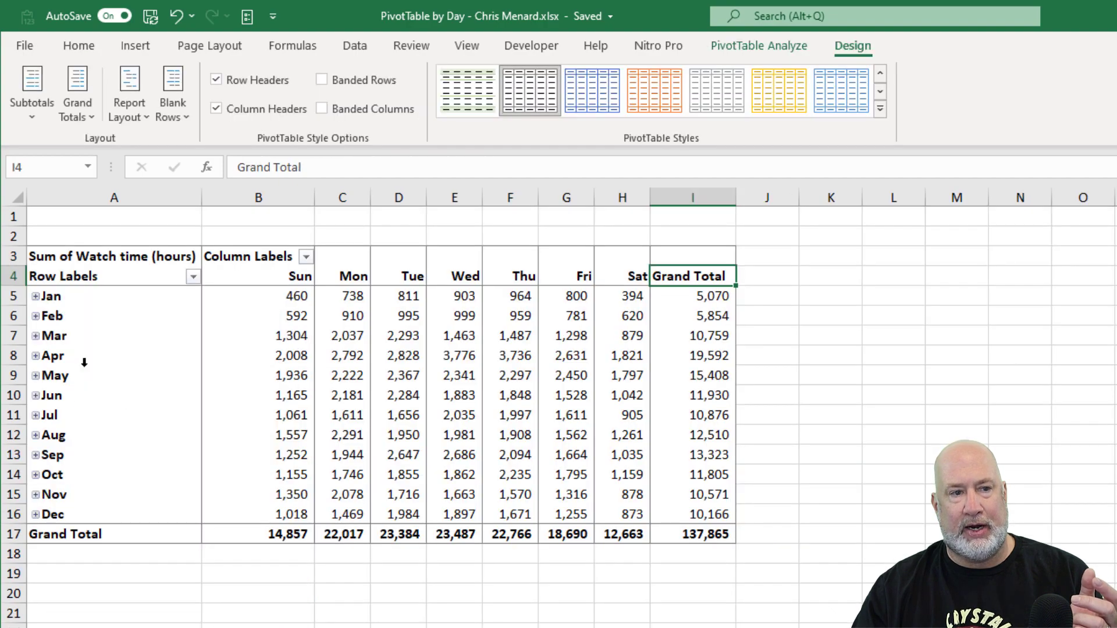
{"action": "left_click", "coordinate": [34, 297]}
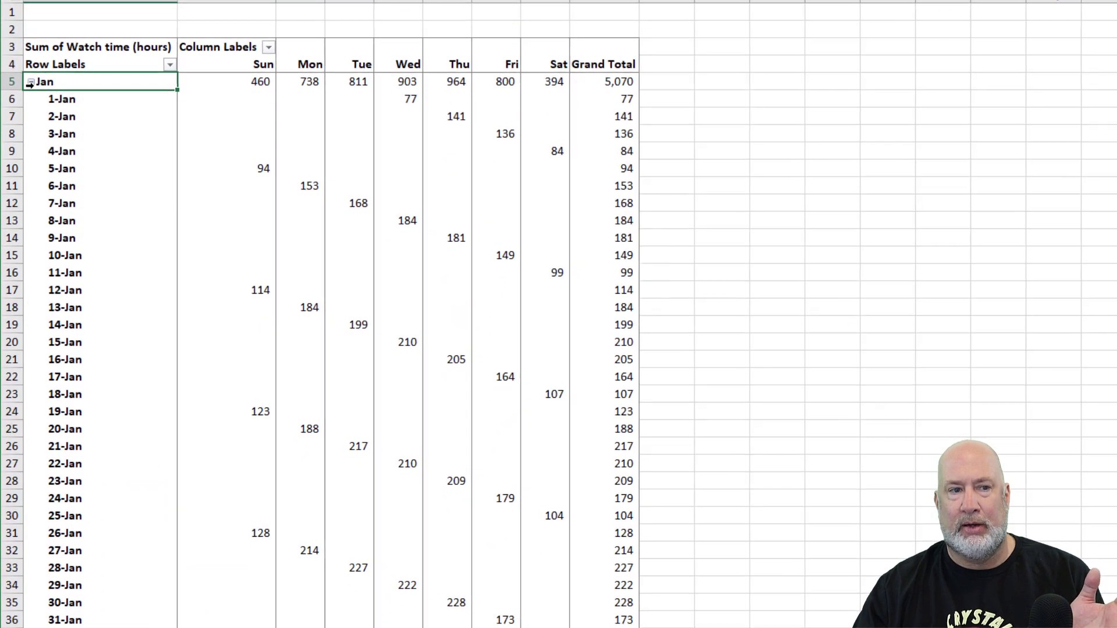
{"action": "left_click", "coordinate": [26, 80]}
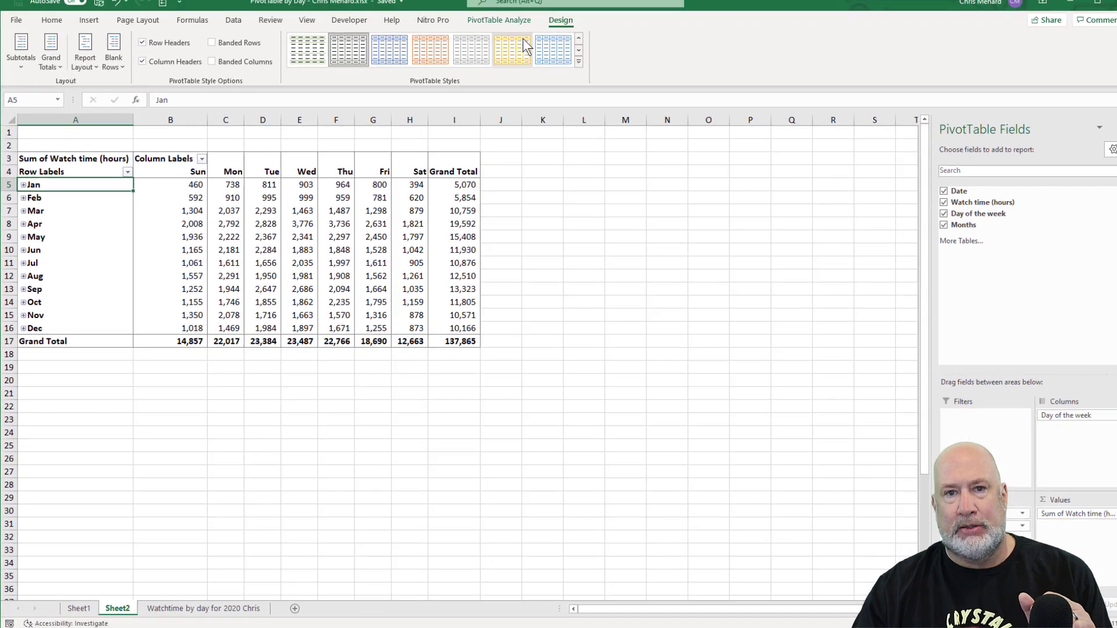
{"action": "left_click", "coordinate": [490, 29]}
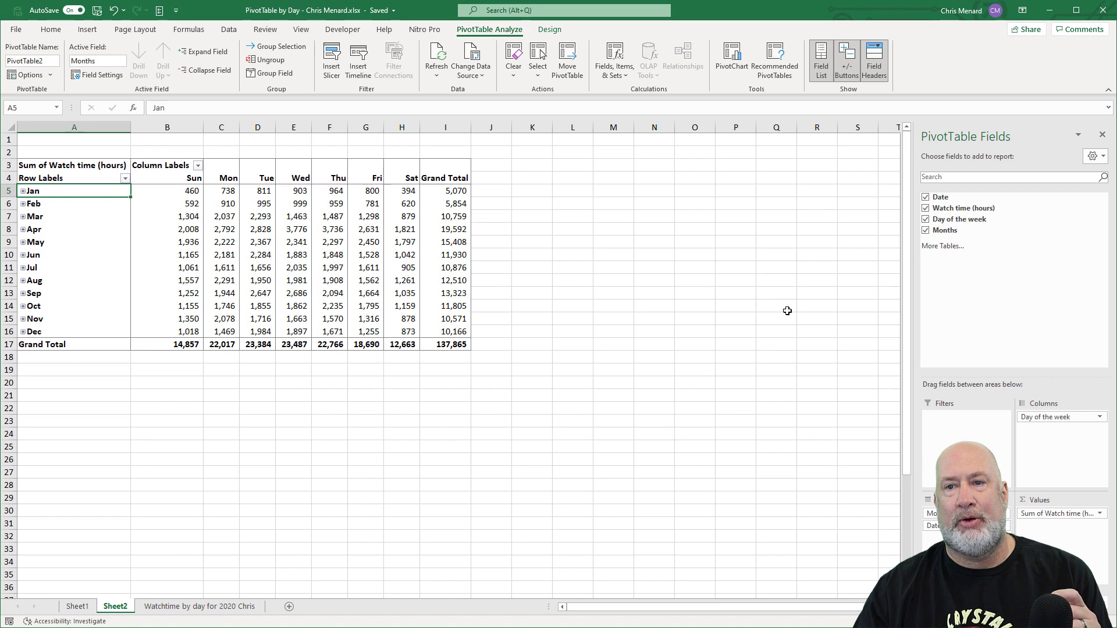
{"action": "mouse_move", "coordinate": [847, 58]}
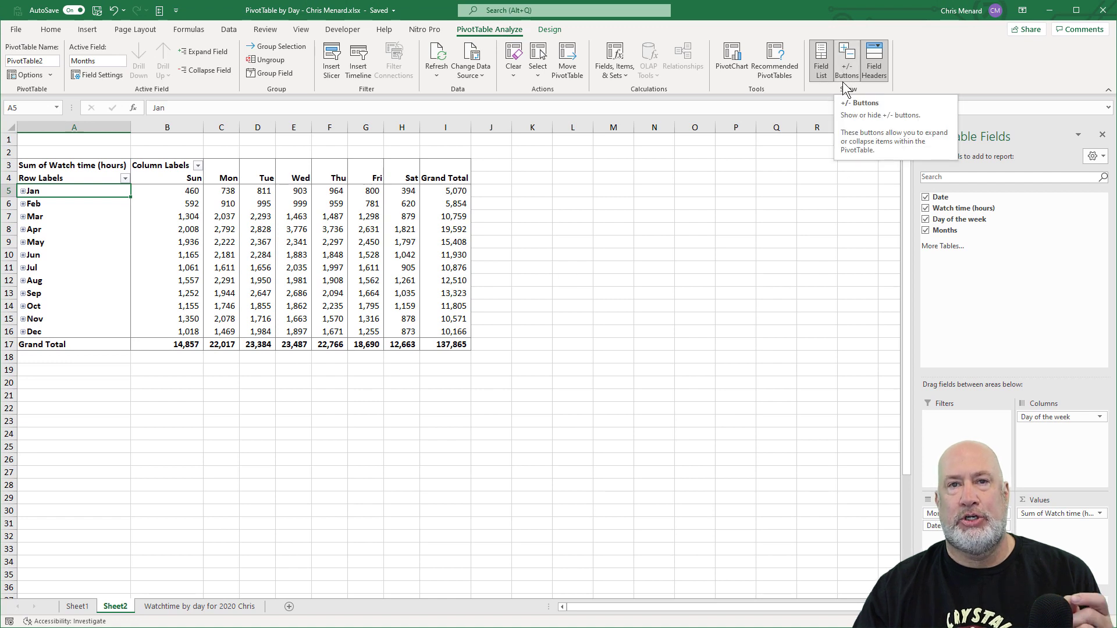
{"action": "mouse_move", "coordinate": [857, 81]}
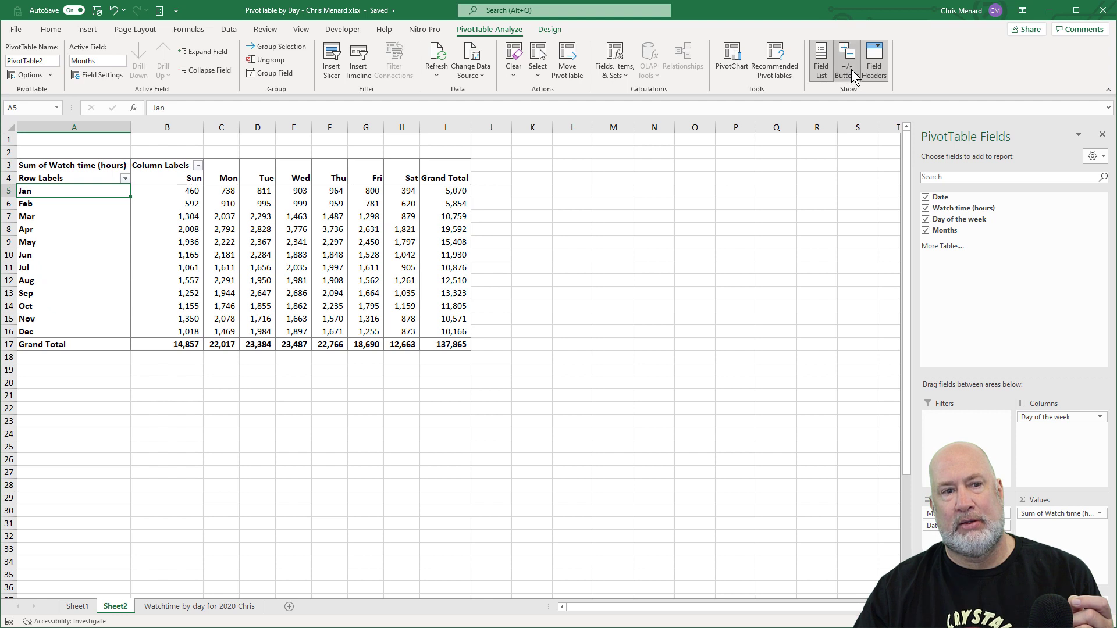
{"action": "left_click", "coordinate": [846, 61]}
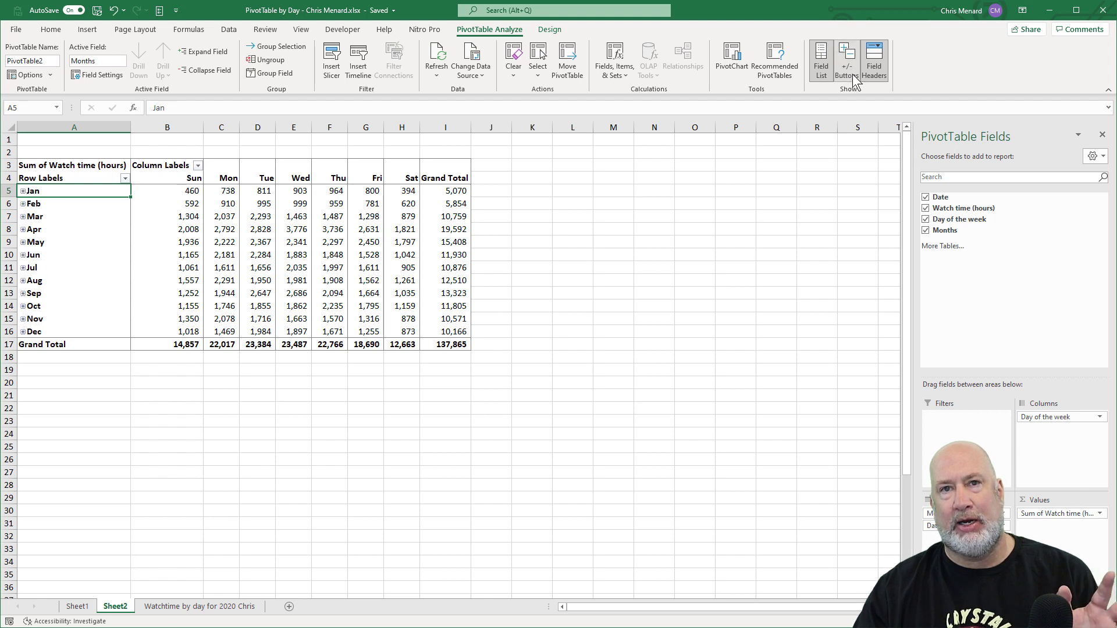